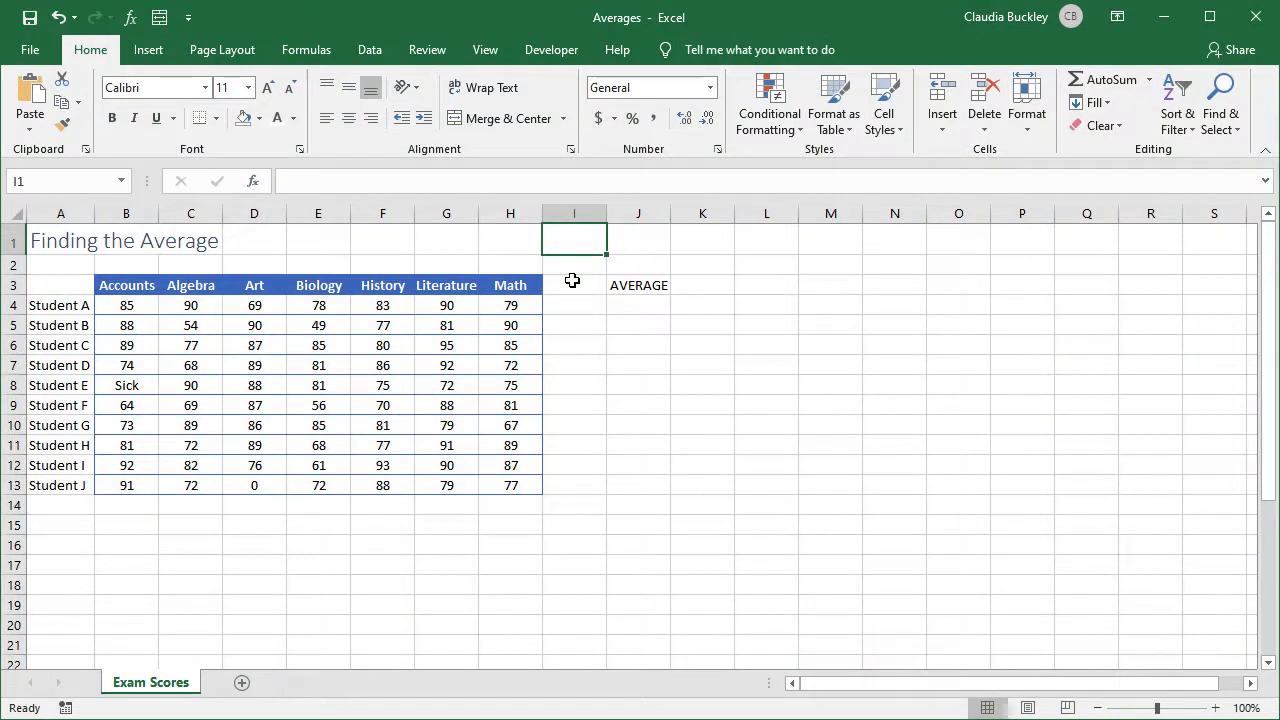
Enter =AVERAGE(B4:H4) in J4 to get Student A's average of 82.0.
drag(126, 304, 382, 304)
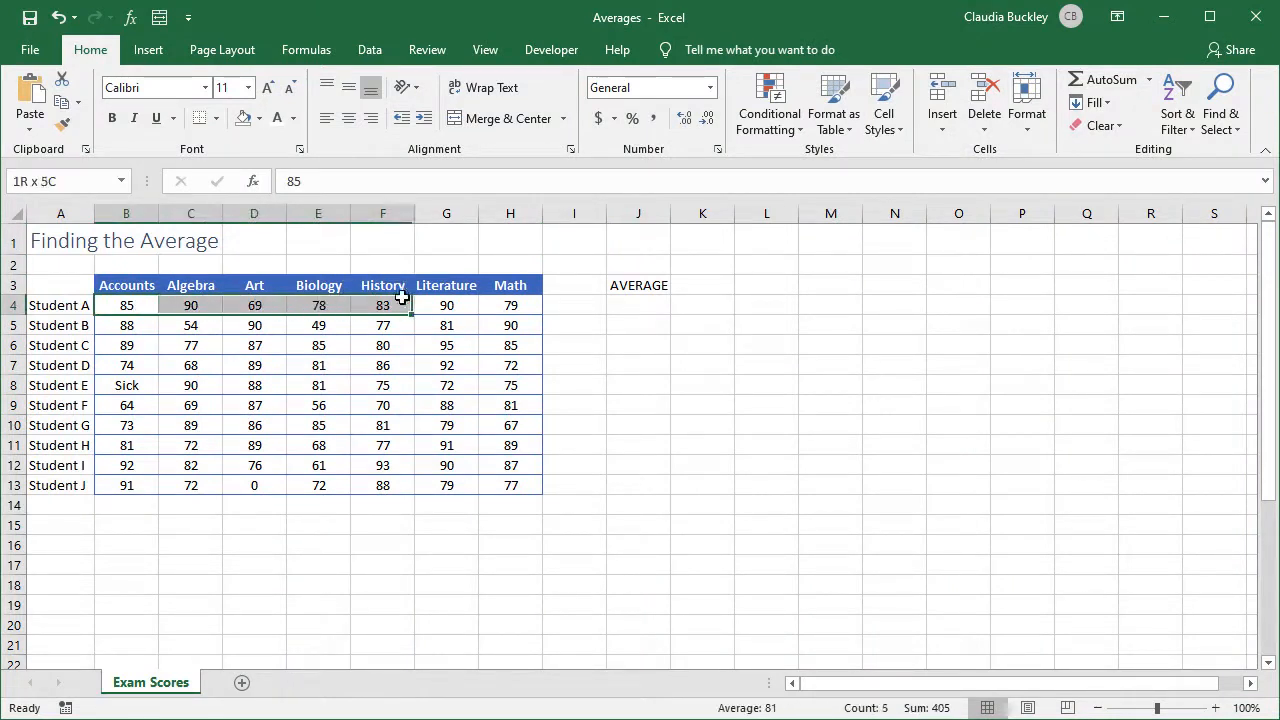
click(510, 304)
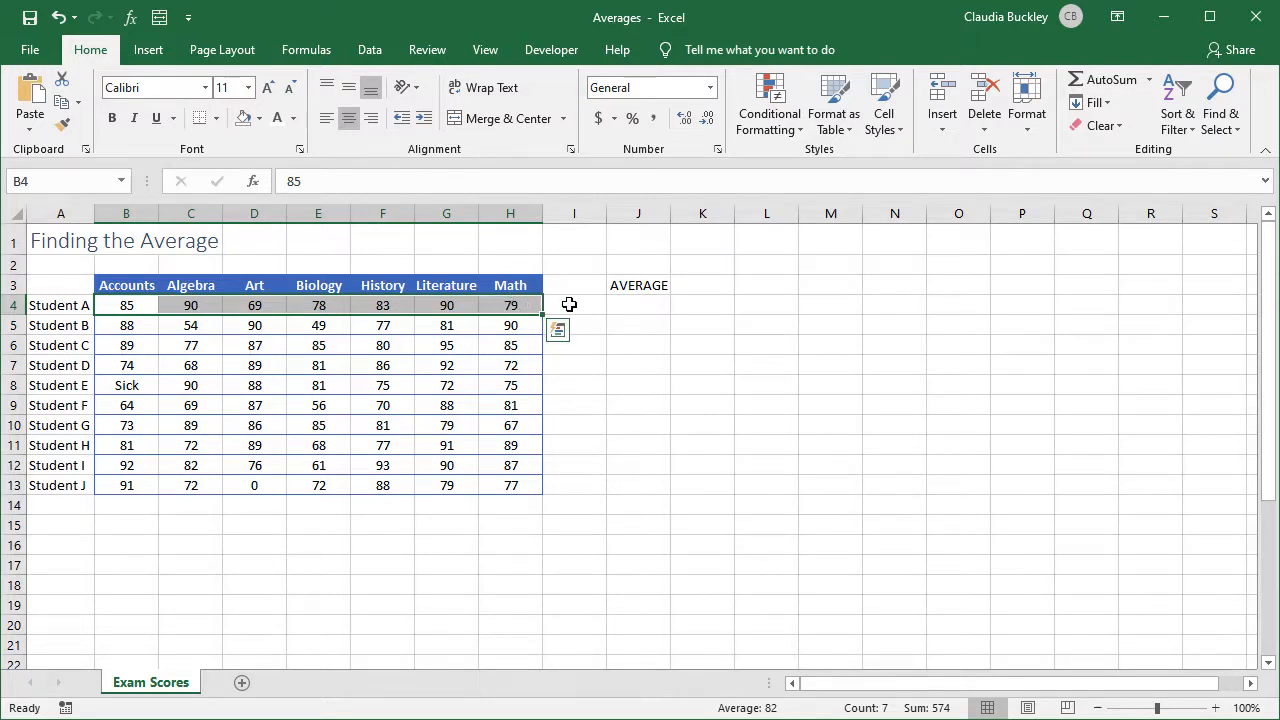
click(638, 304)
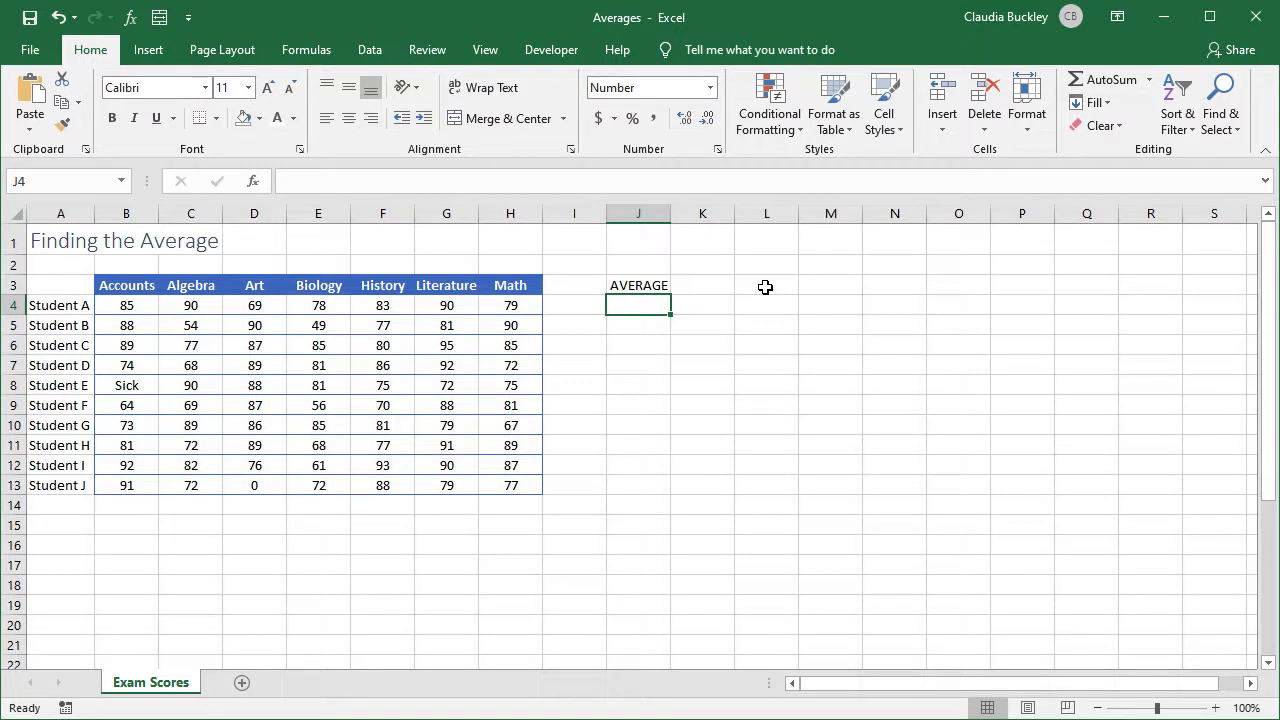
text(=)
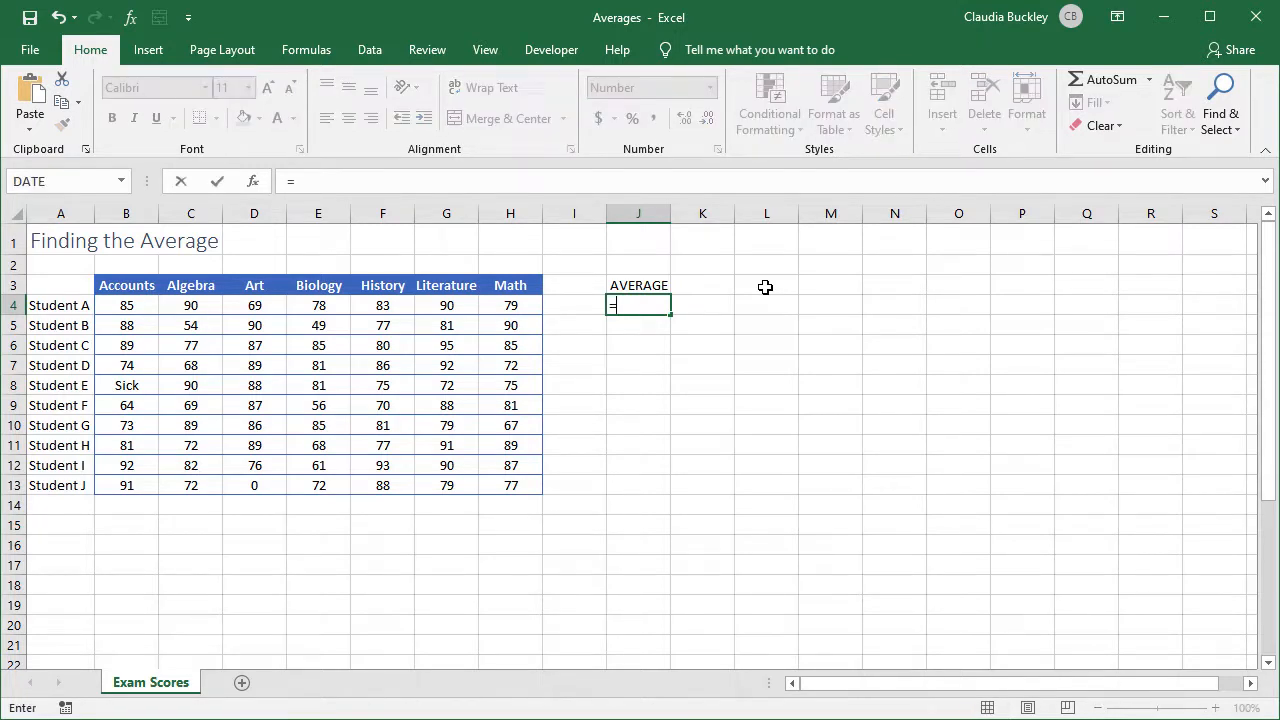
text(ave)
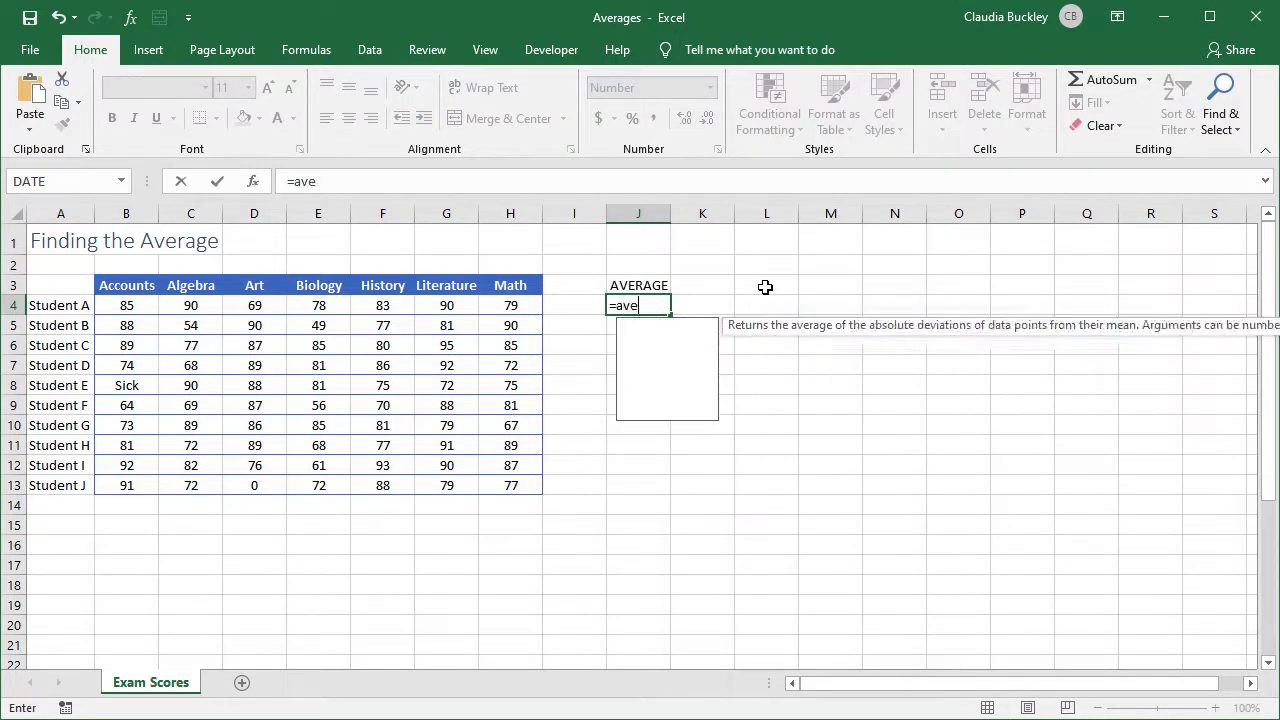
text(rage()
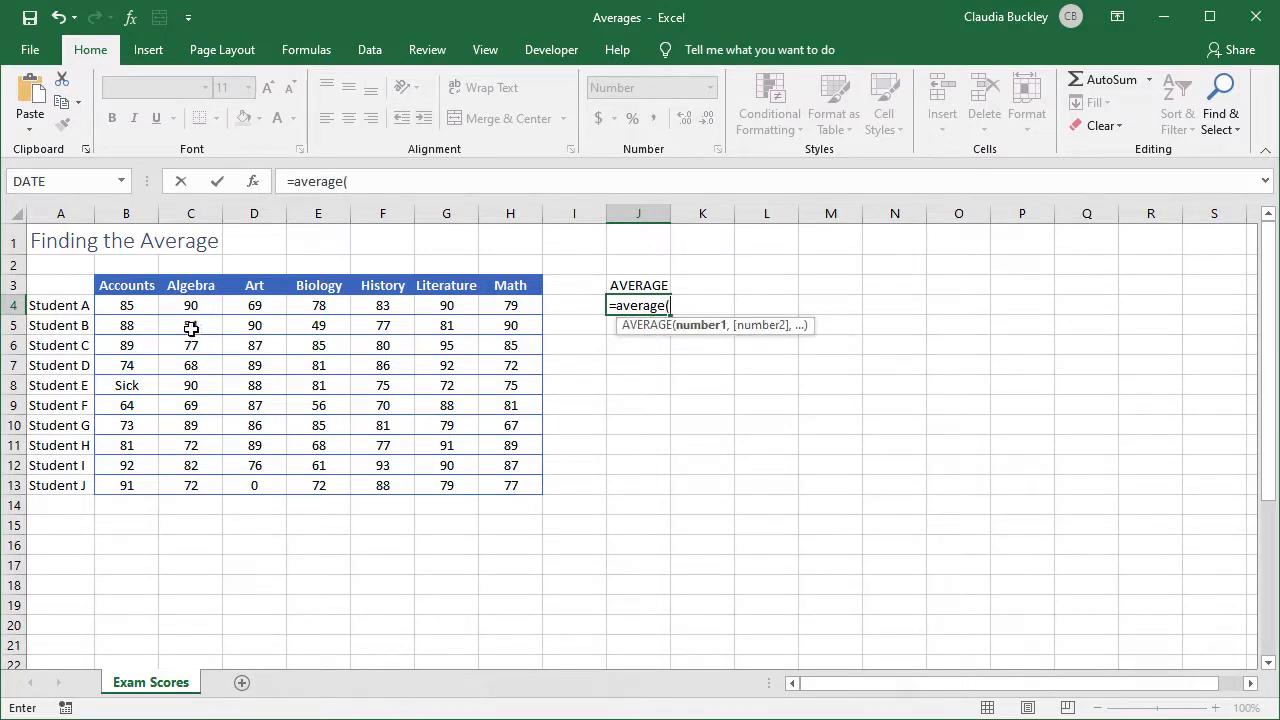
drag(126, 304, 510, 304)
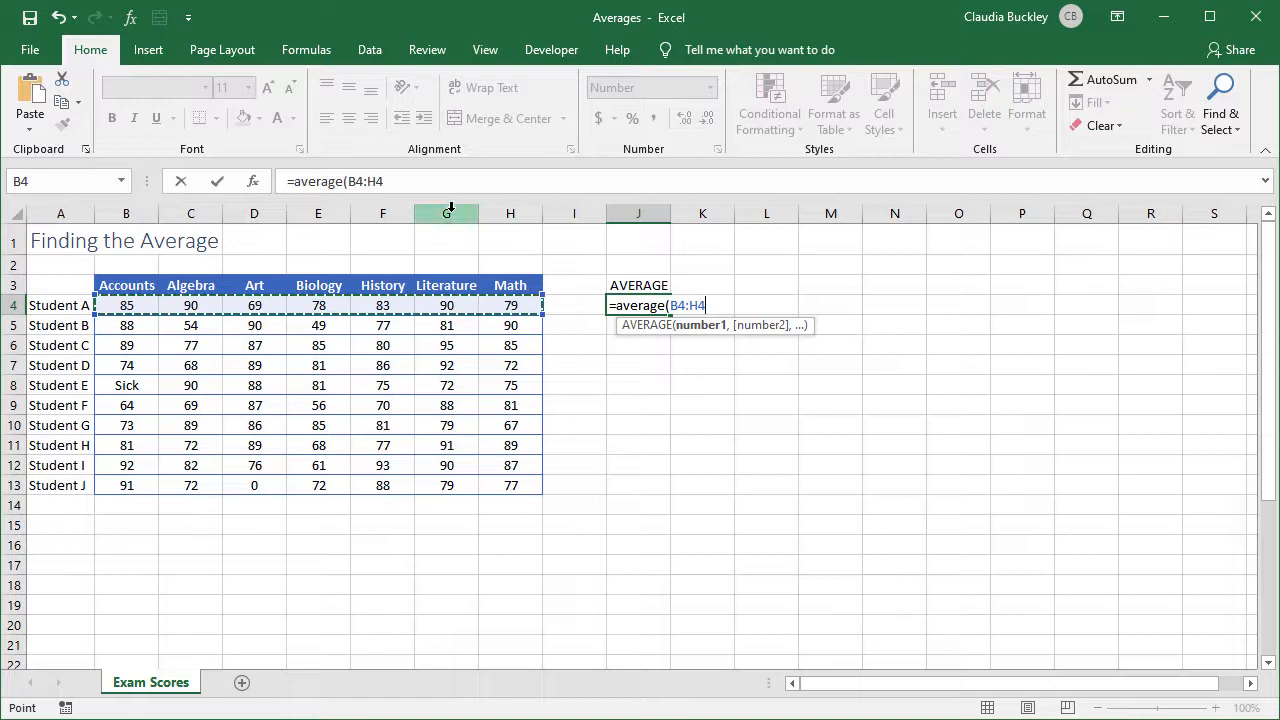
key(Return)
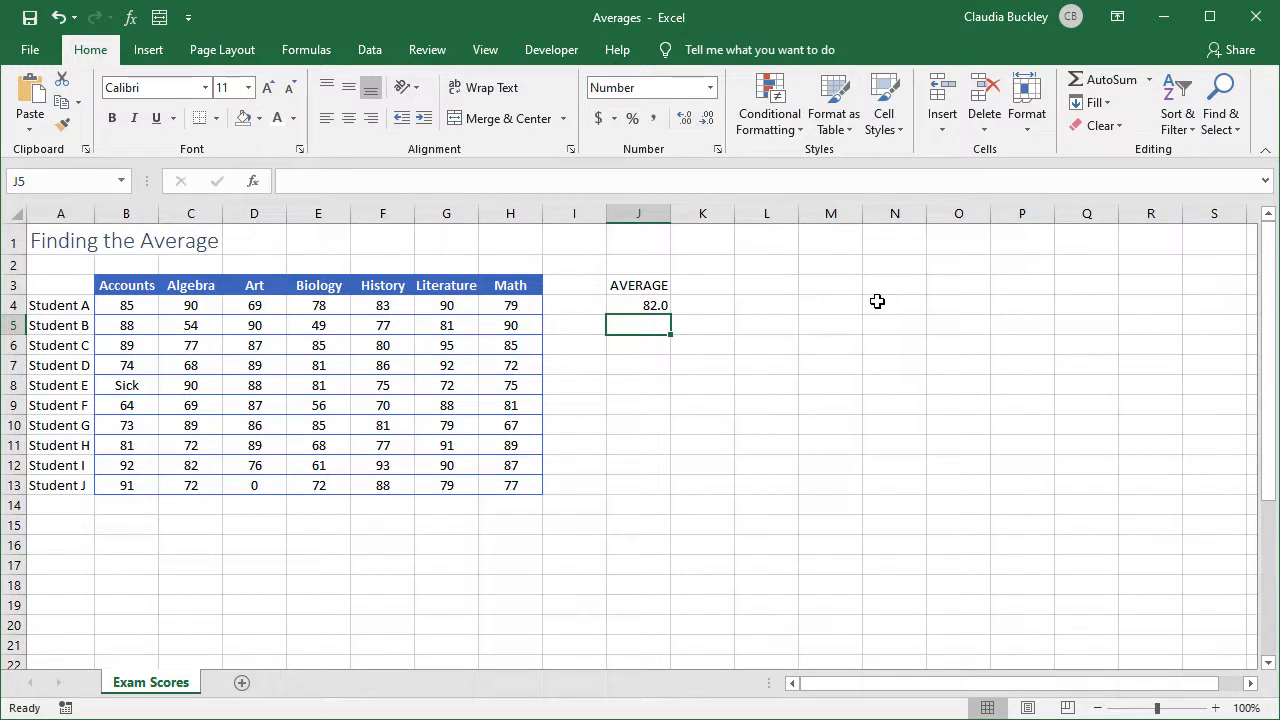
Try a test =AVERAGE over typed numbers in J5 giving 91.7, then return to clear it.
text(=average()
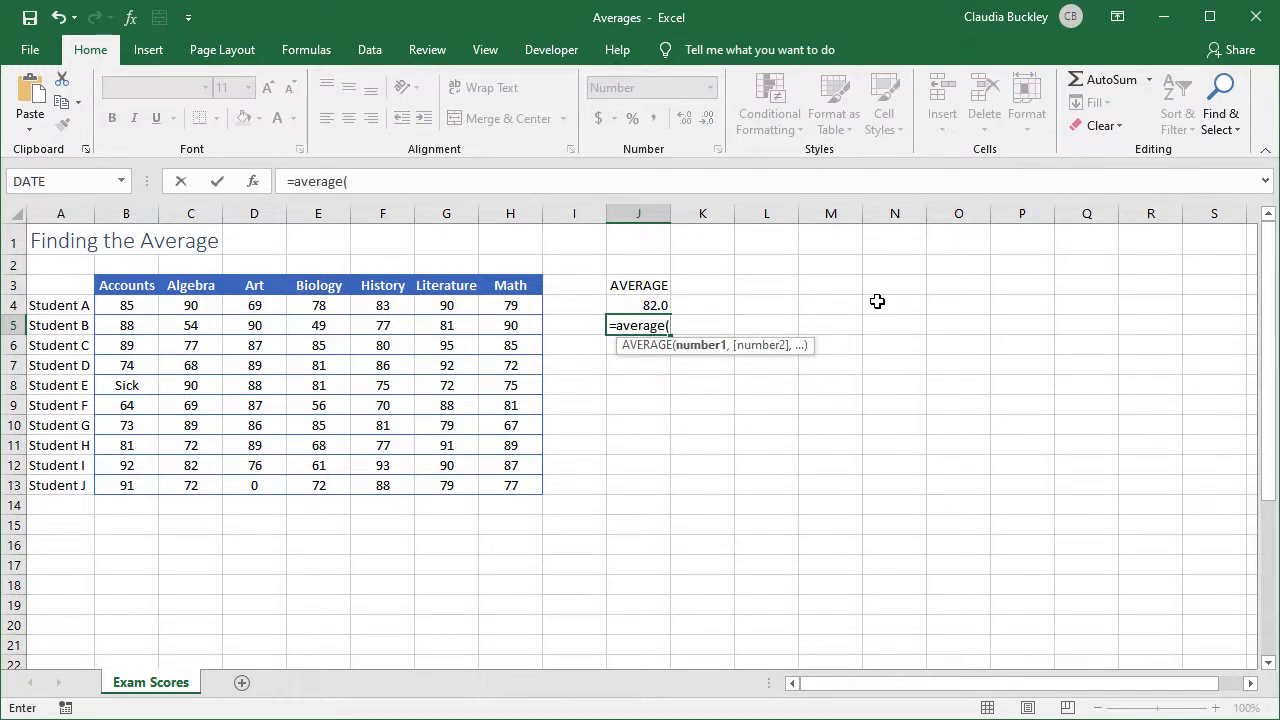
text(100,95,80)
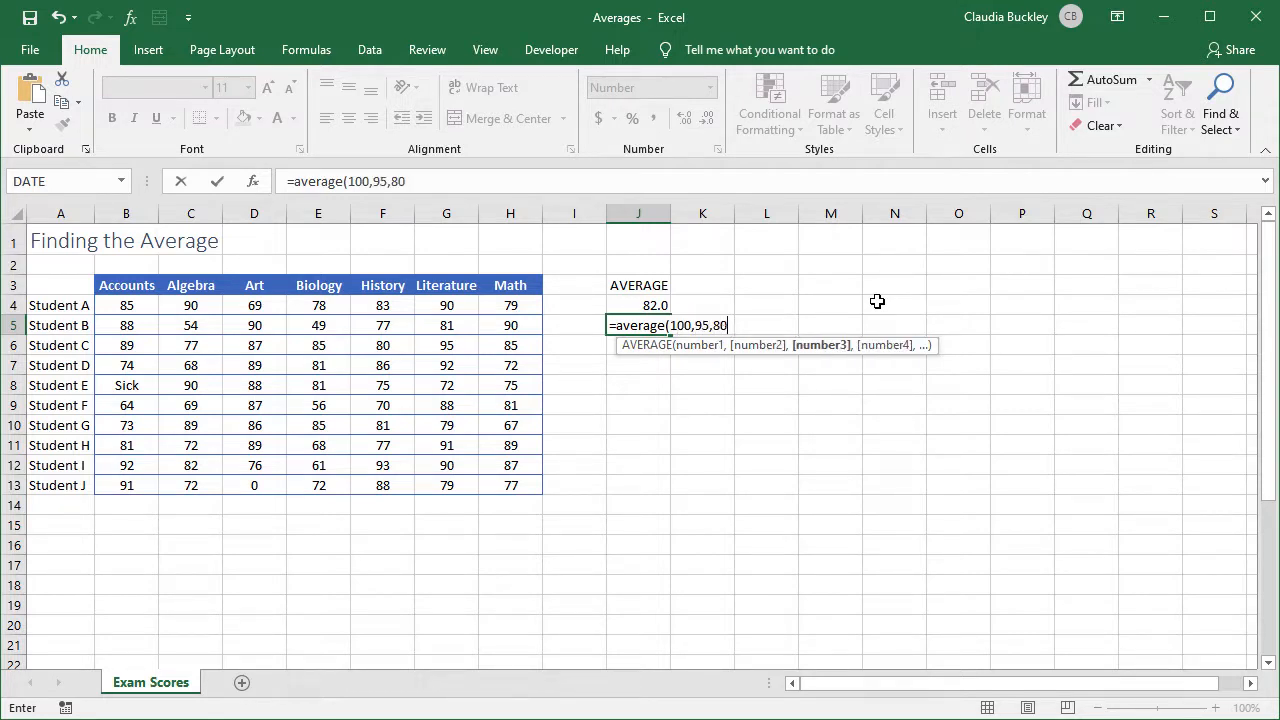
key(Return)
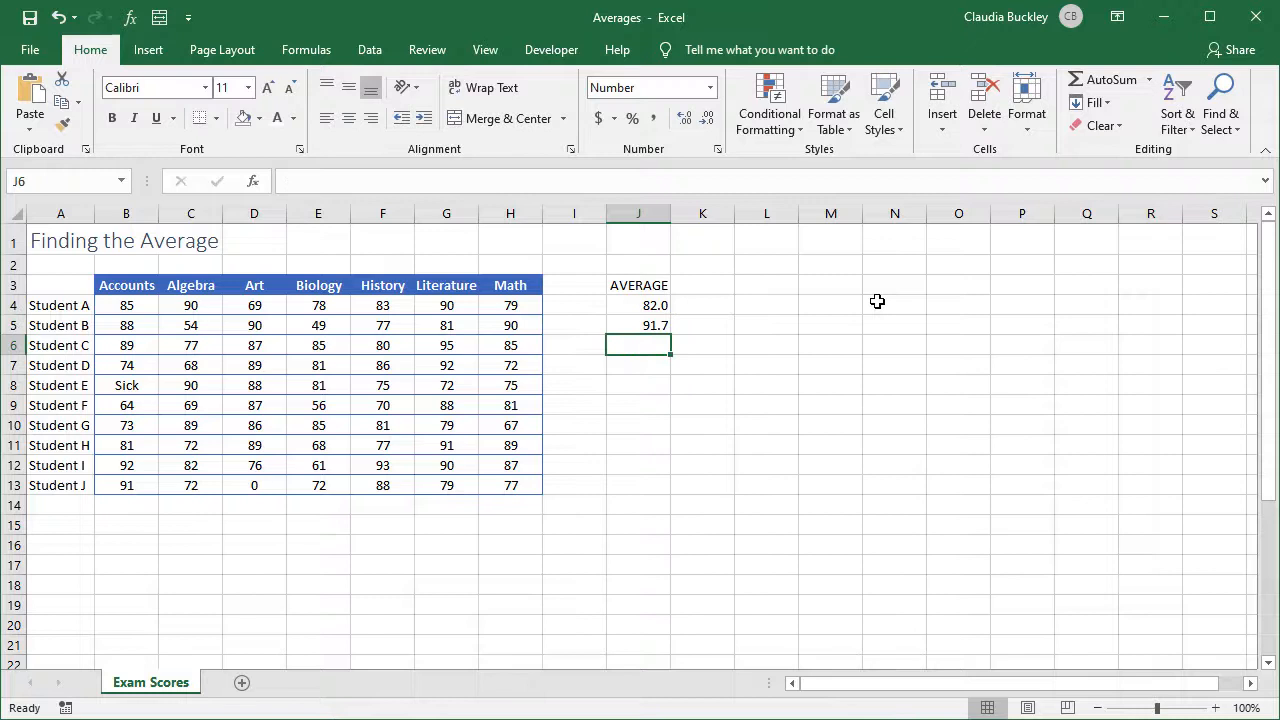
click(638, 324)
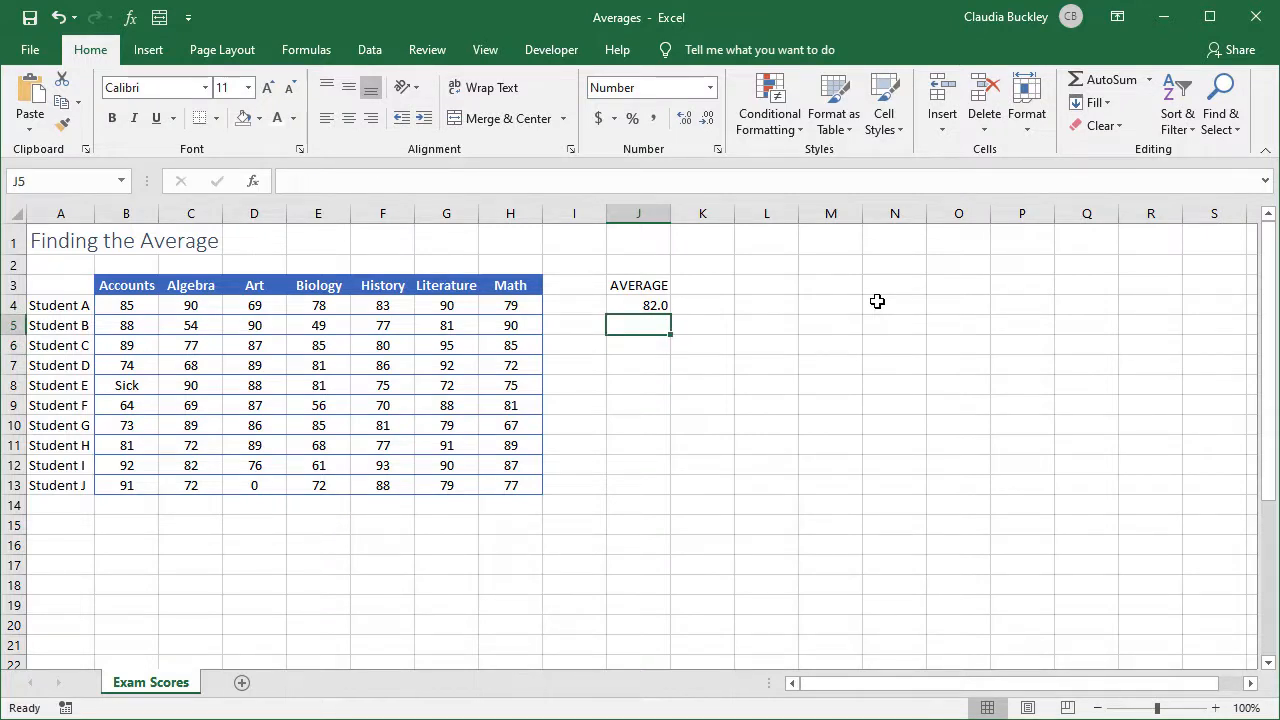
Fill Student A's AVERAGE formula down to J13 for all ten students.
click(638, 304)
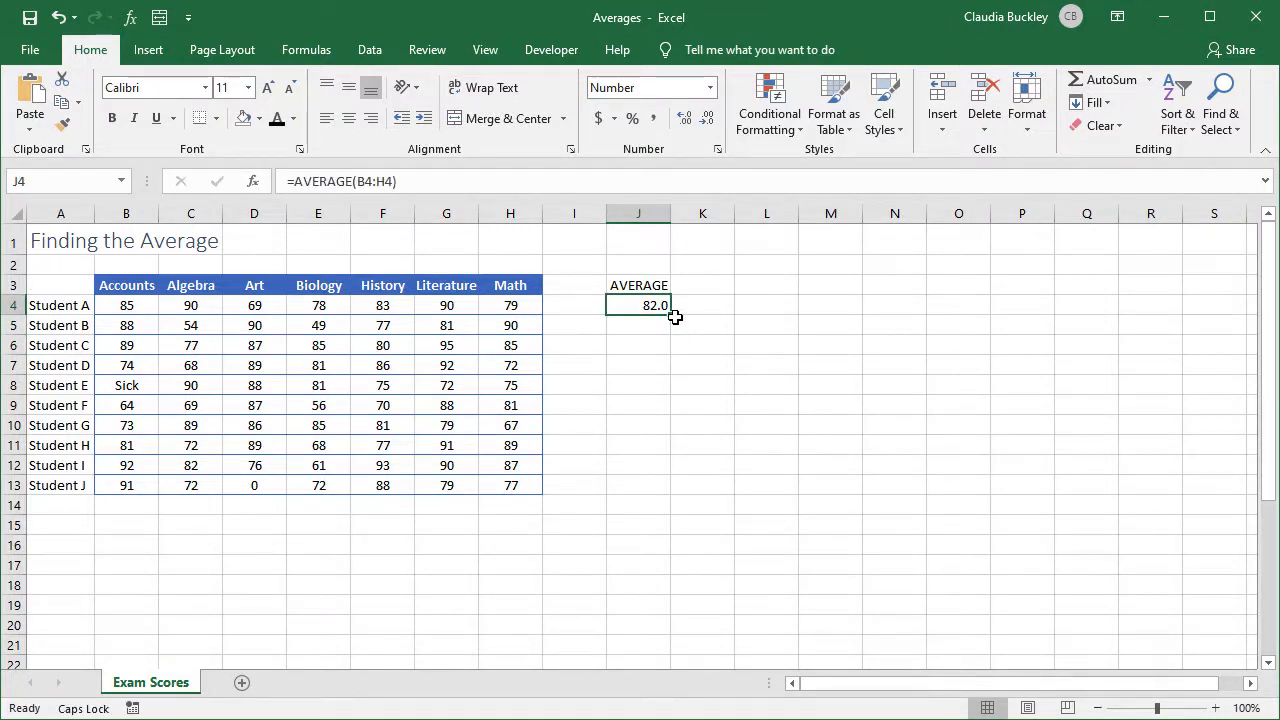
drag(670, 312, 636, 492)
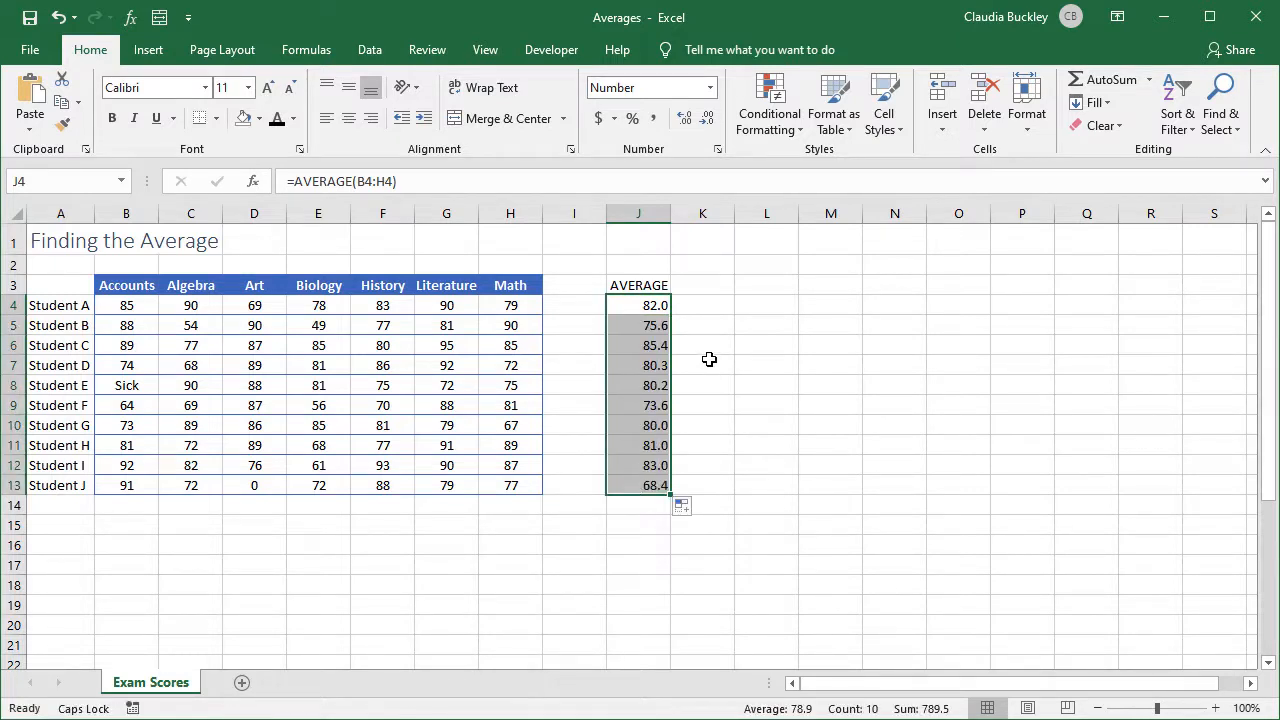
mouse_move(104, 404)
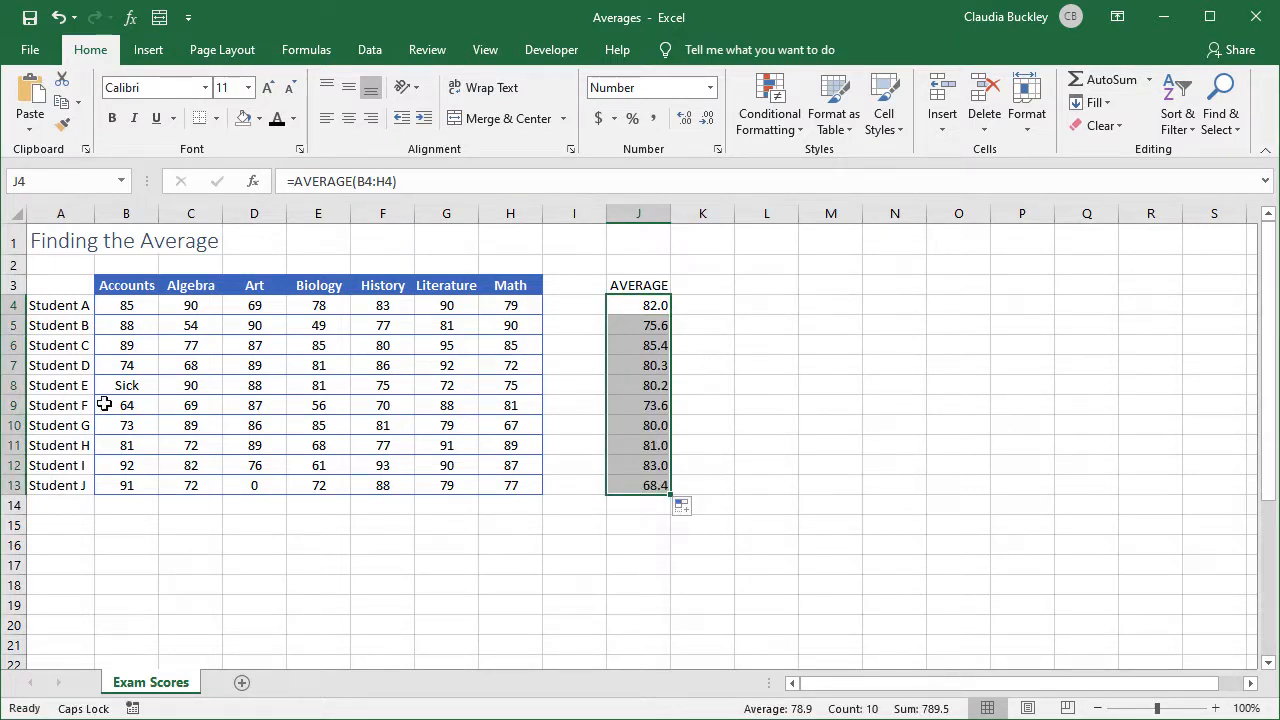
click(60, 384)
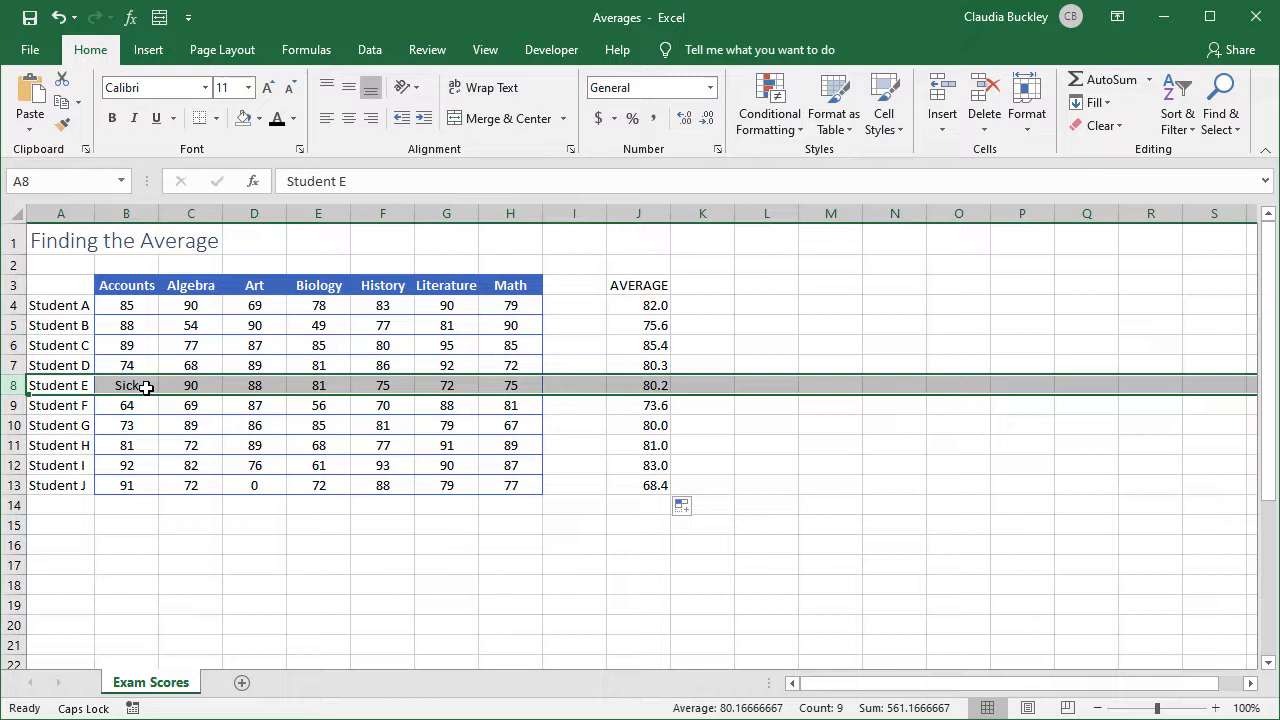
mouse_move(624, 384)
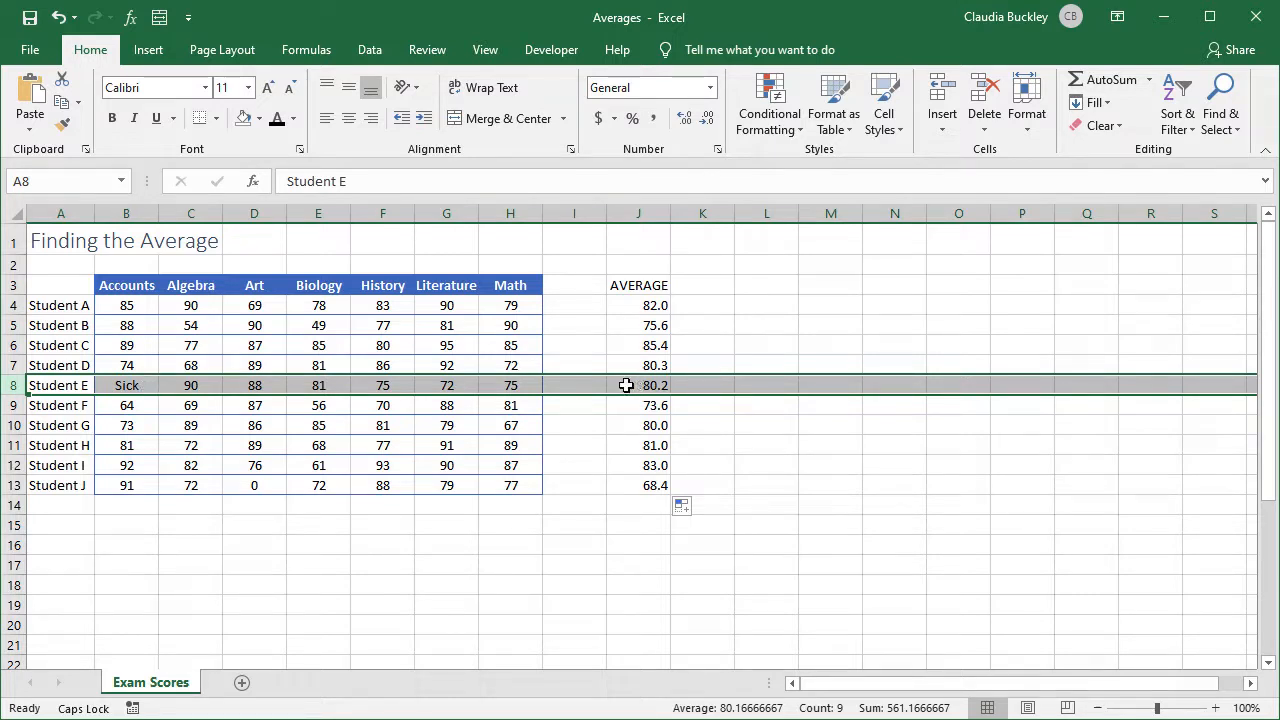
mouse_move(210, 392)
text(AVE)
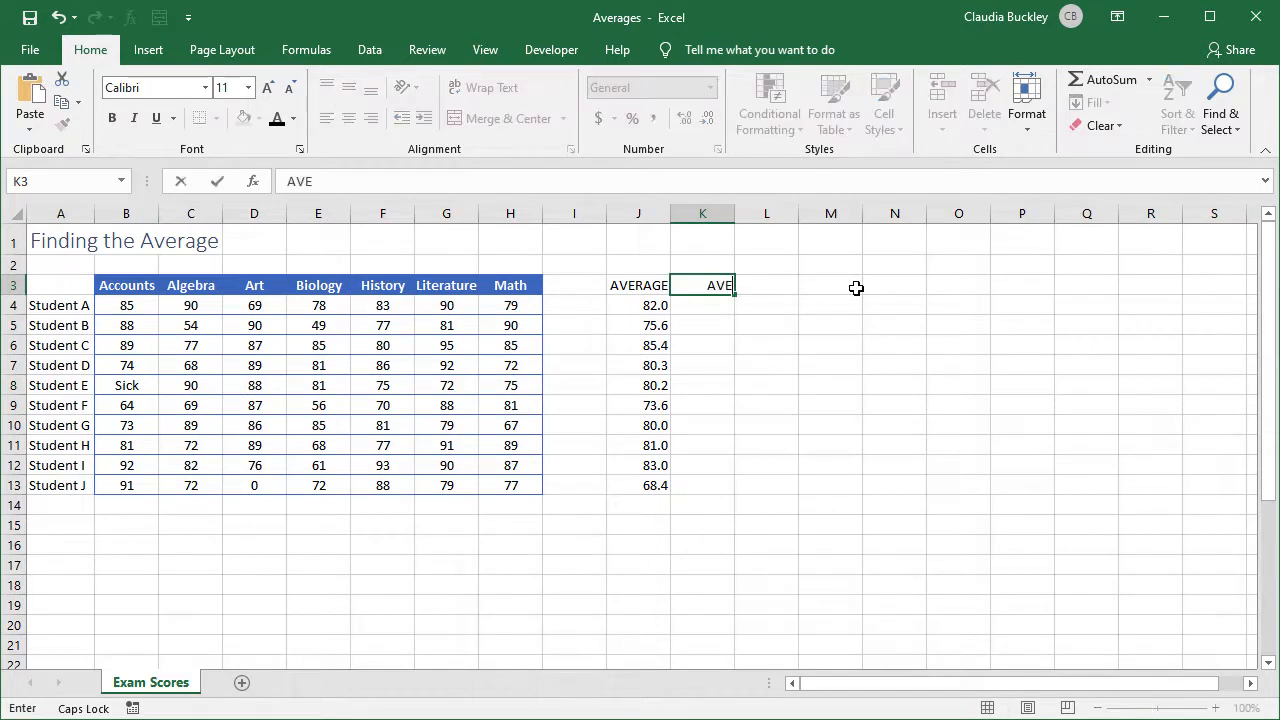
Add the AVERAGEA heading in K3.
text(RAGEA)
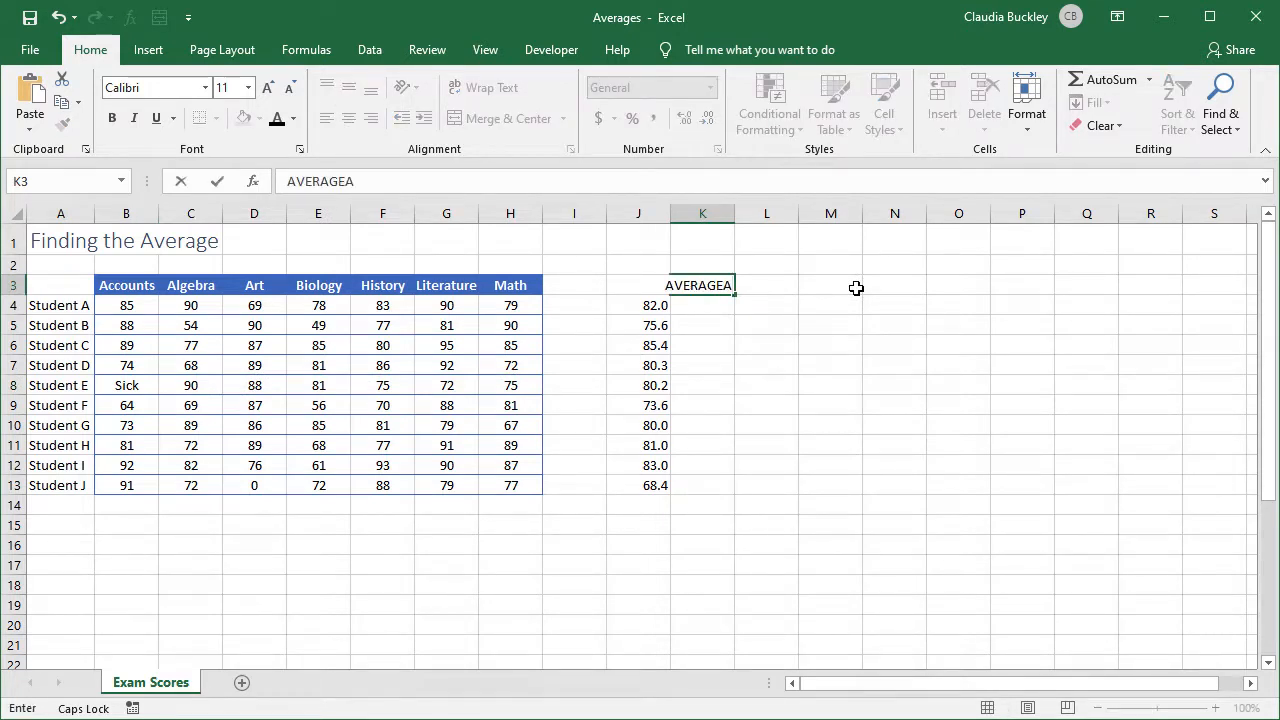
key(Return)
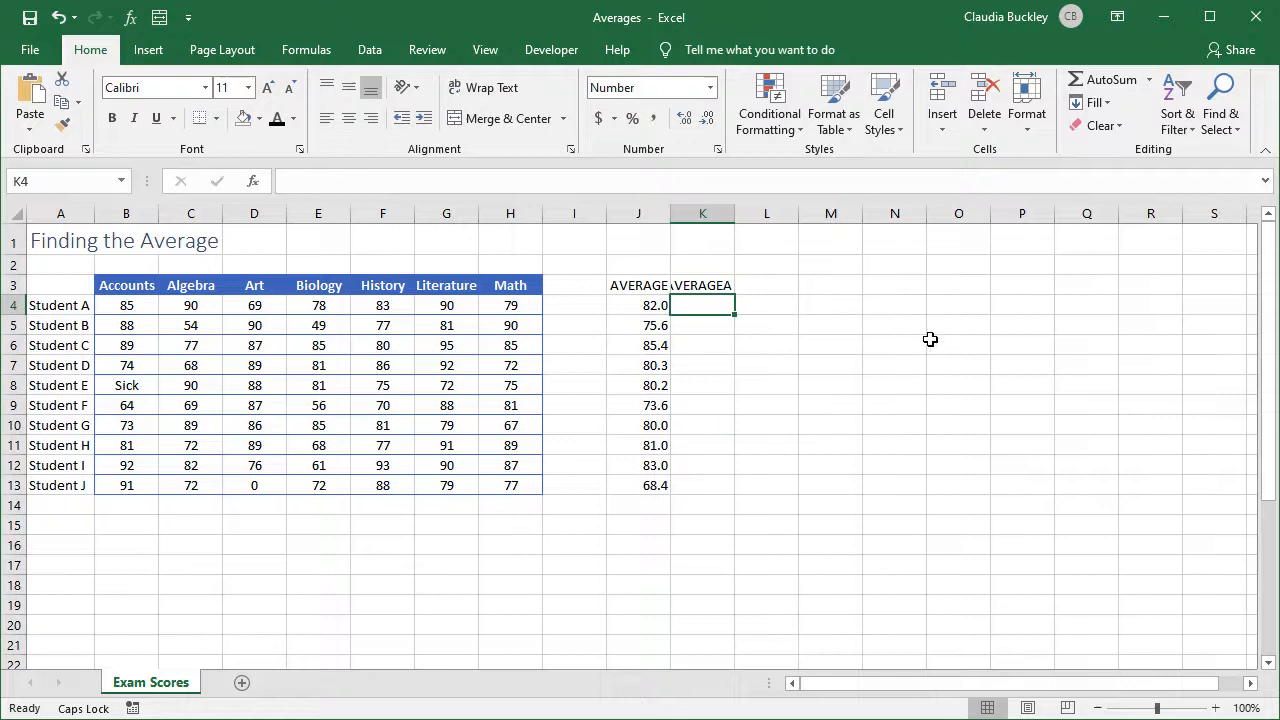
mouse_move(880, 308)
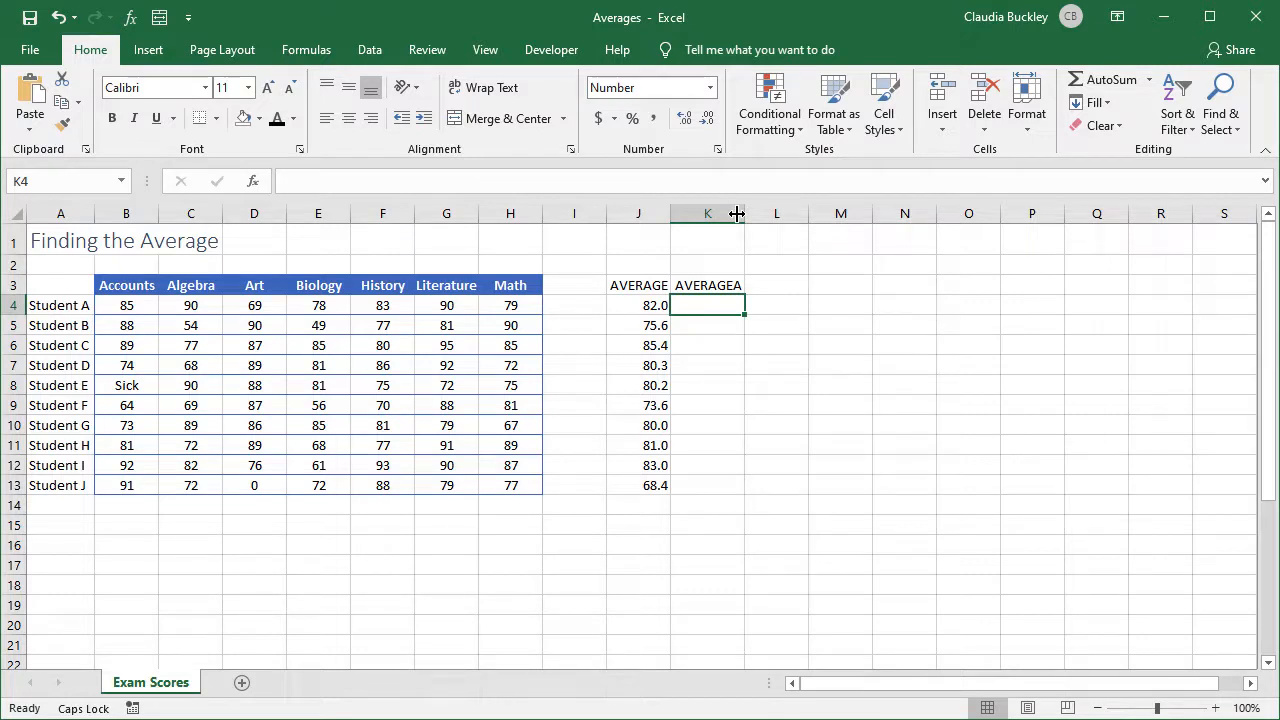
mouse_move(960, 408)
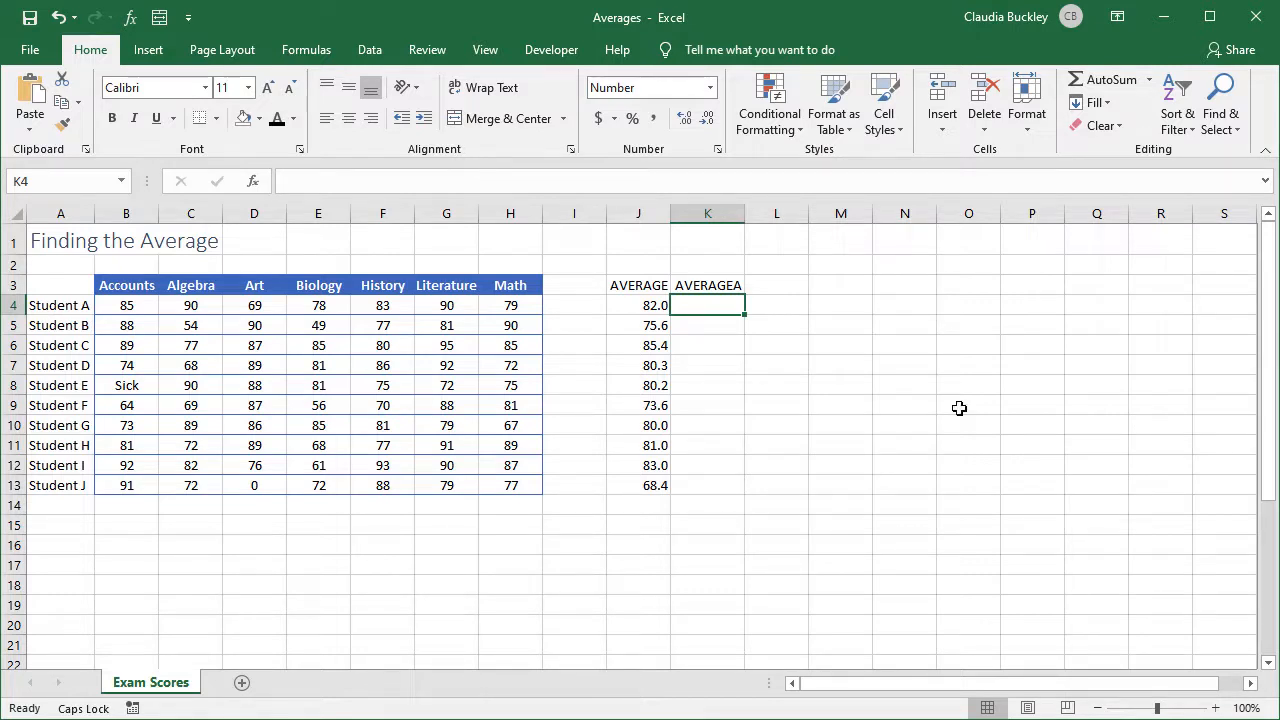
Enter =AVERAGEA(B4:H4) in K4 and fill it down to K13 for every student.
text(=AVERAGEA()
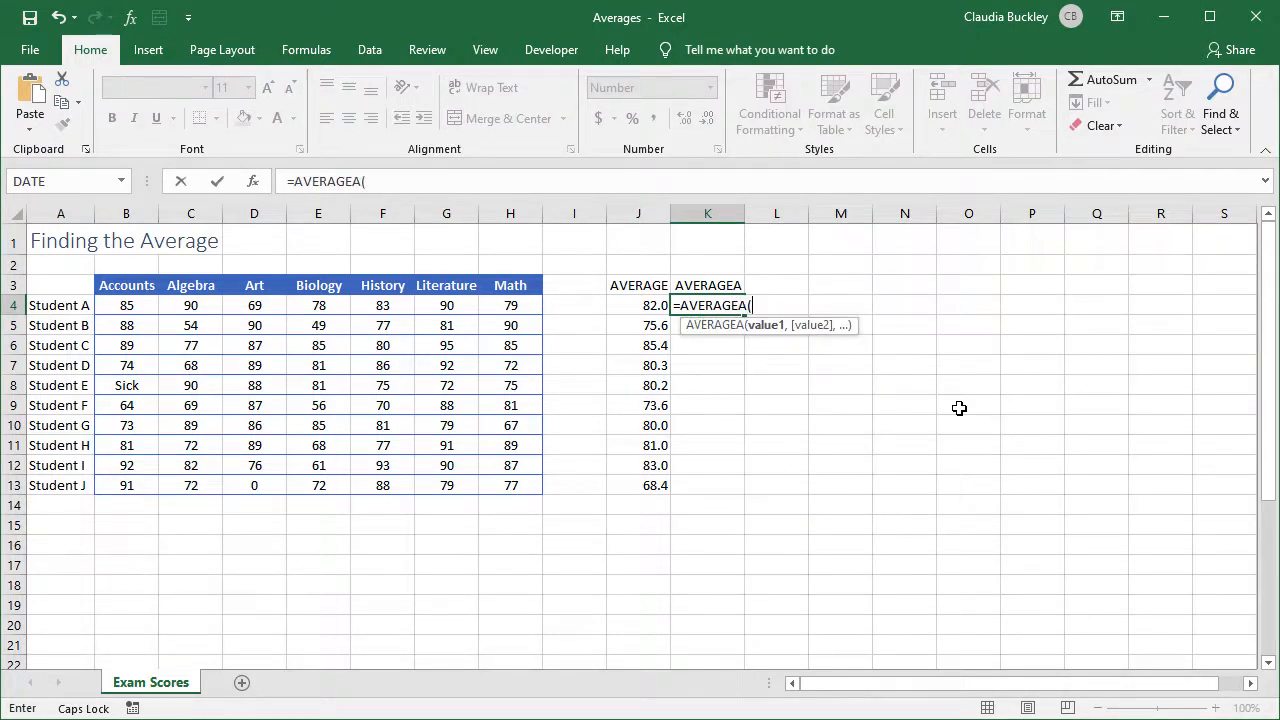
drag(126, 304, 318, 304)
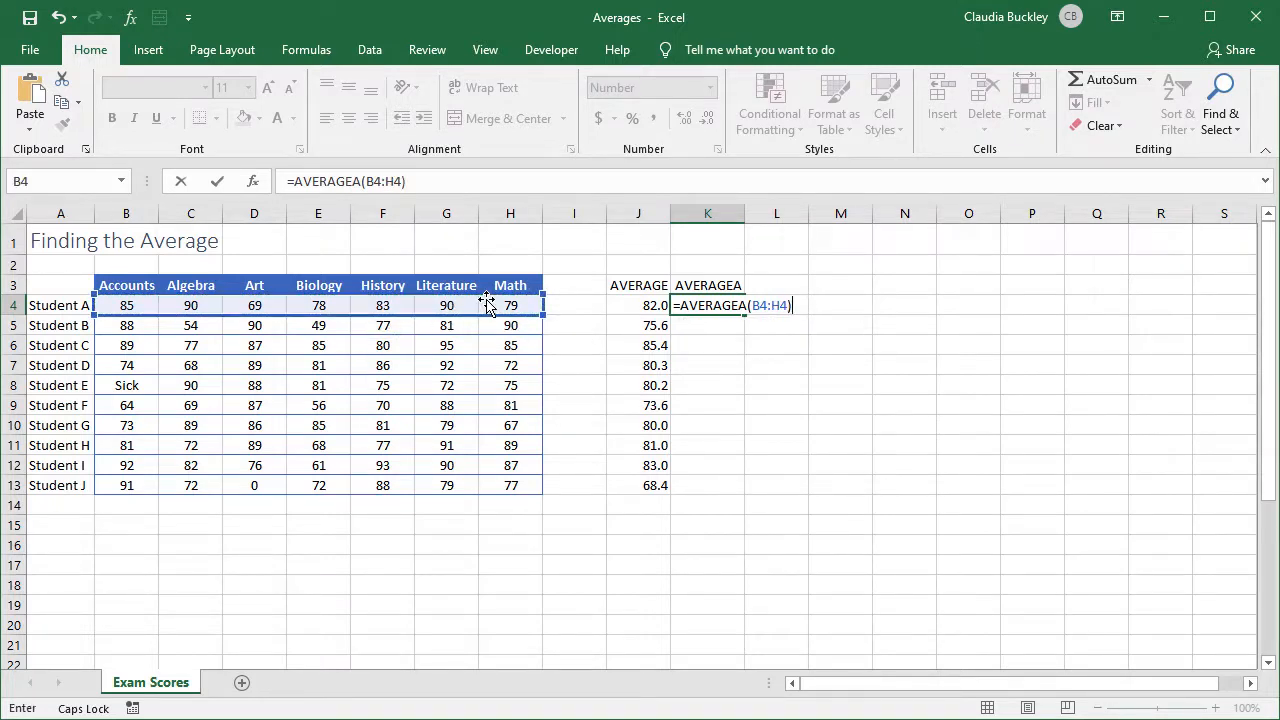
key(Return)
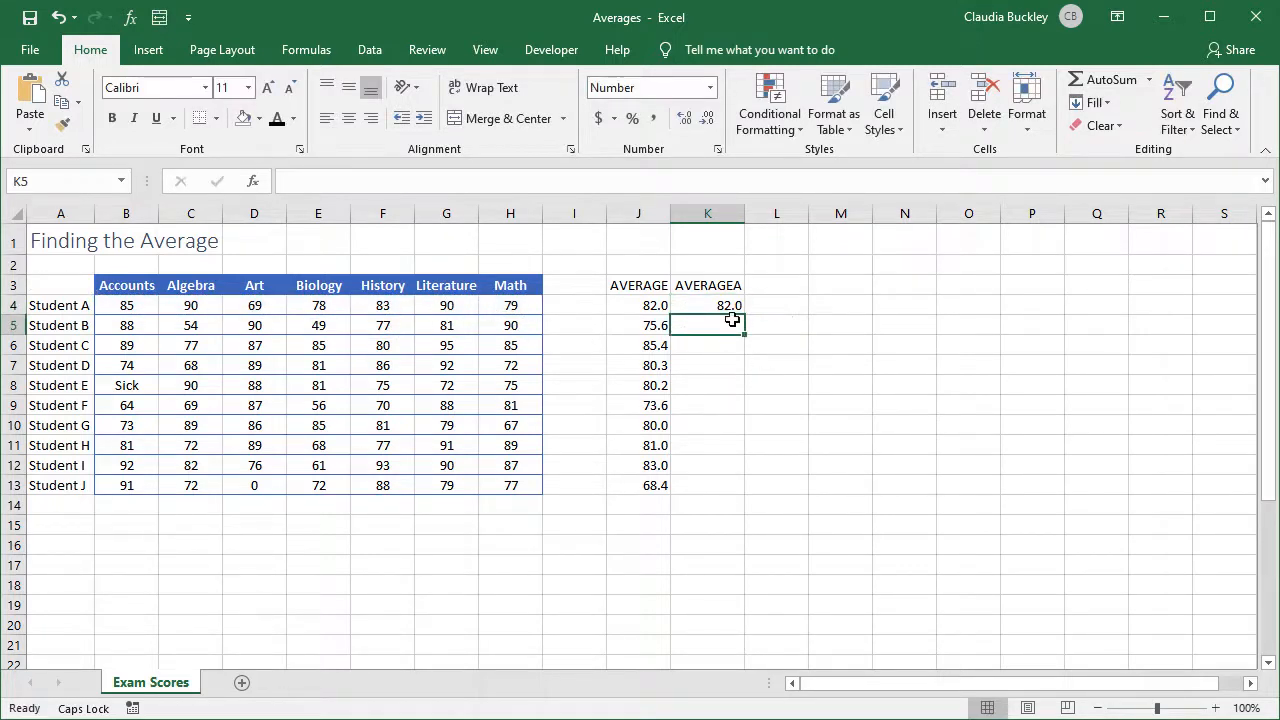
click(708, 304)
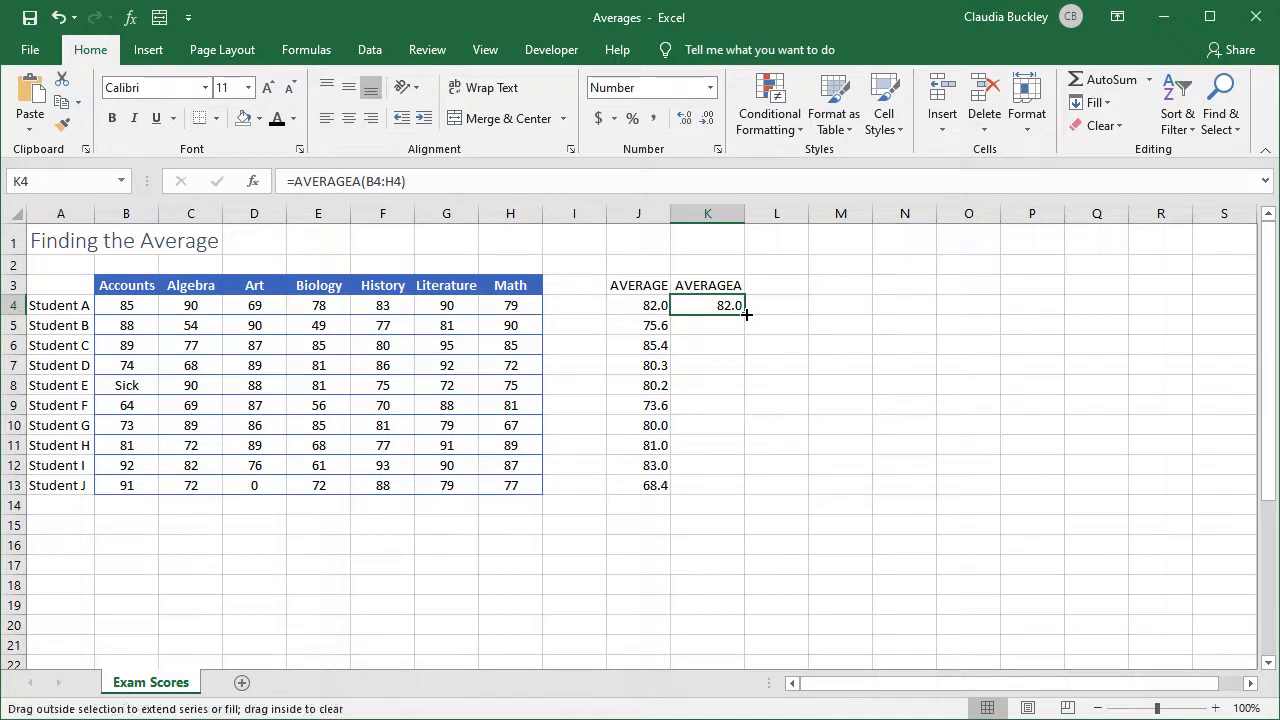
drag(744, 312, 730, 486)
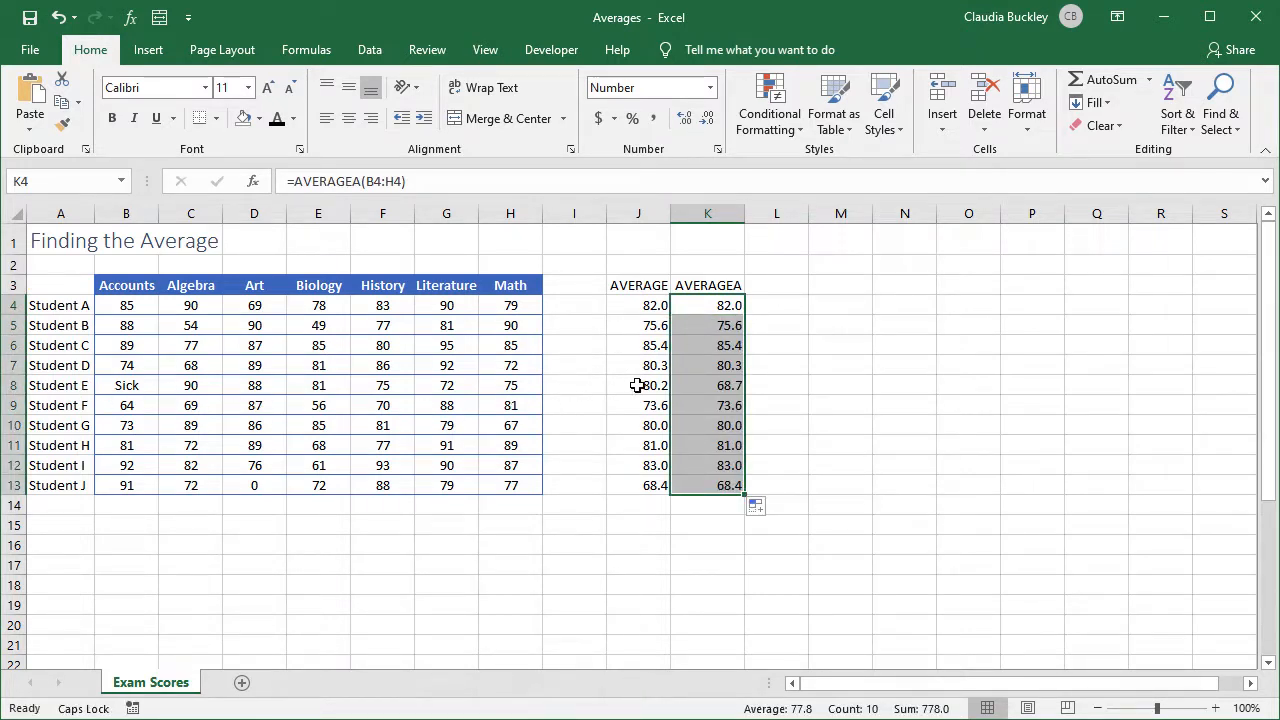
click(638, 384)
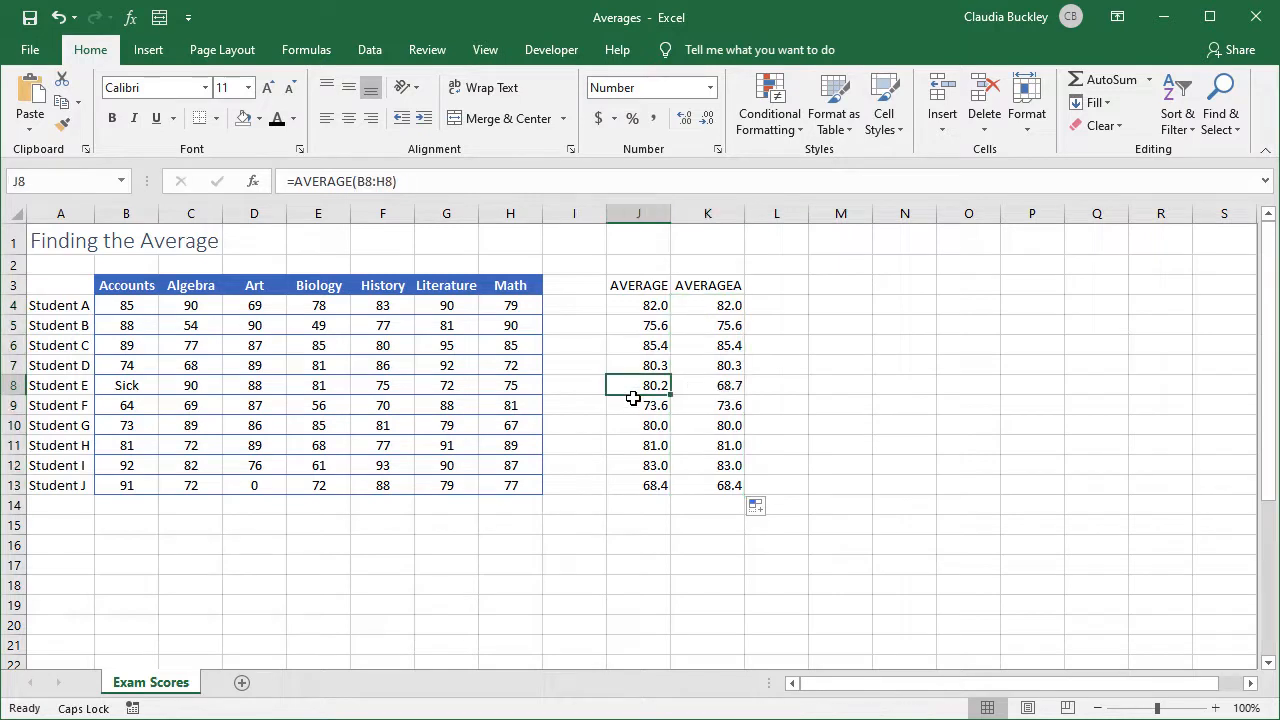
mouse_move(730, 384)
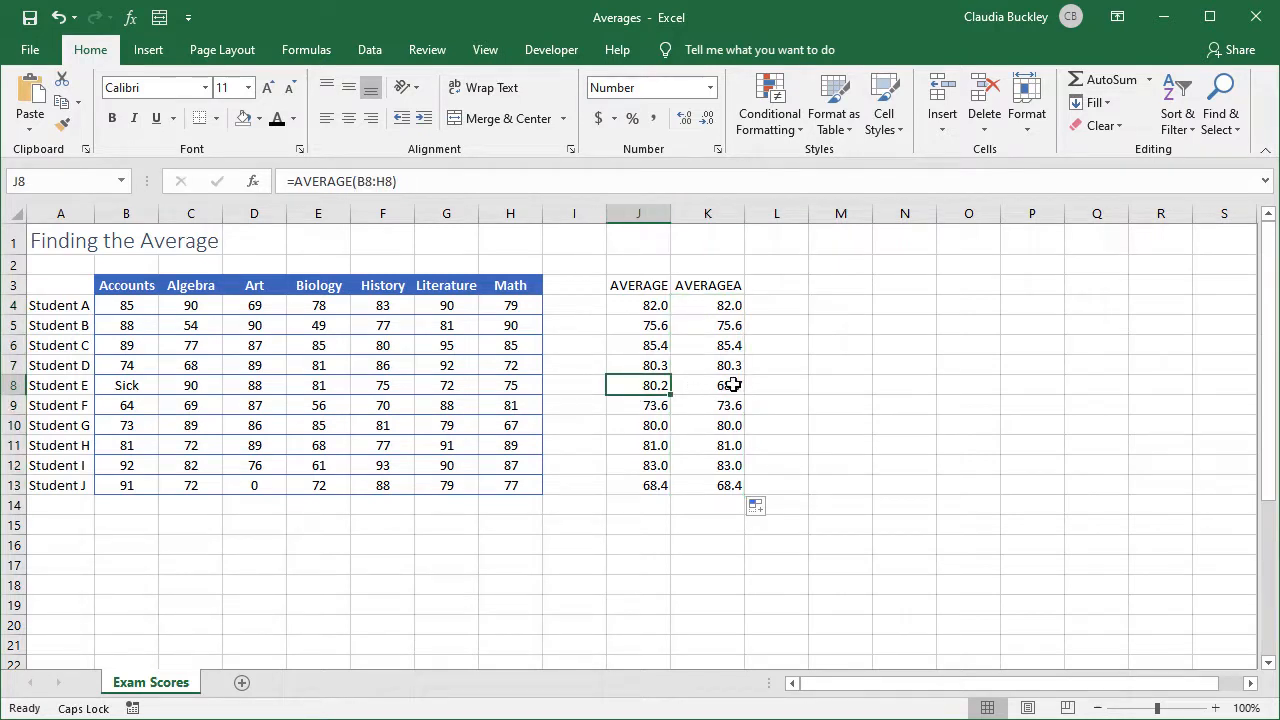
click(708, 384)
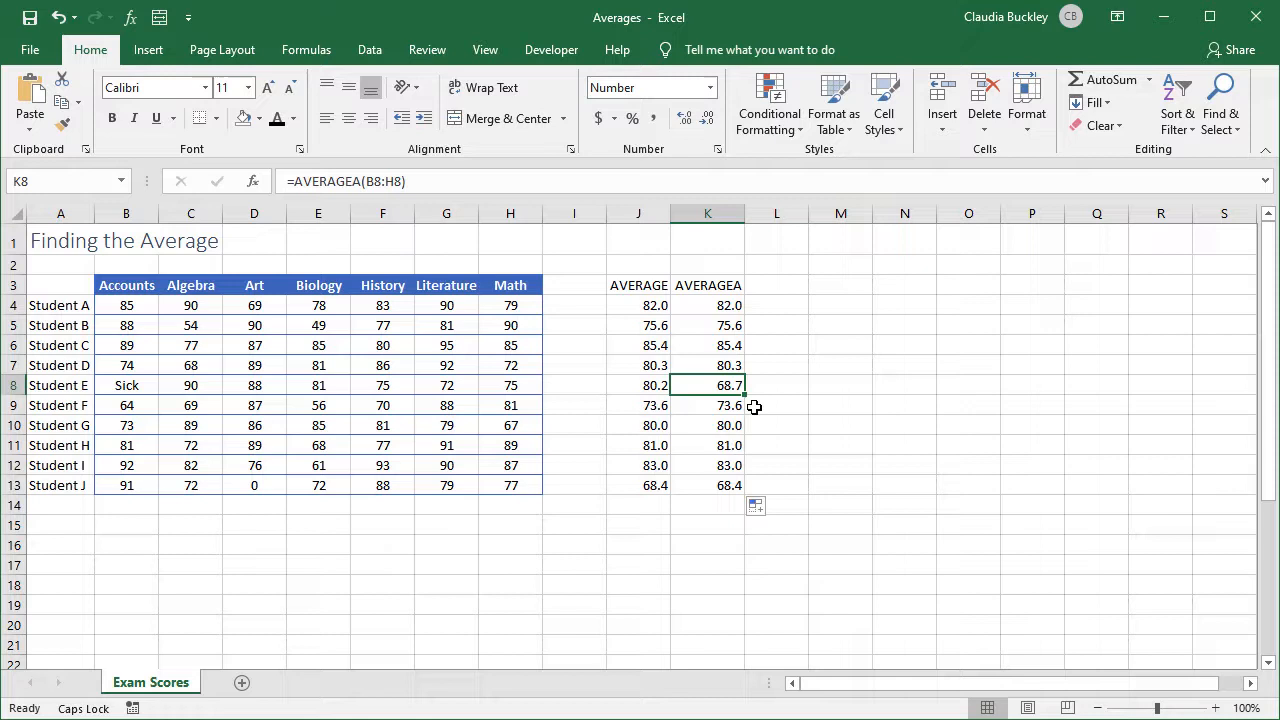
mouse_move(336, 390)
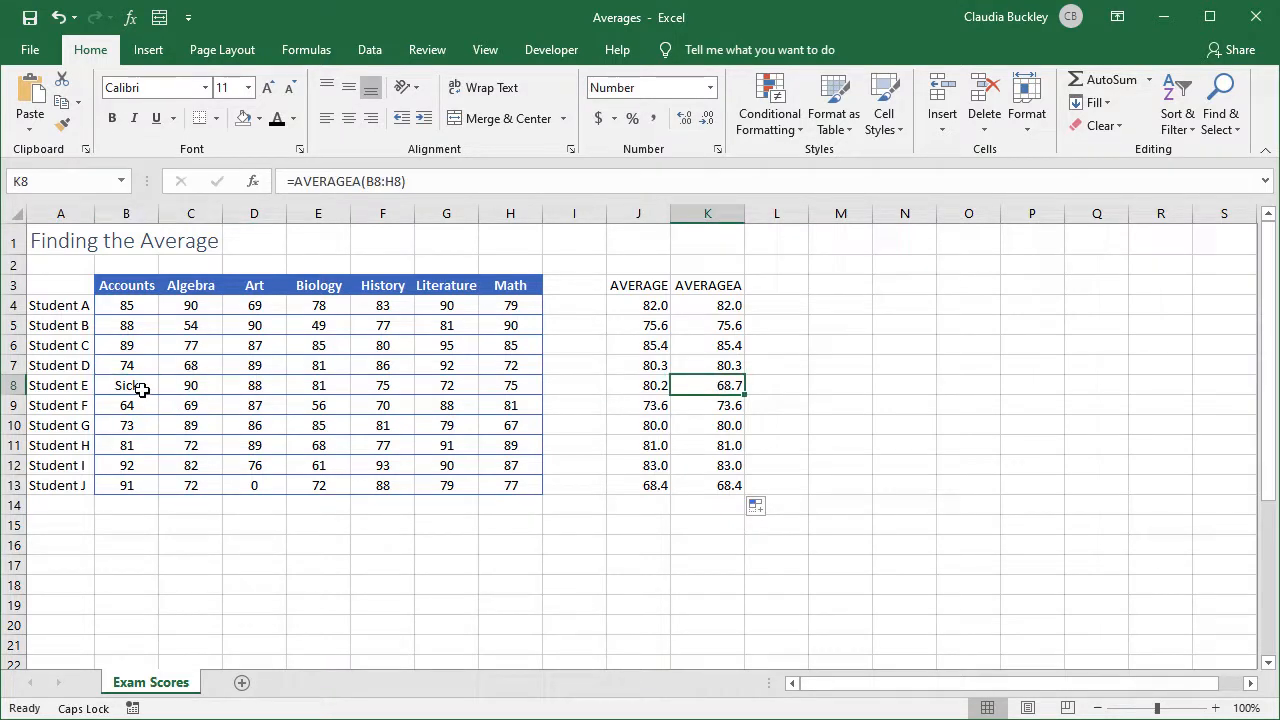
click(126, 384)
text(TRUE)
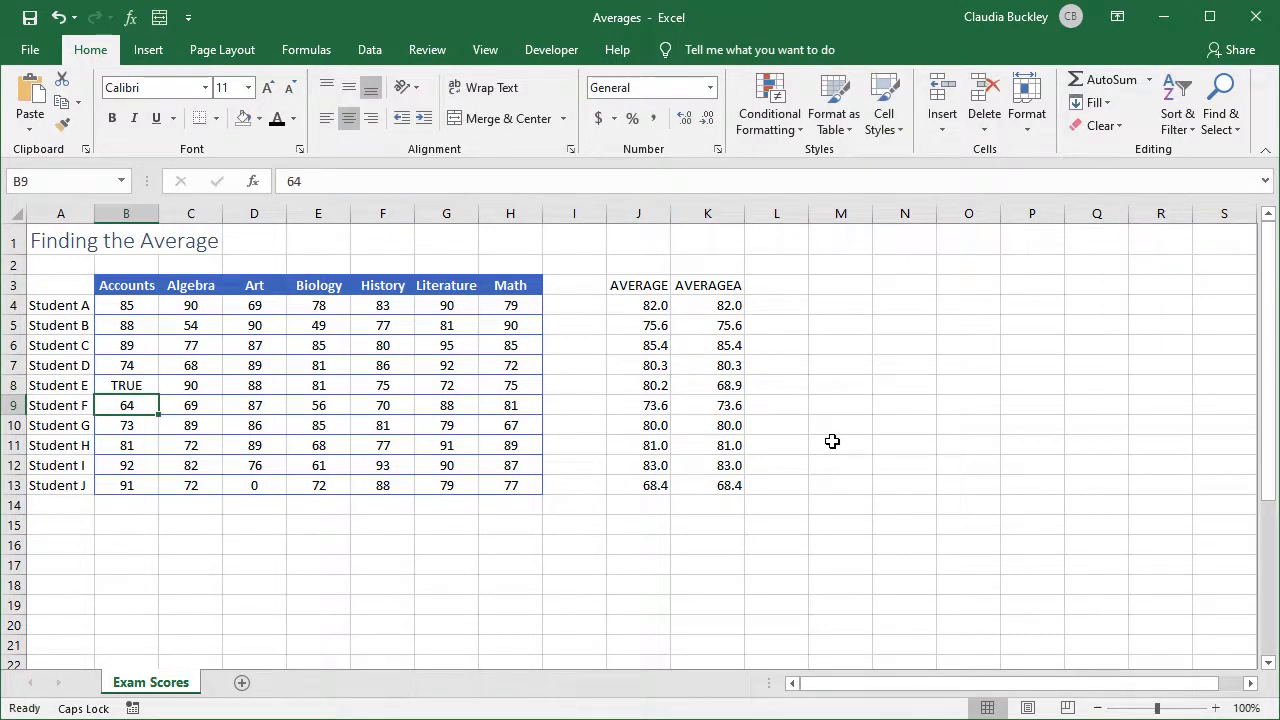
mouse_move(404, 386)
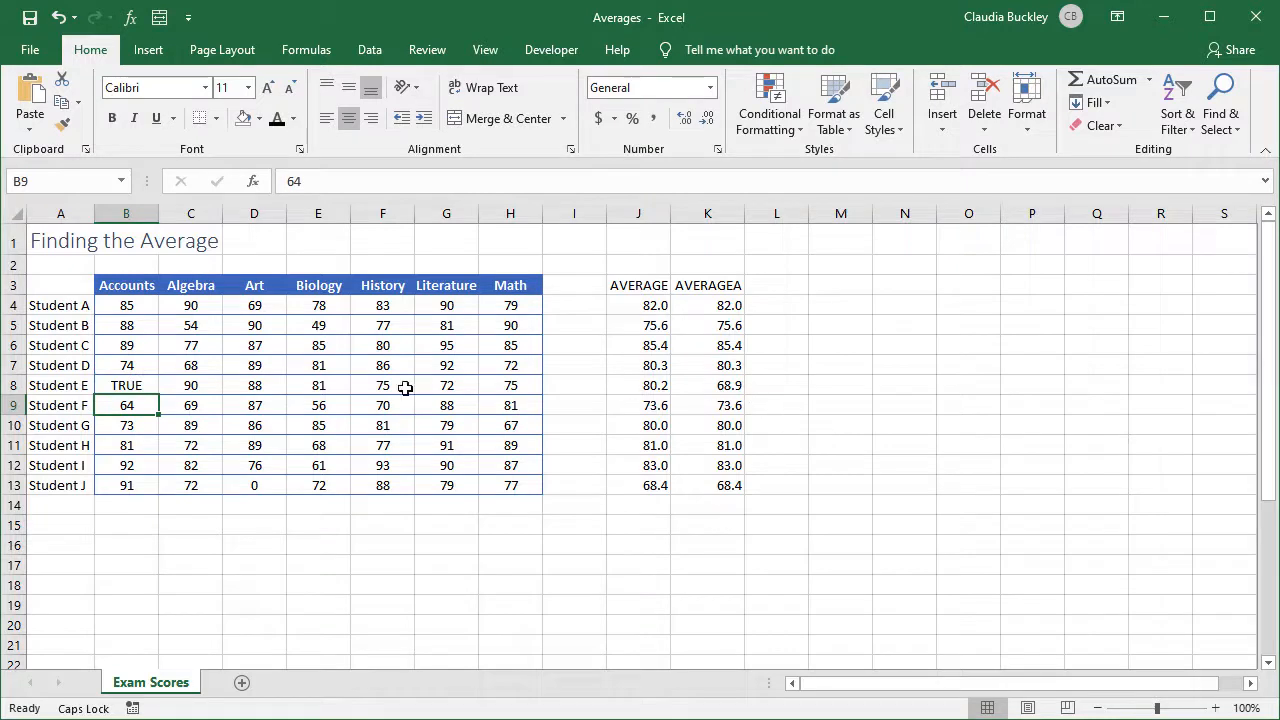
click(708, 384)
text(Sick)
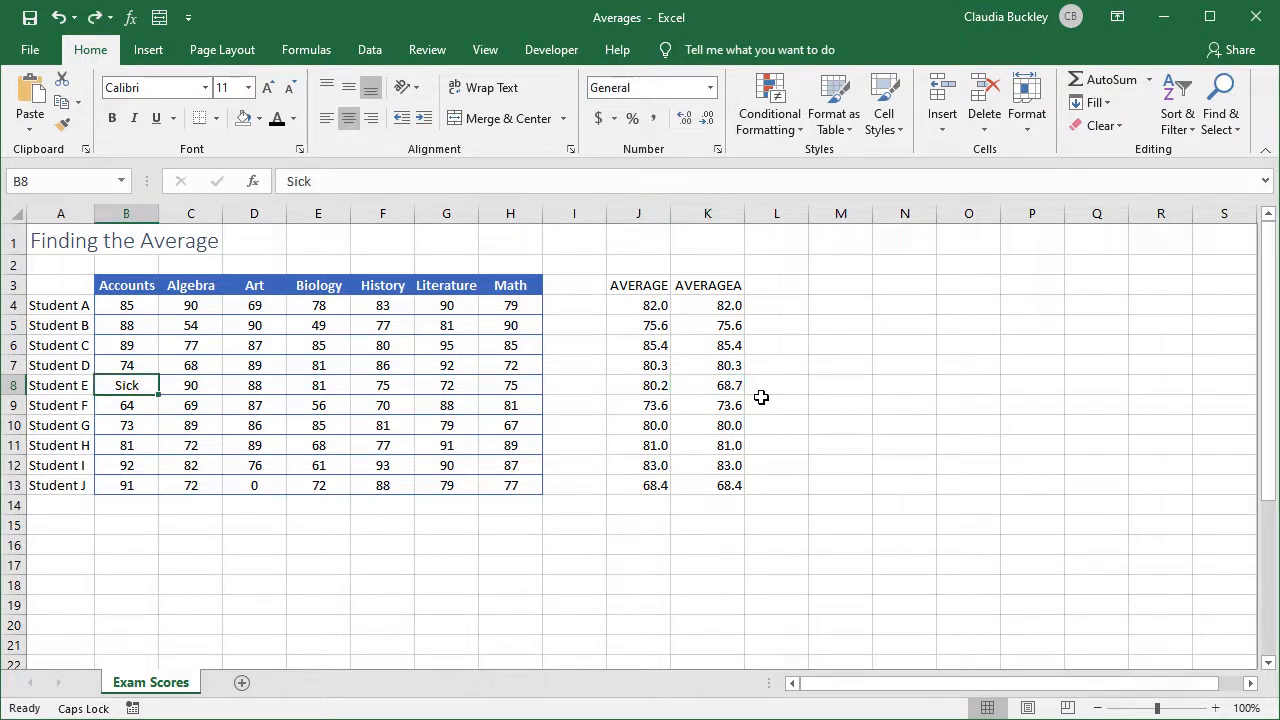
mouse_move(696, 408)
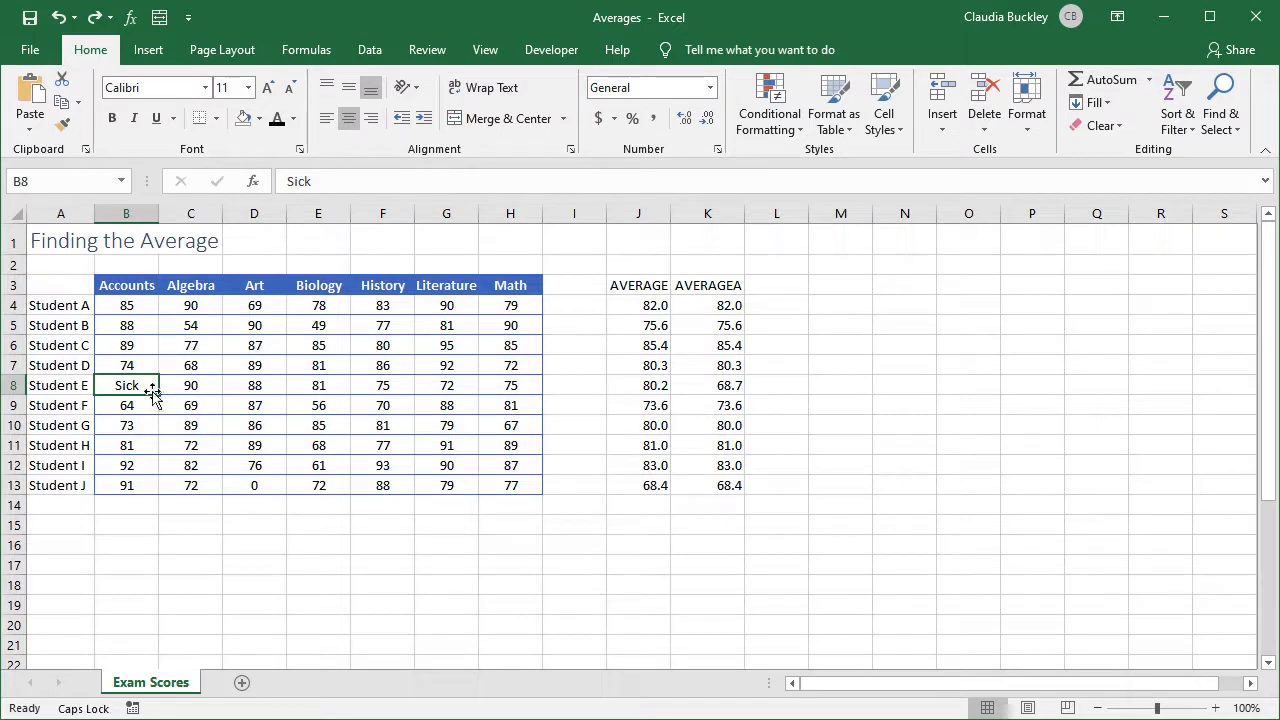
mouse_move(516, 382)
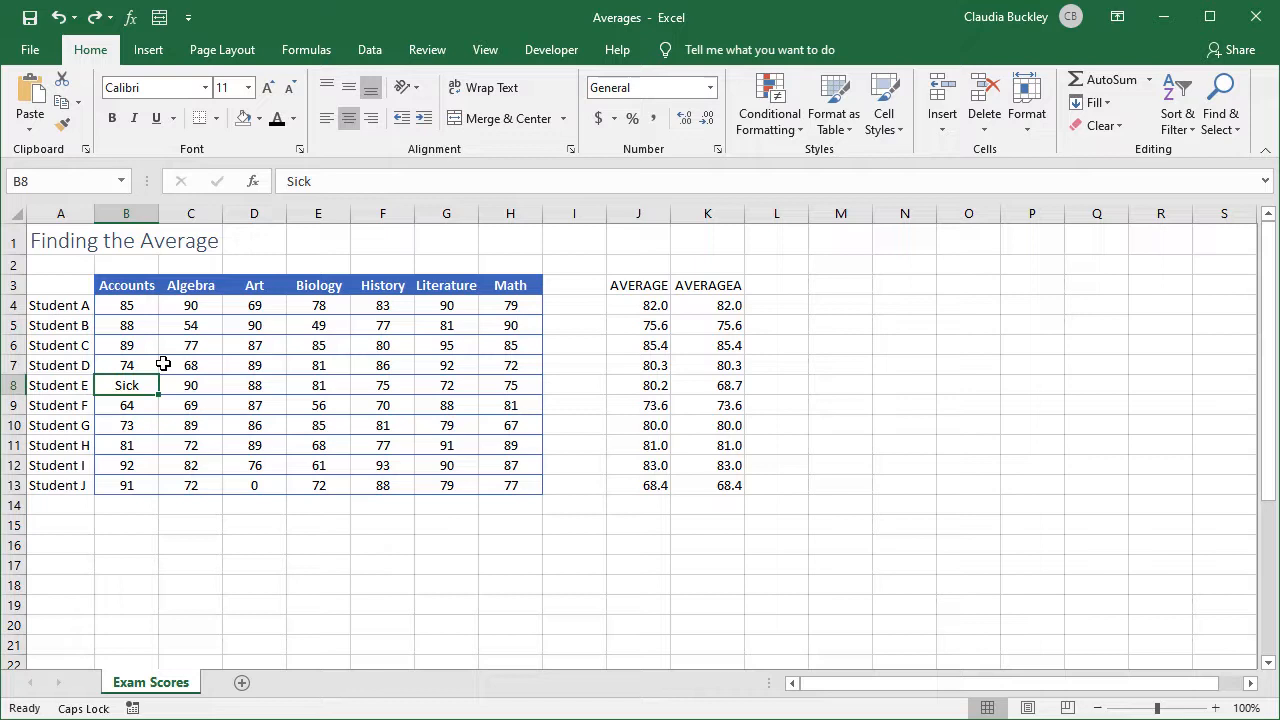
key(Delete)
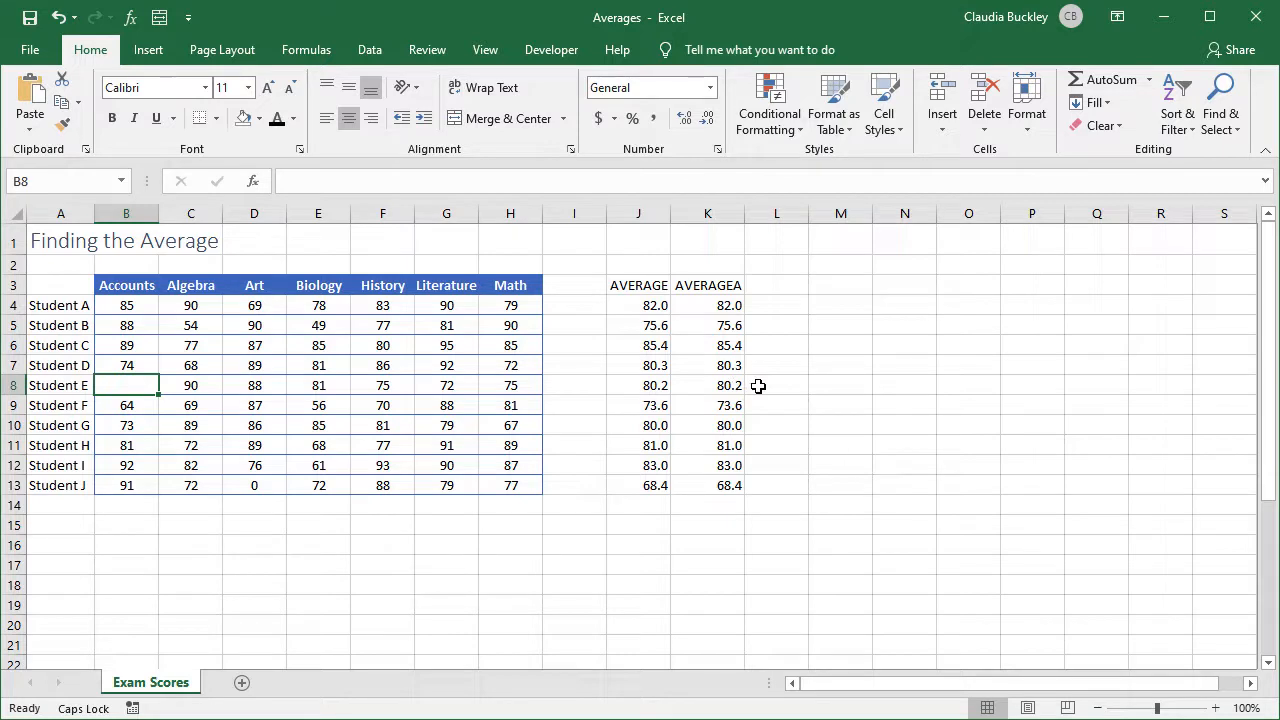
text(Sick)
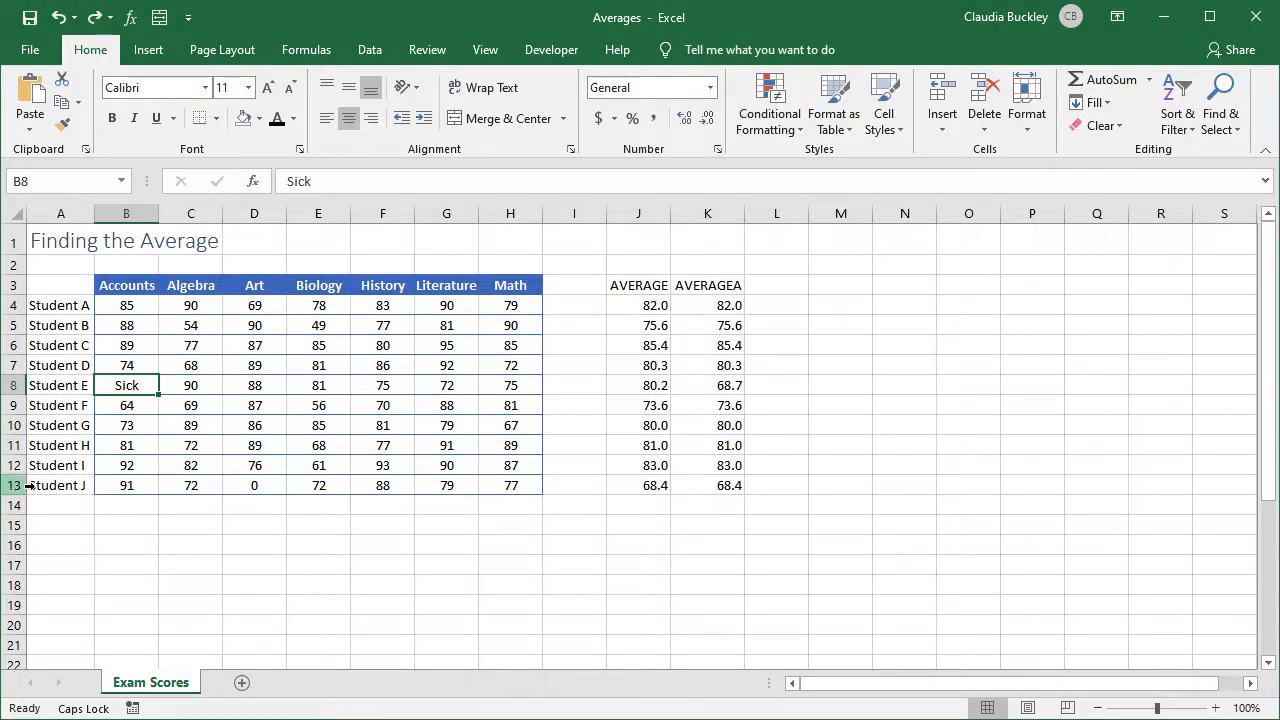
In L13 average B13:C13 and E13:H13, skipping the zero Art score, giving 79.8.
click(254, 486)
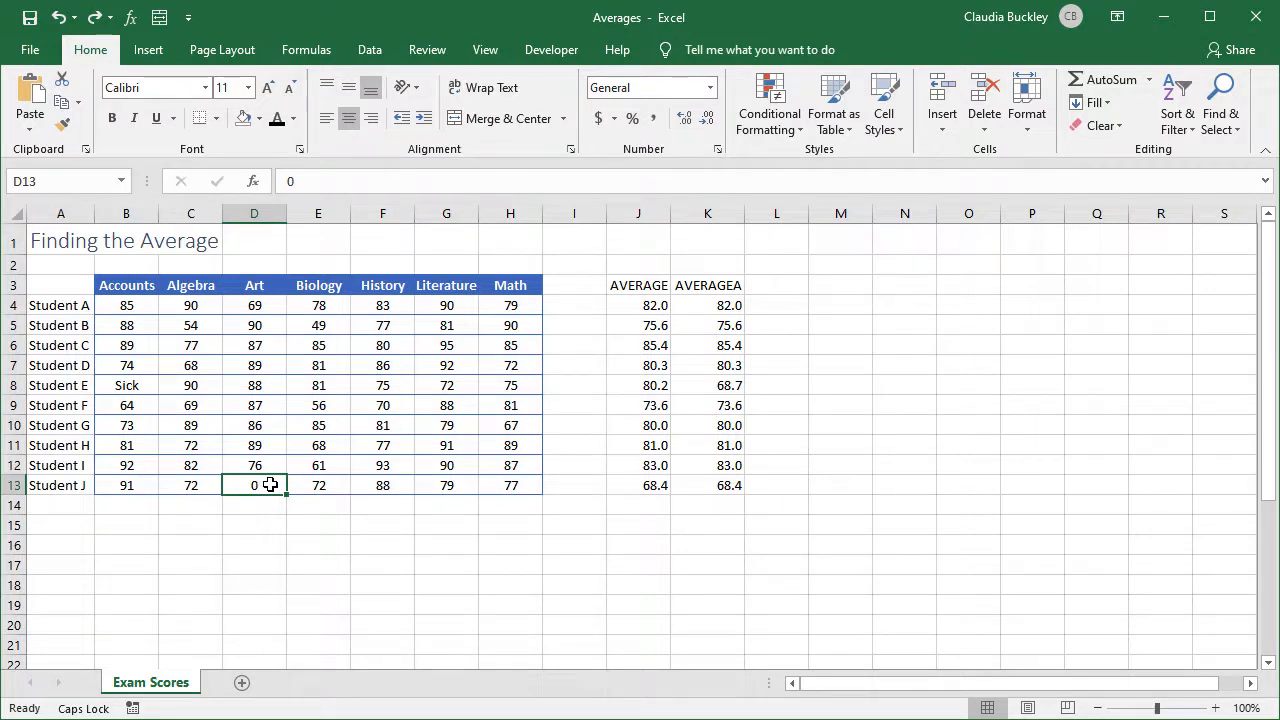
click(636, 486)
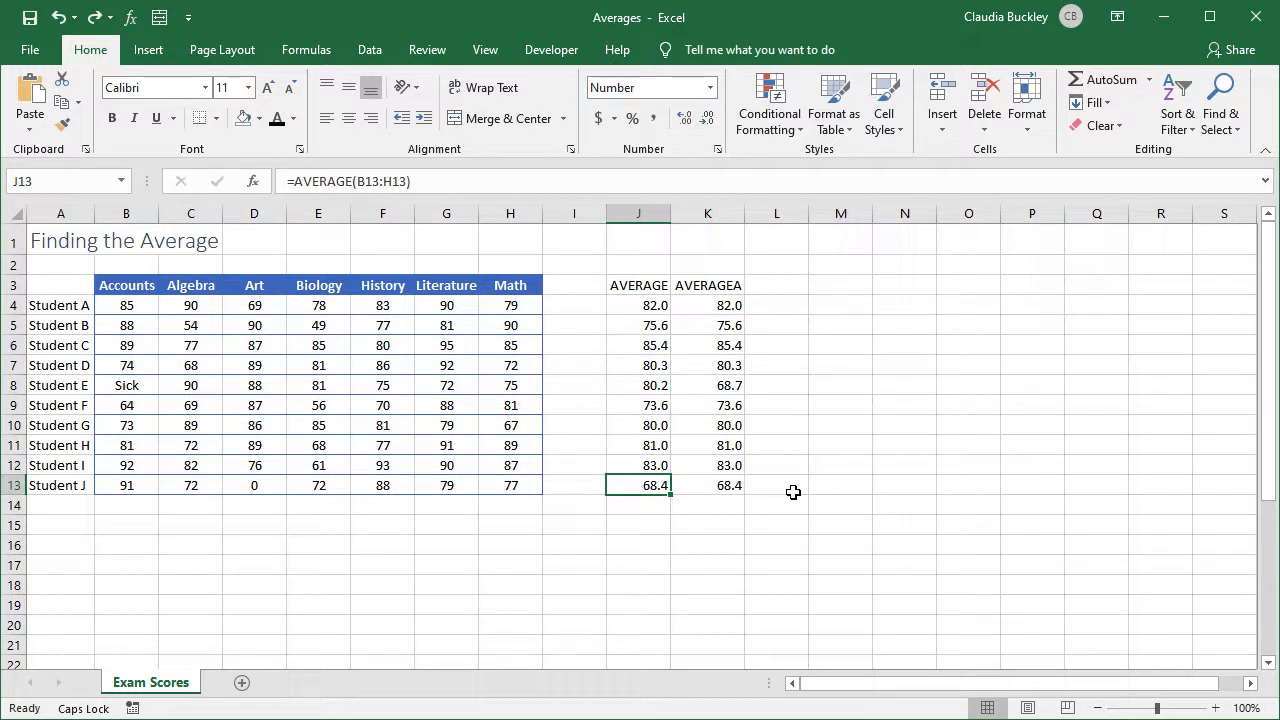
click(776, 486)
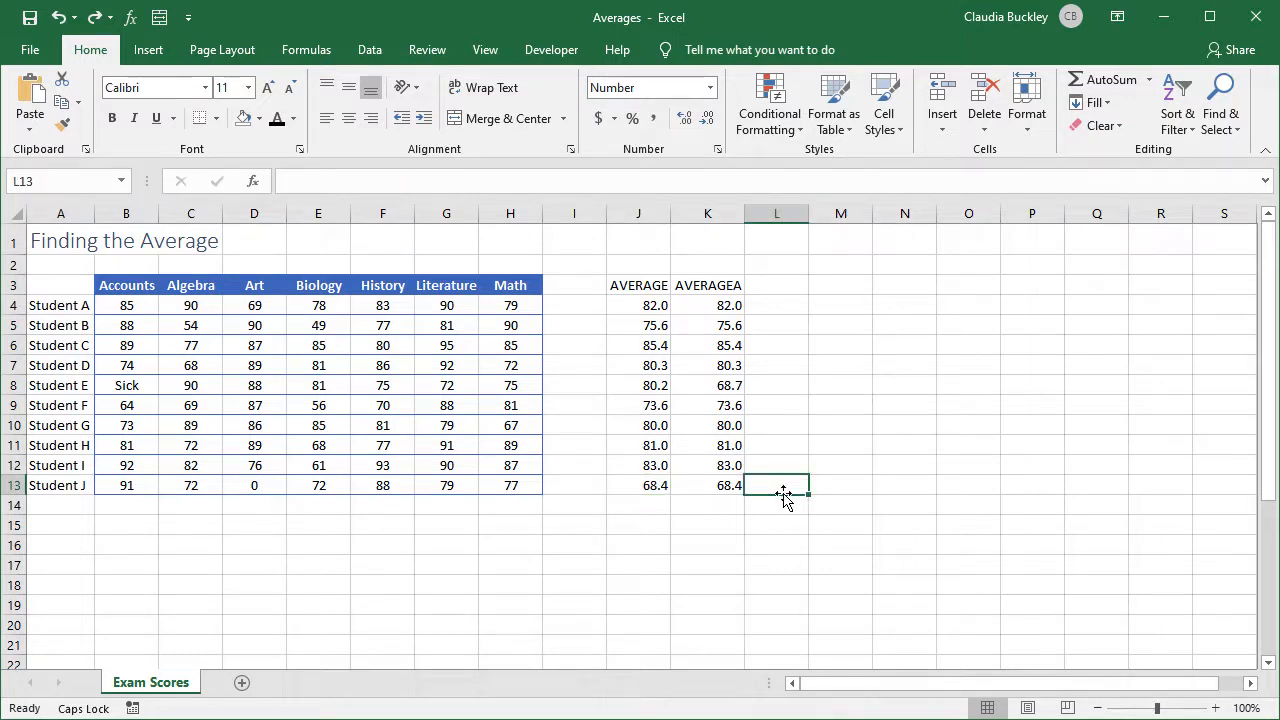
text(=AVERAG)
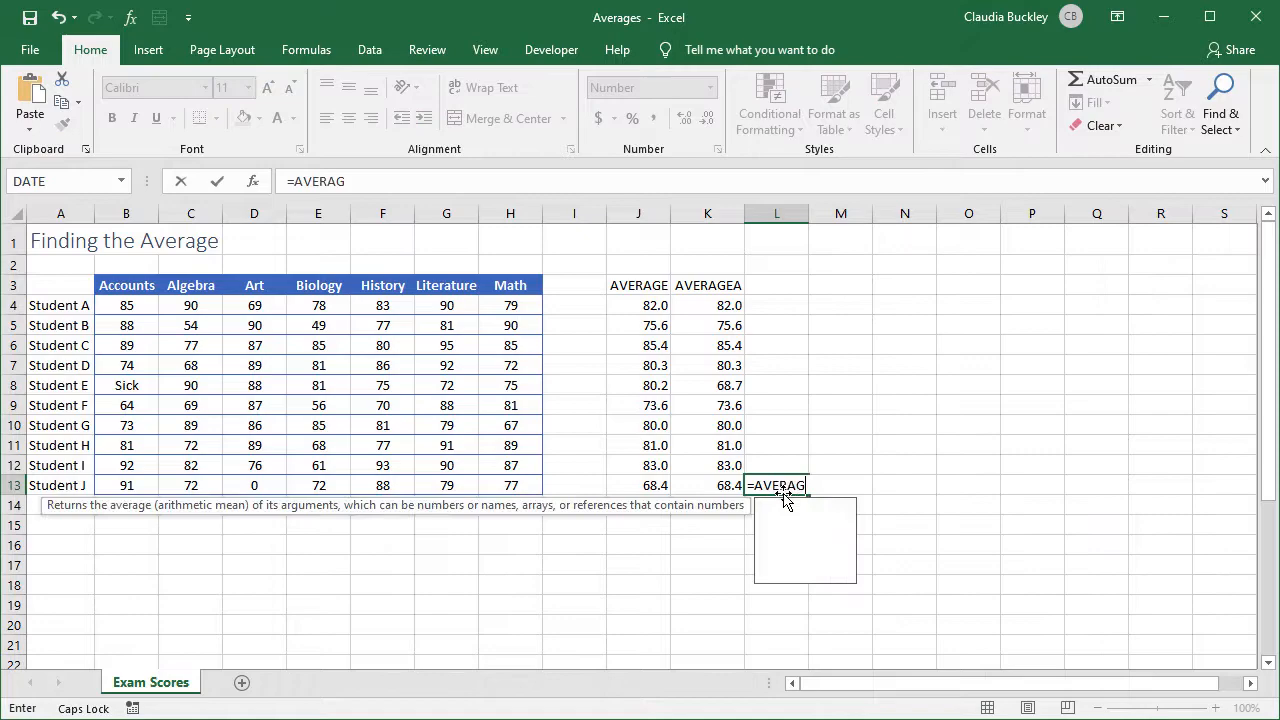
text(E()
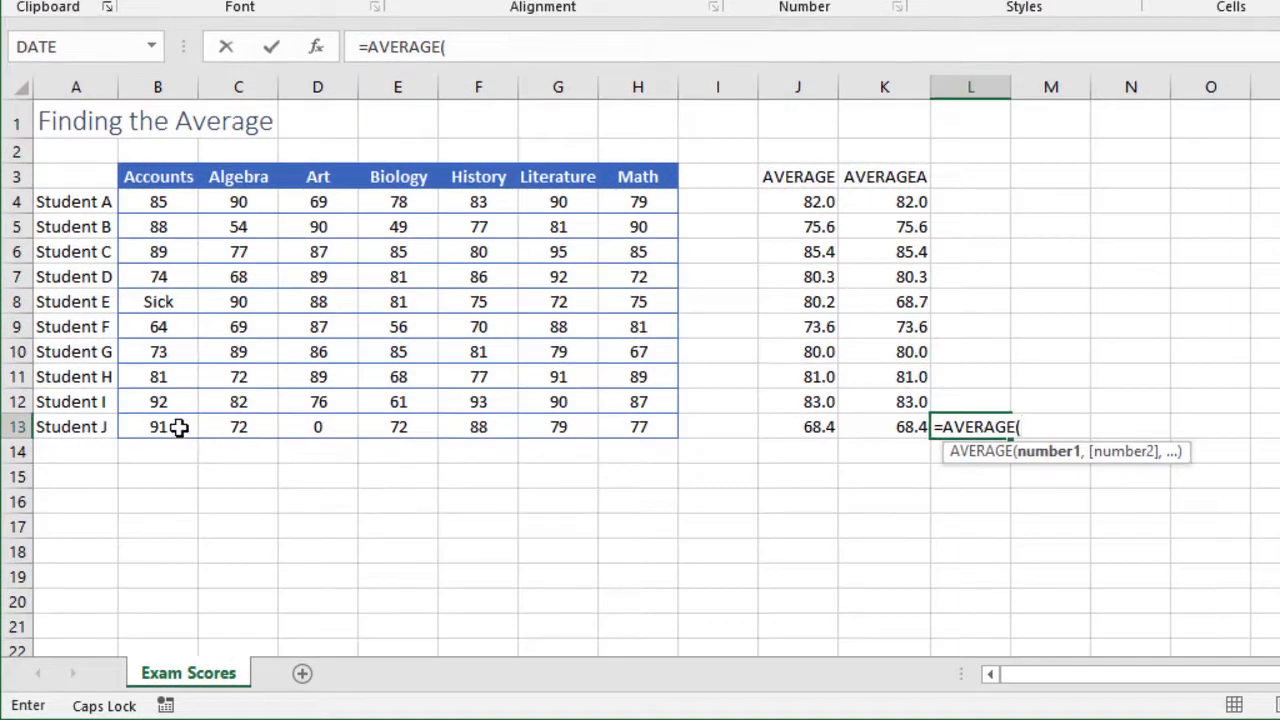
drag(158, 428, 238, 428)
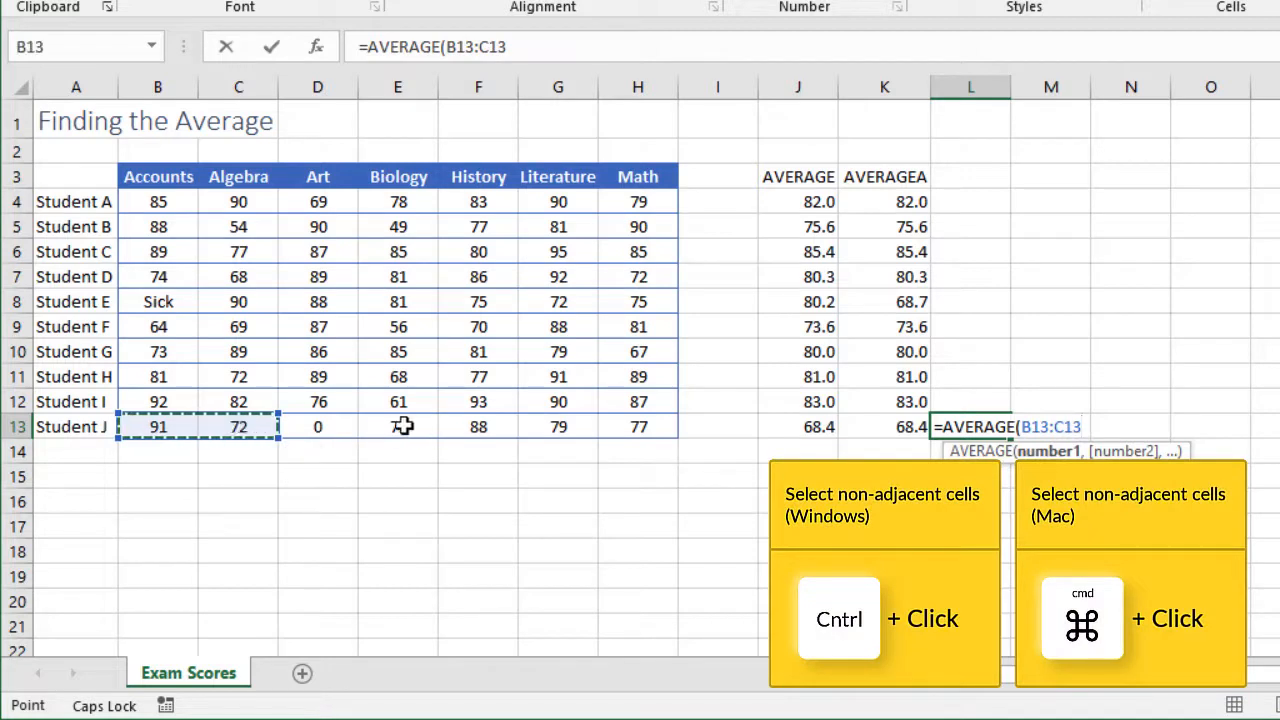
drag(398, 428, 636, 428)
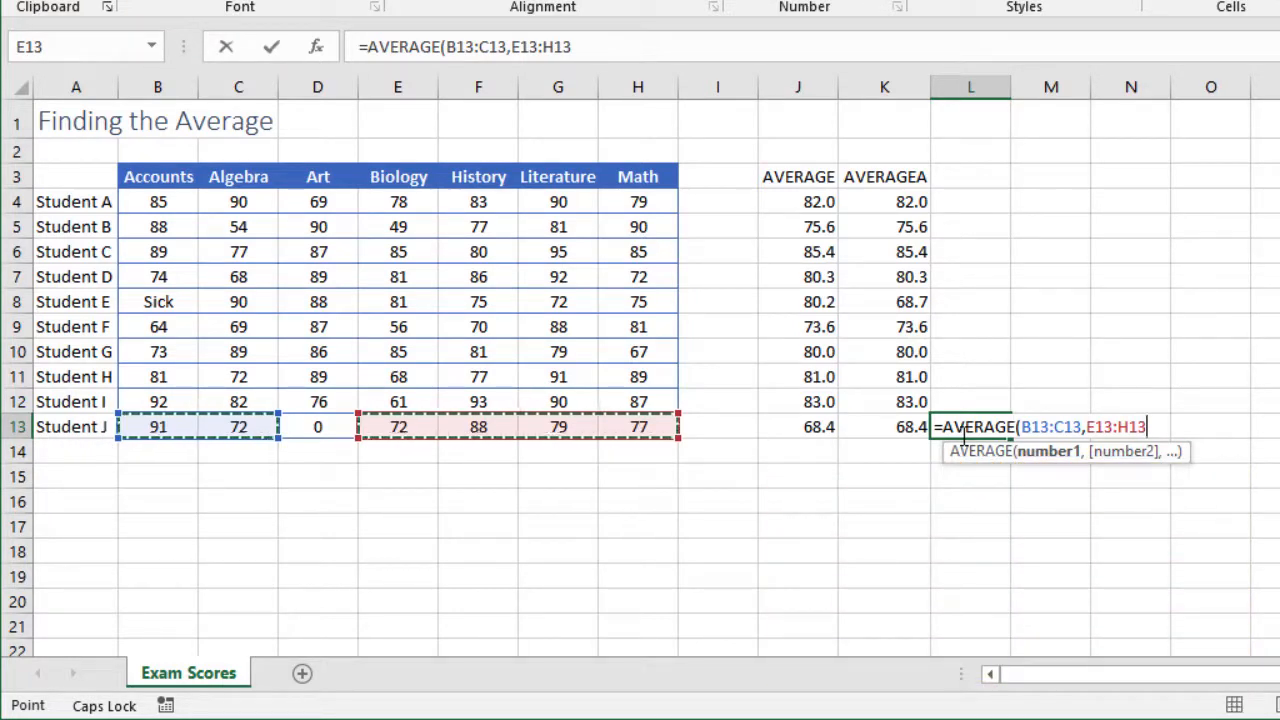
text())
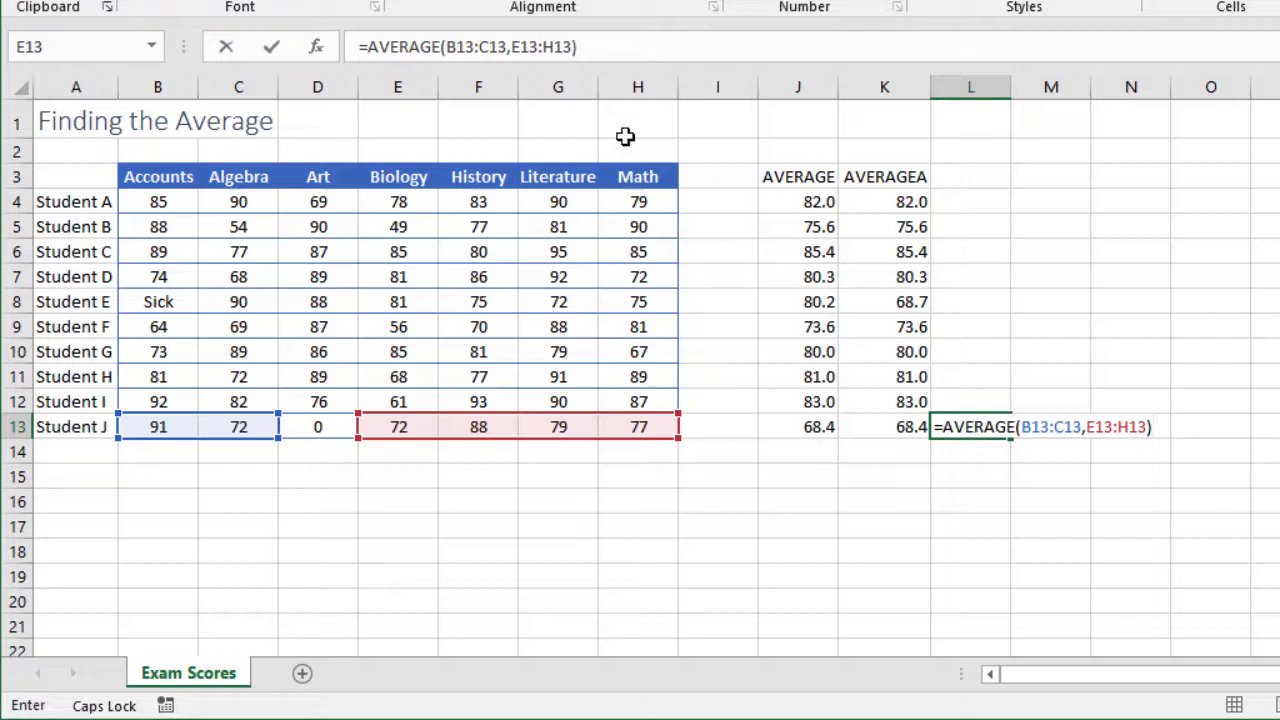
mouse_move(440, 48)
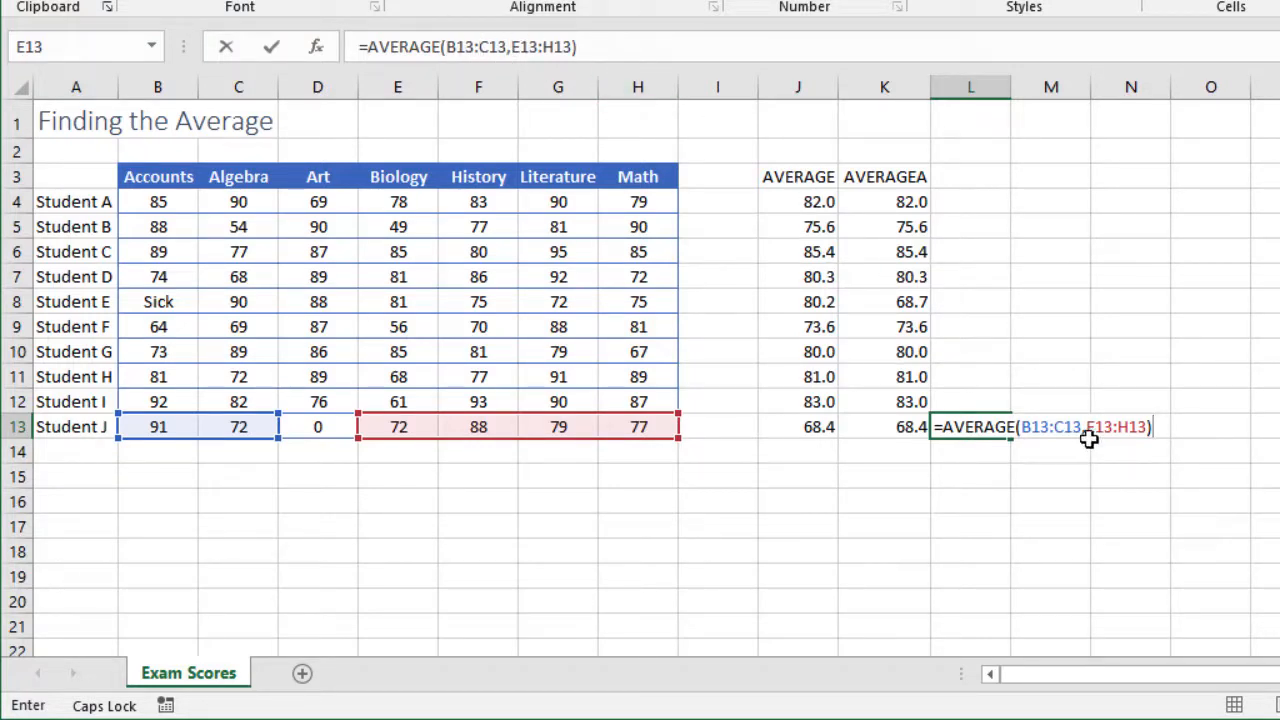
key(Return)
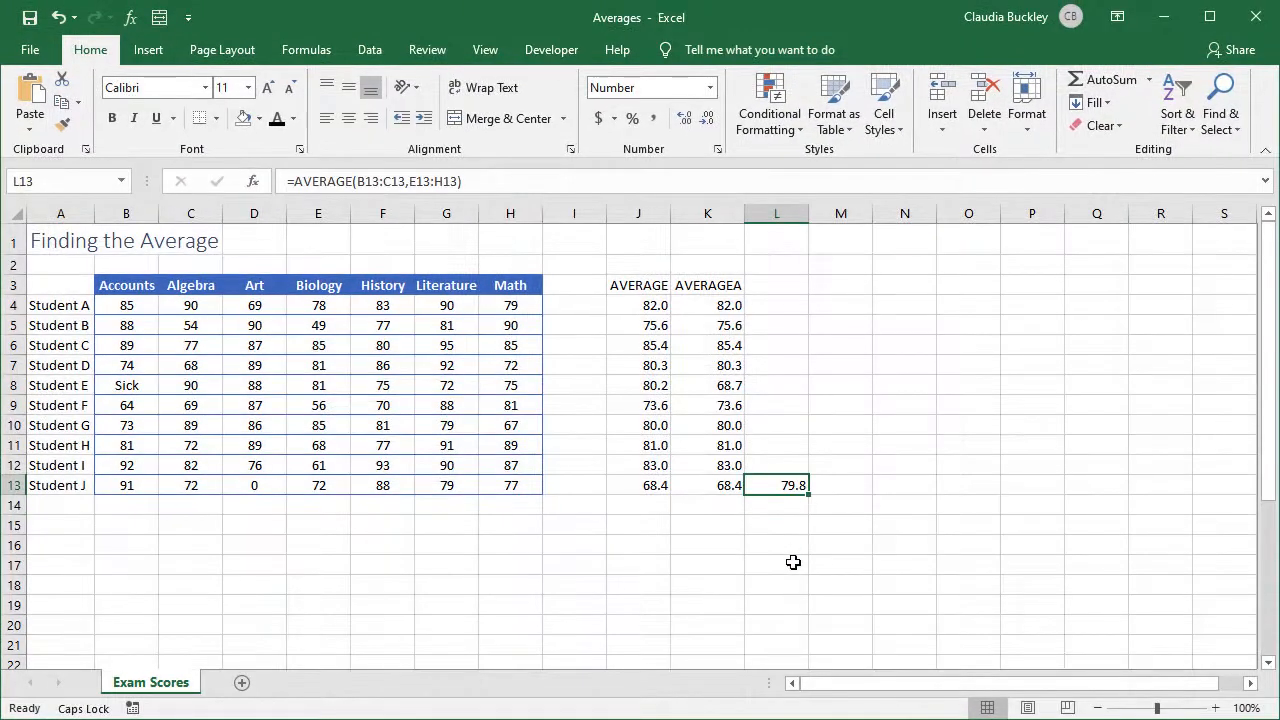
mouse_move(268, 492)
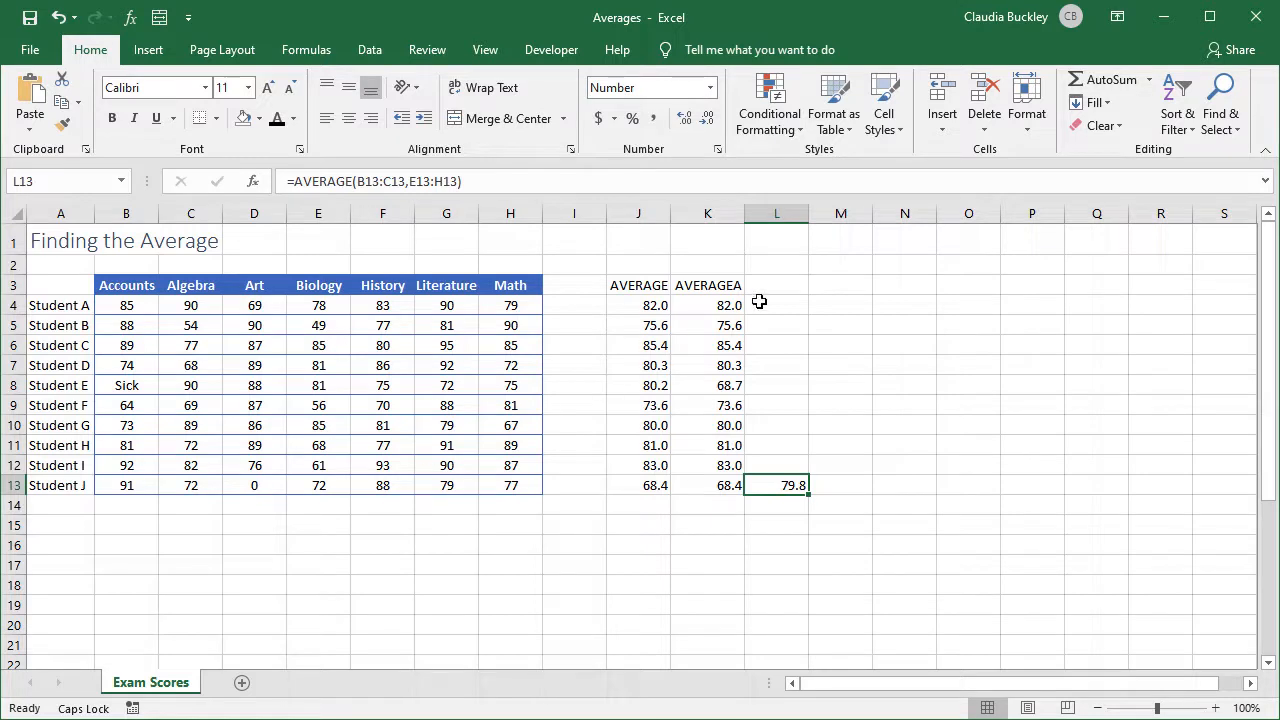
Add the AVERAGEIF heading in L3.
click(776, 284)
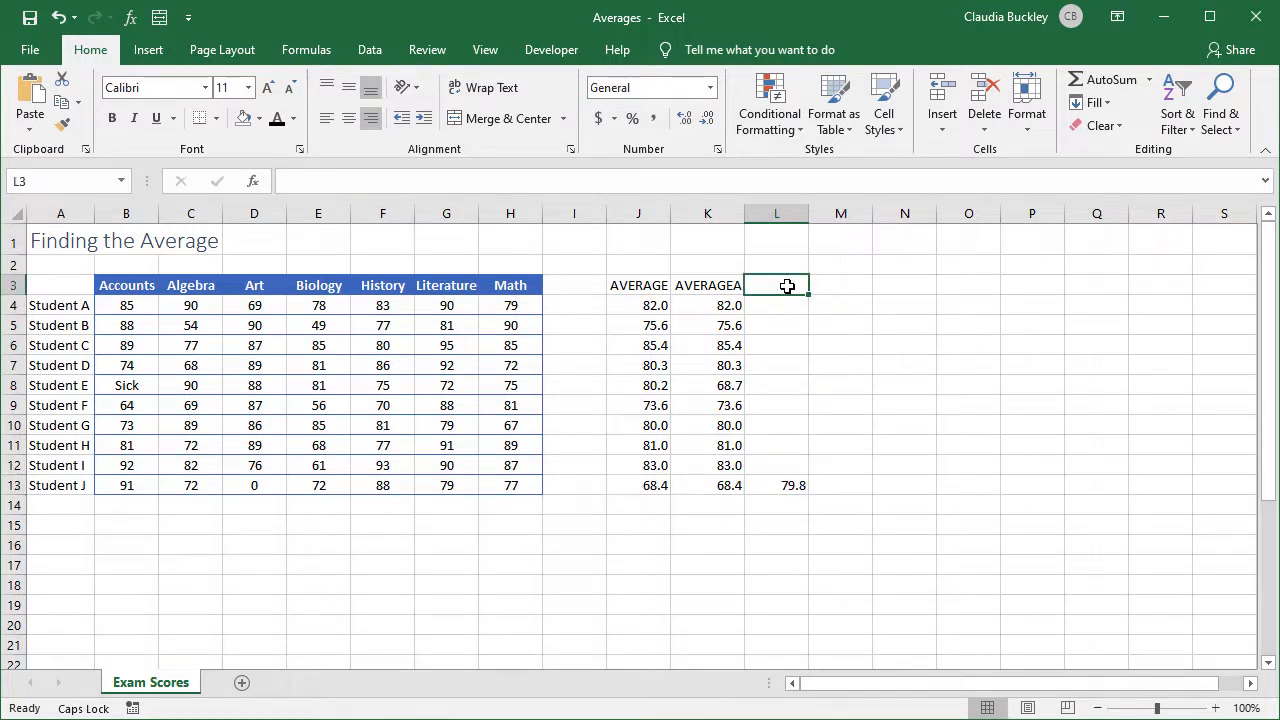
text(AVERAGEI)
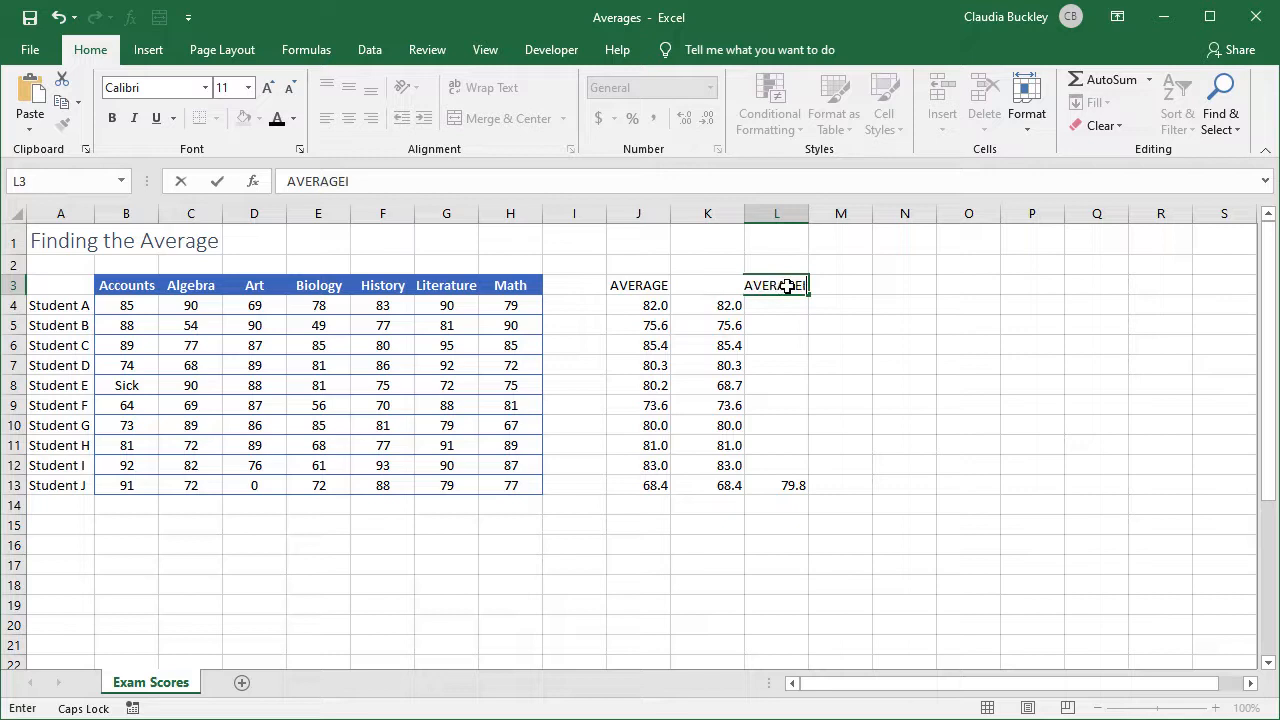
key(Return)
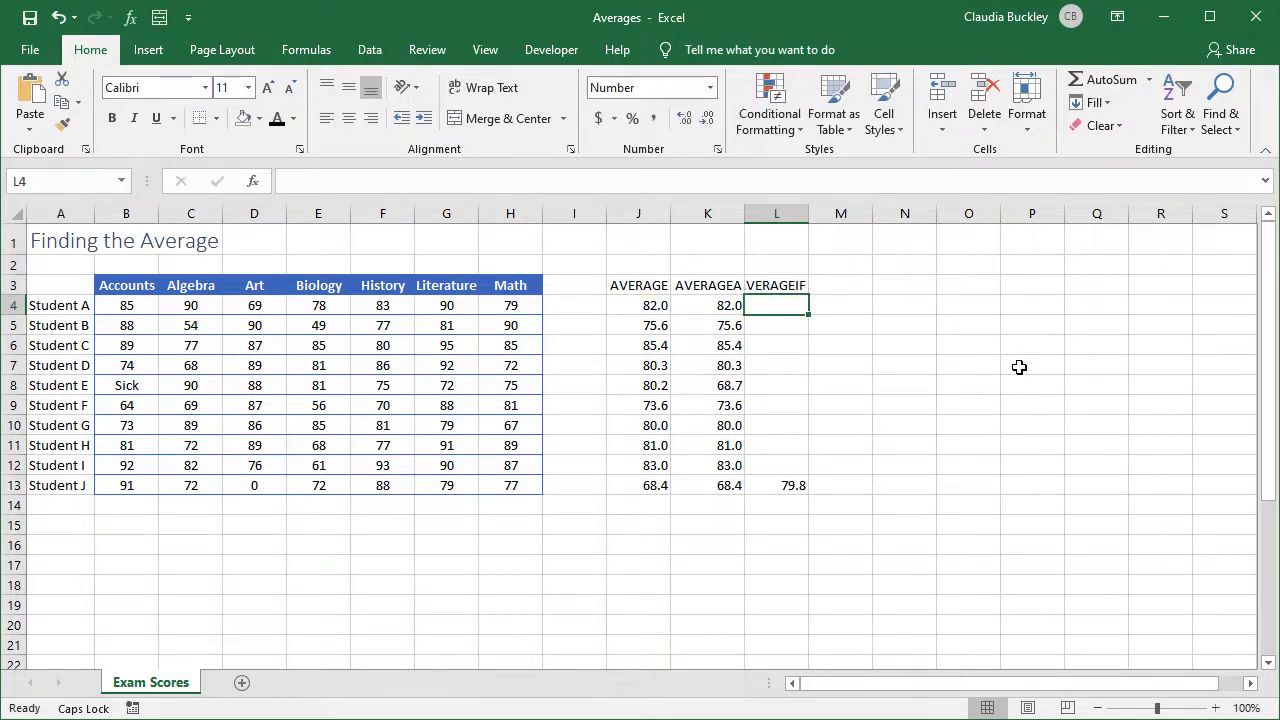
Enter =AVERAGEIF(B4:H4,"<>0") in L4 for Student A's zero-excluding average.
text(=AVERAG)
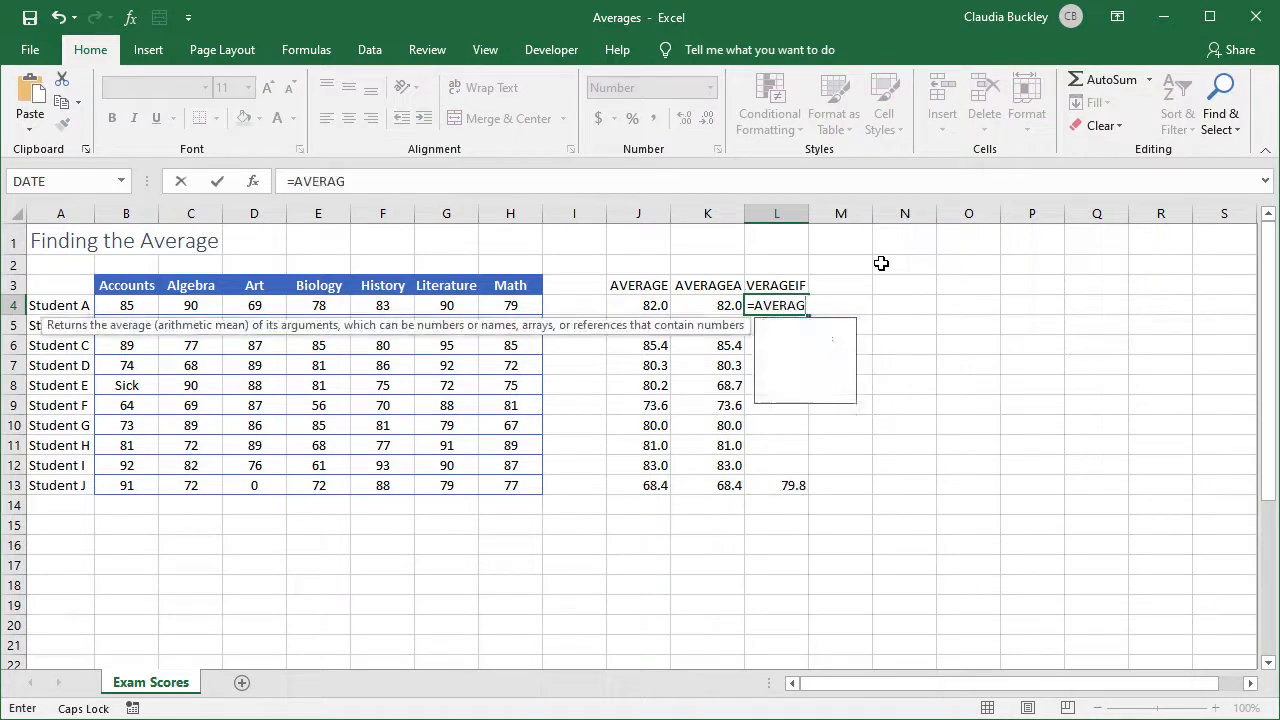
text(IF()
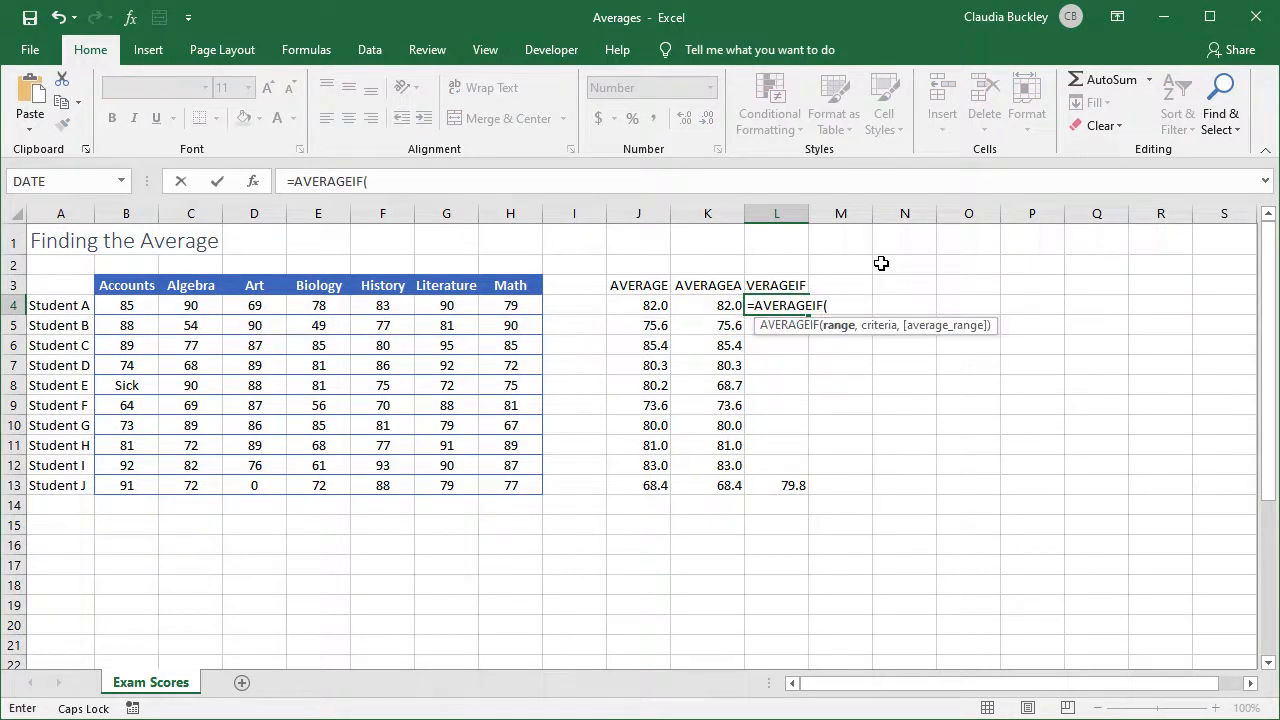
click(126, 304)
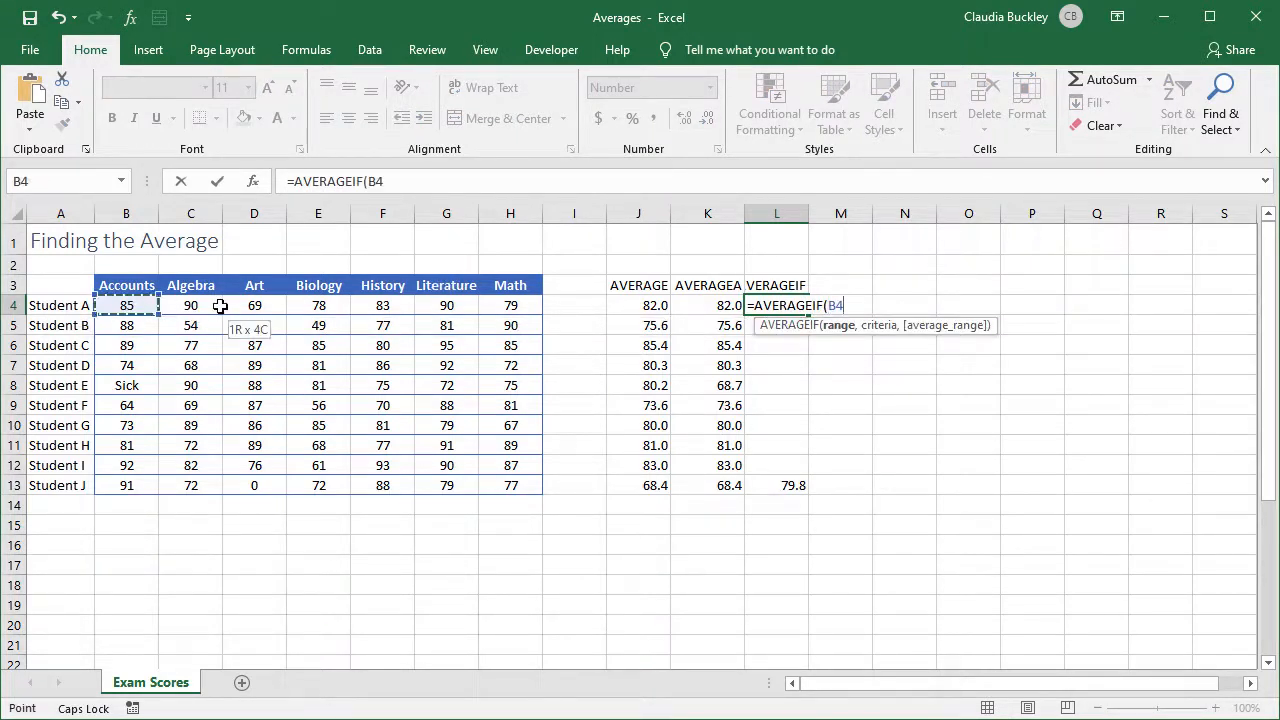
drag(126, 304, 510, 304)
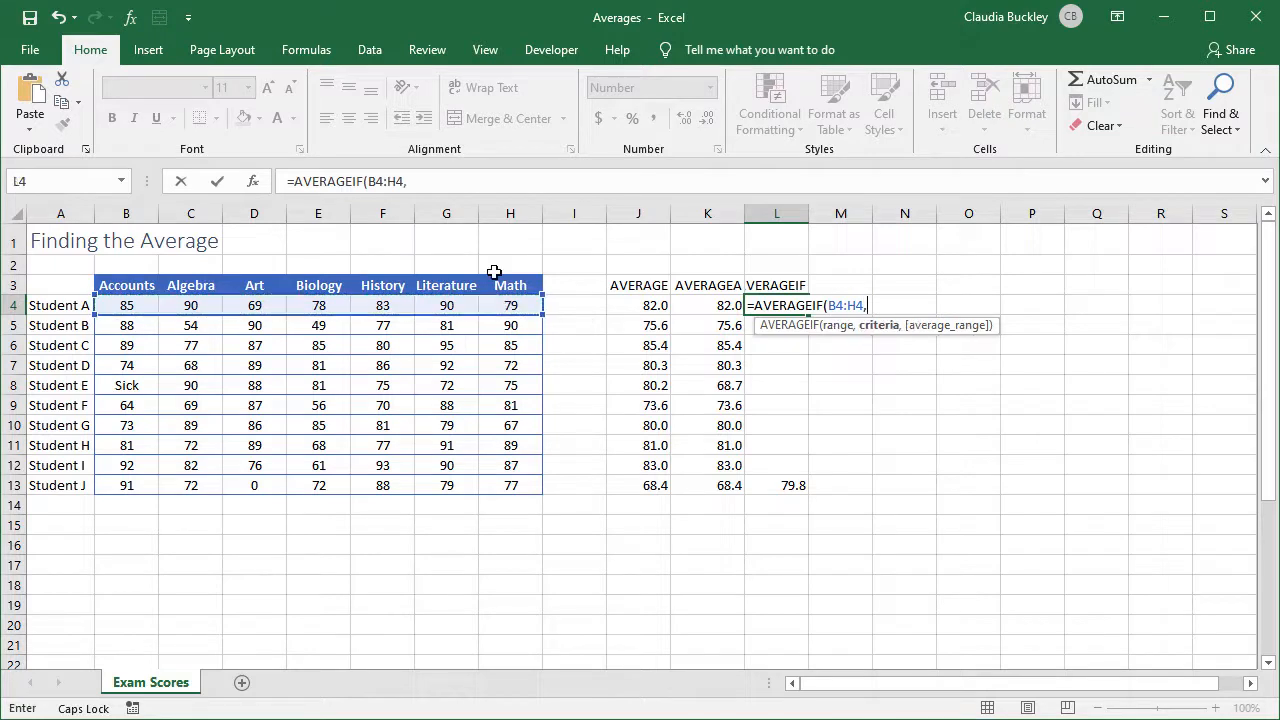
mouse_move(1020, 390)
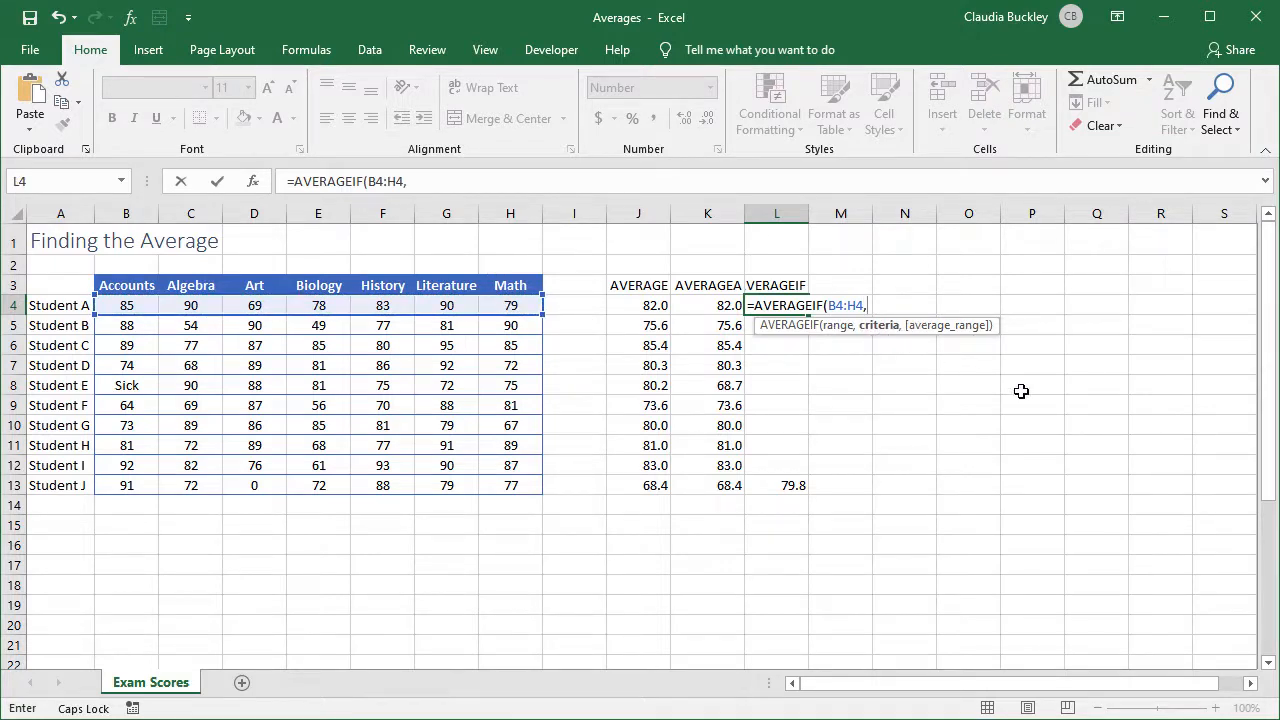
text(")
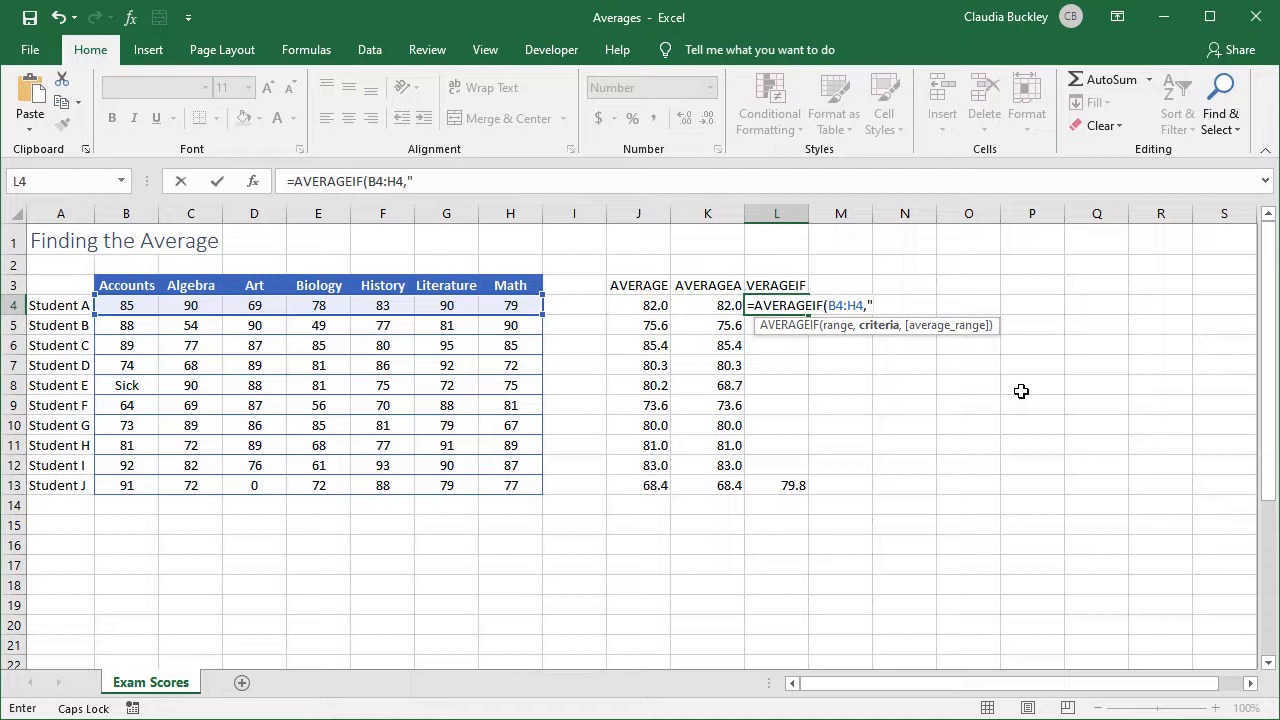
text(<)
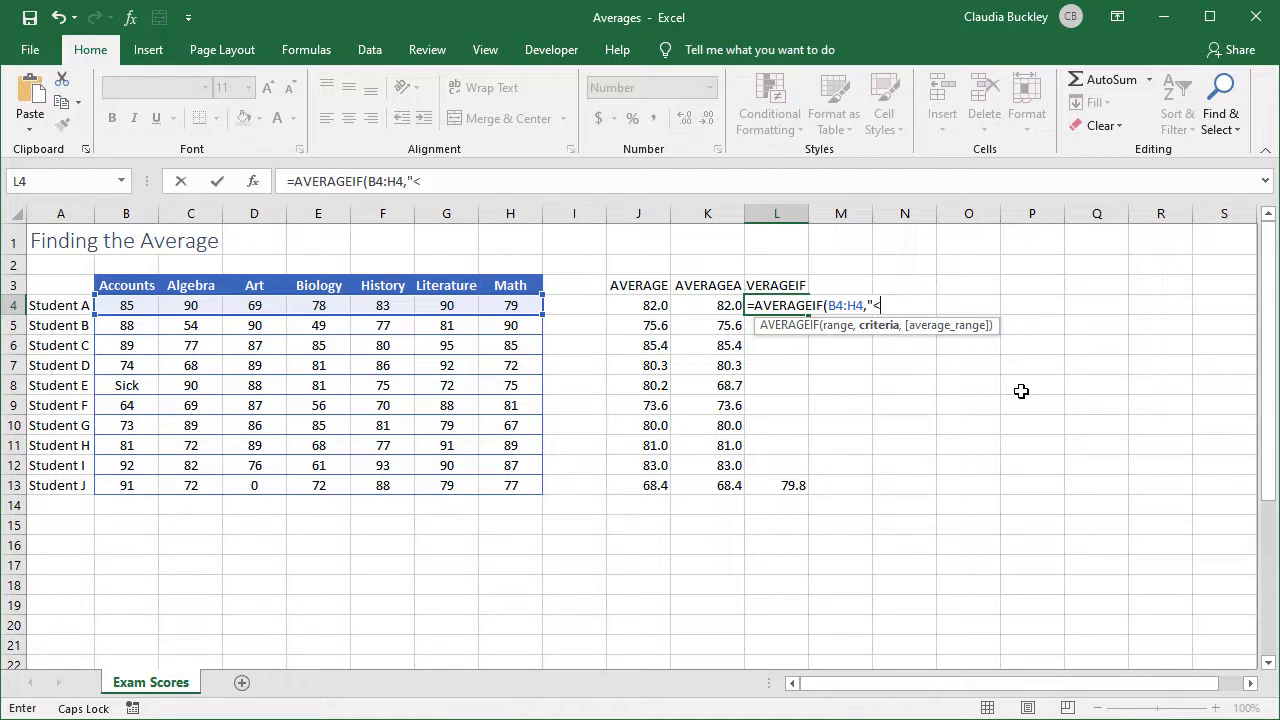
text(>)
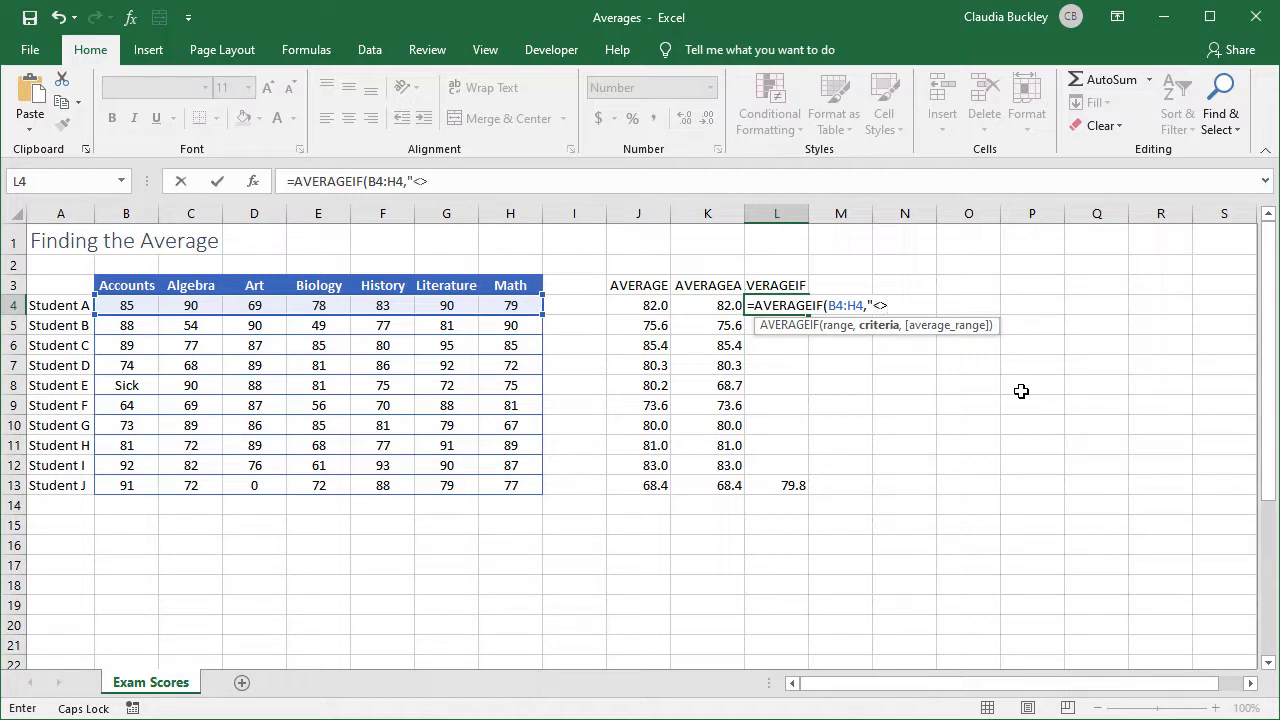
text(0)
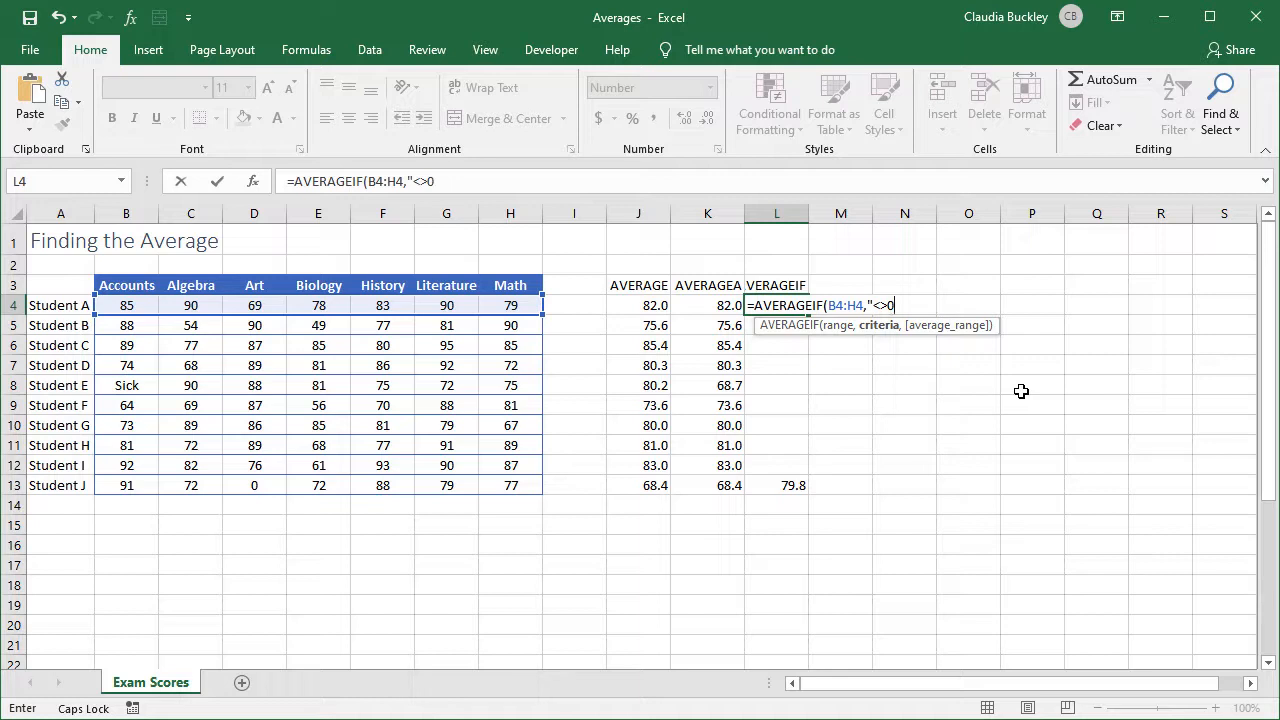
text(")
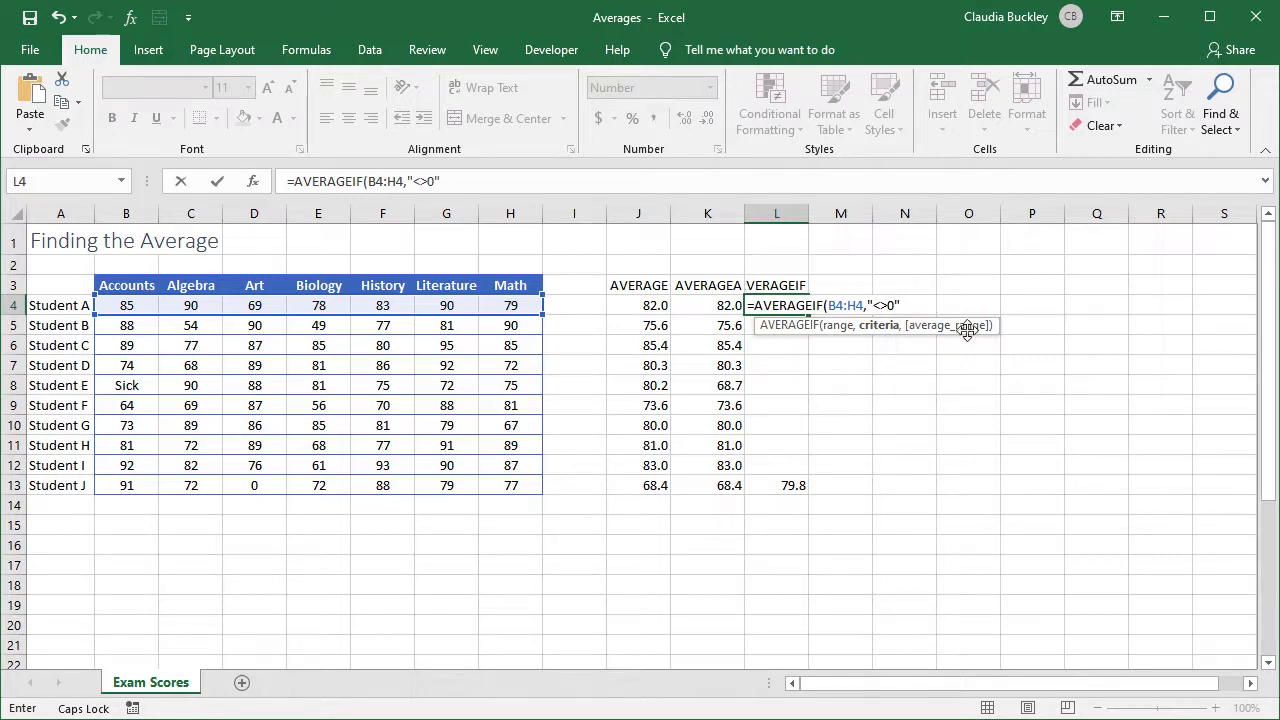
mouse_move(956, 336)
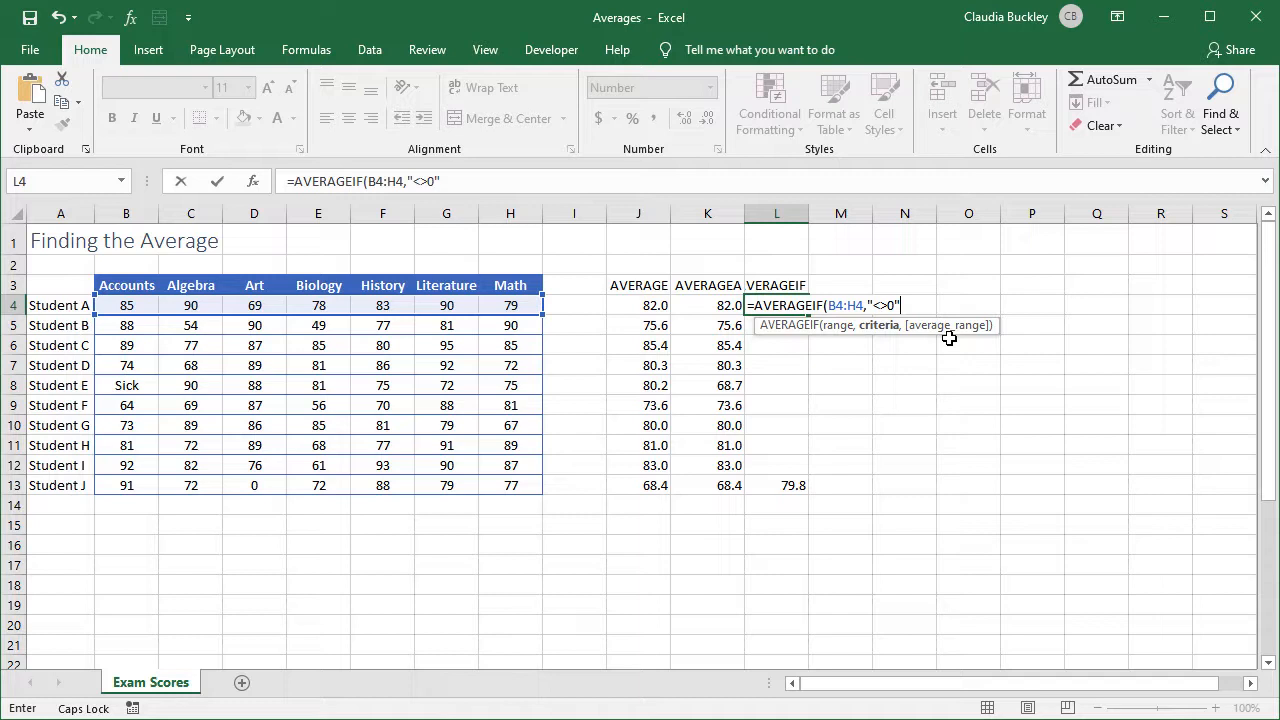
mouse_move(868, 332)
text())
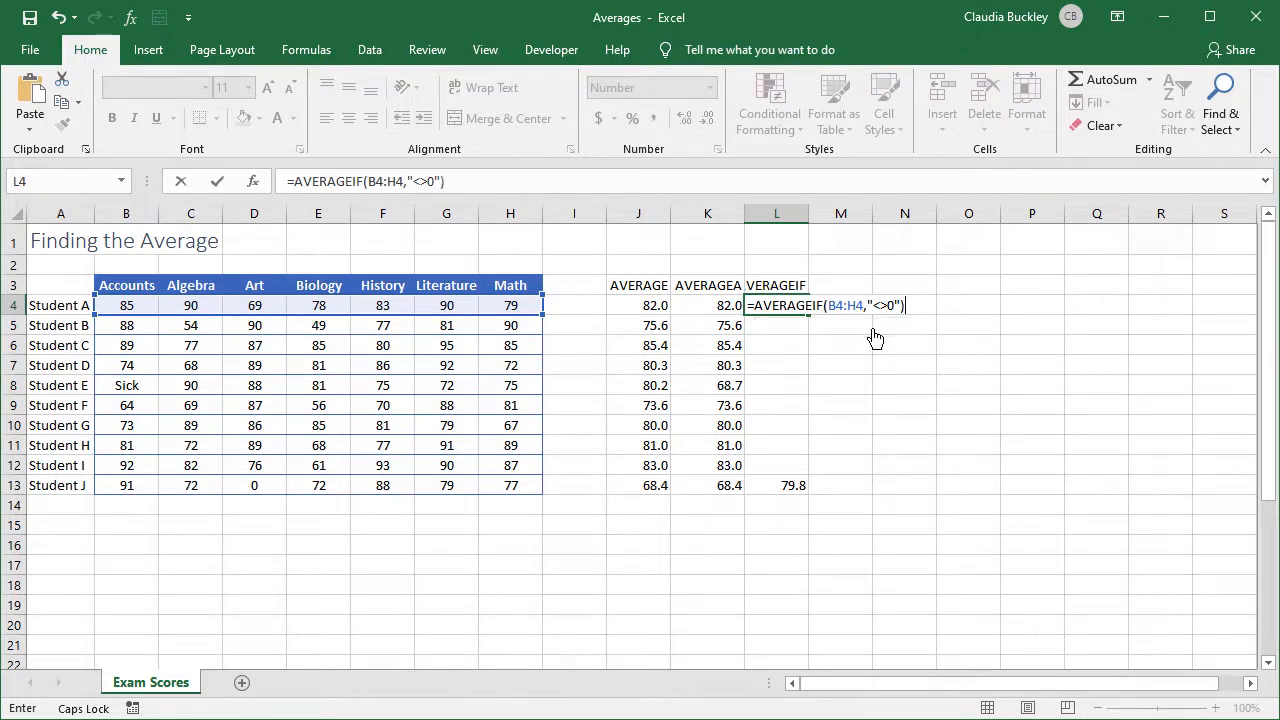
key(Return)
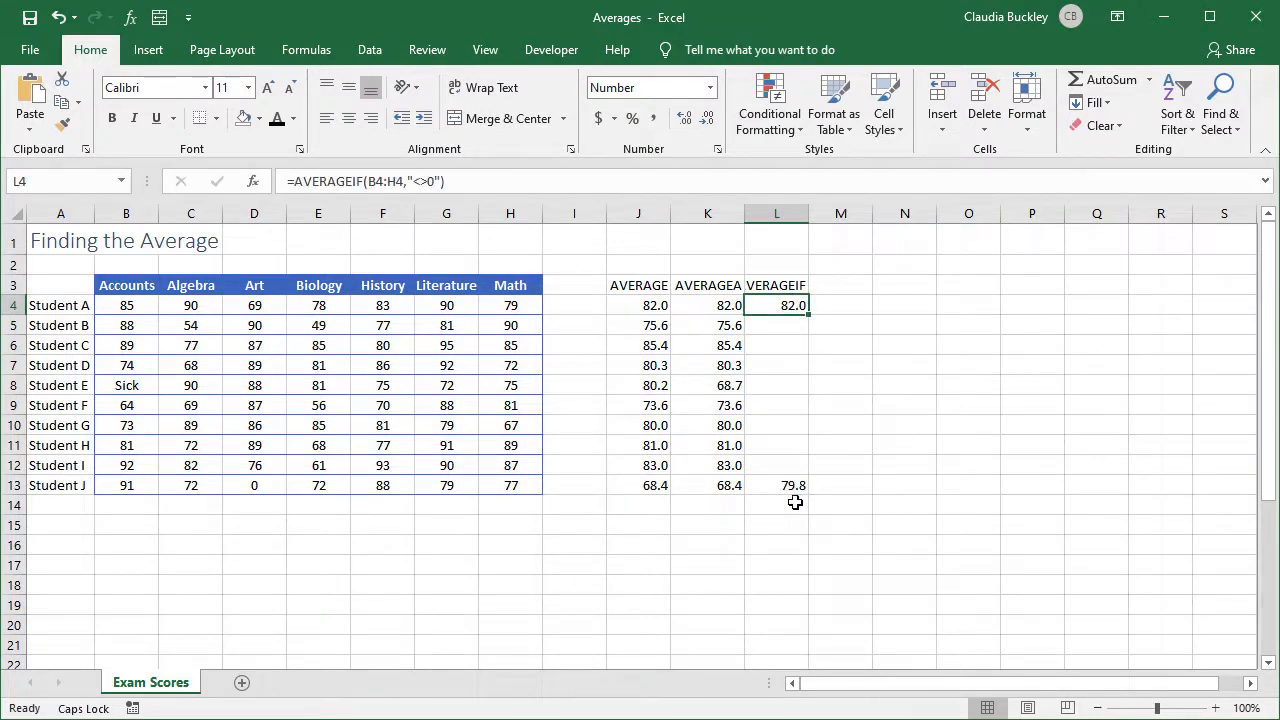
mouse_move(824, 332)
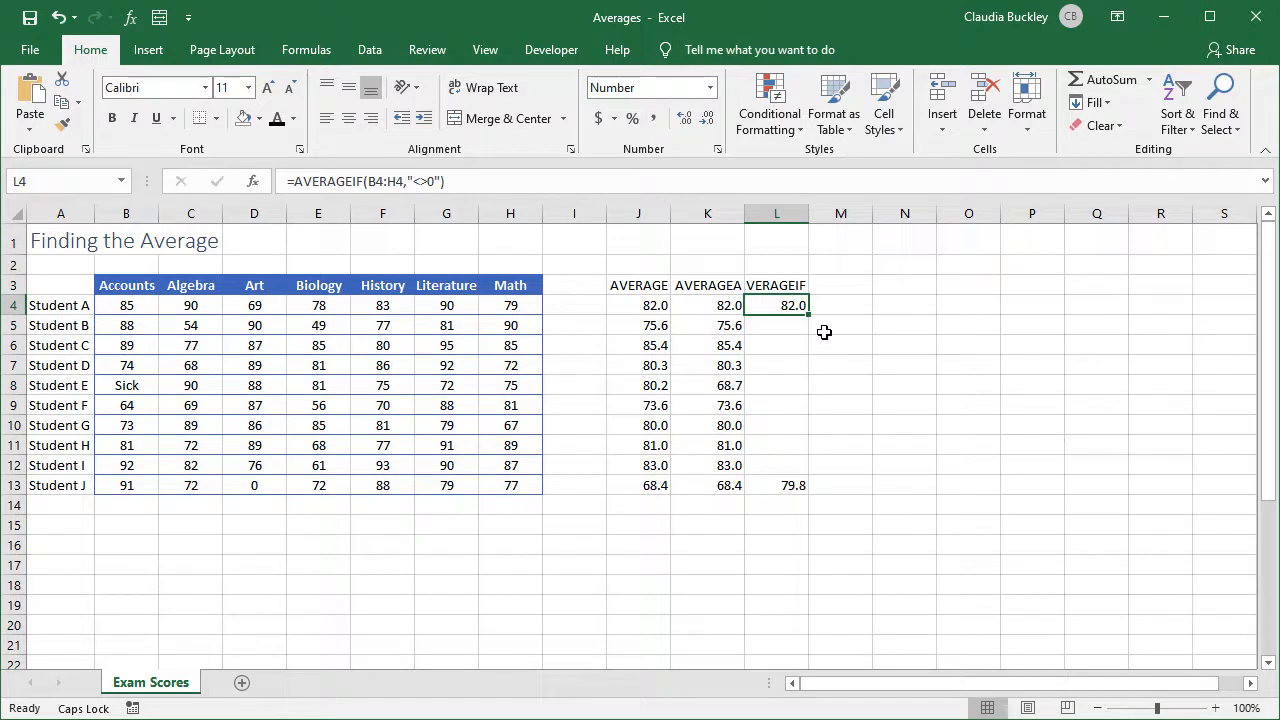
mouse_move(810, 316)
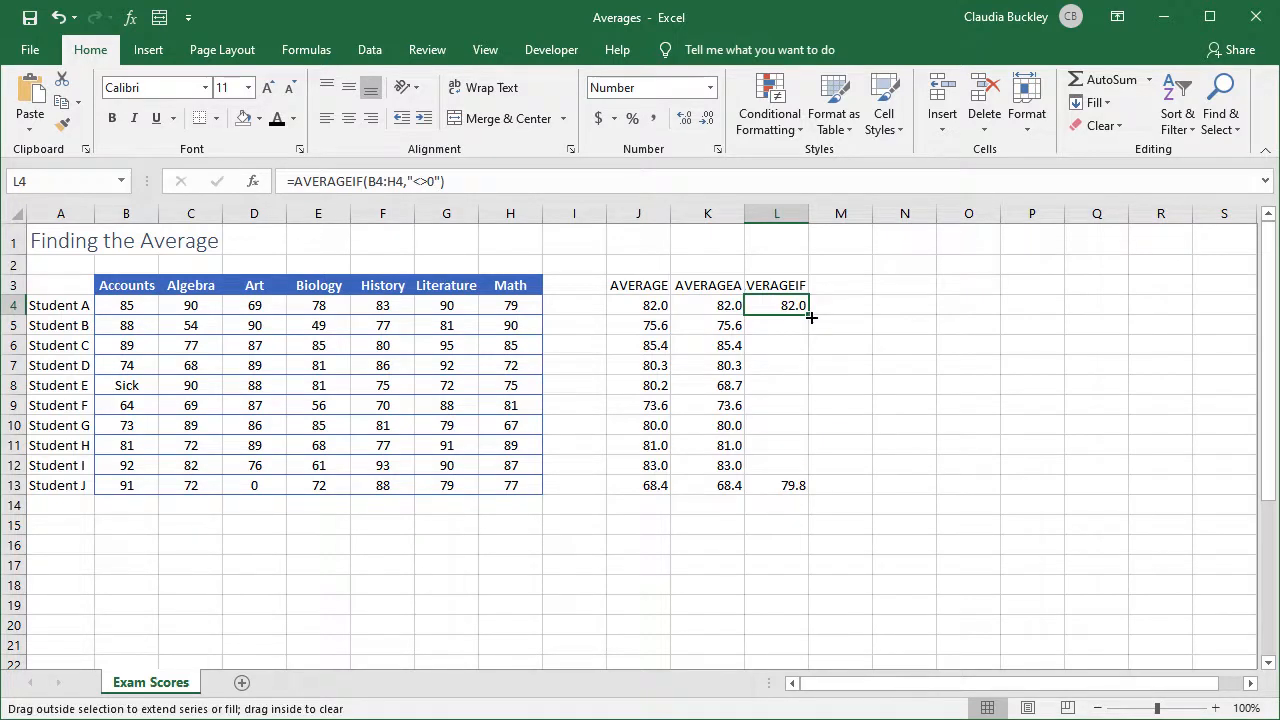
Fill AVERAGEIF down to L13 and compare Student E's 80.2 with her AVERAGEA value.
drag(810, 304, 810, 464)
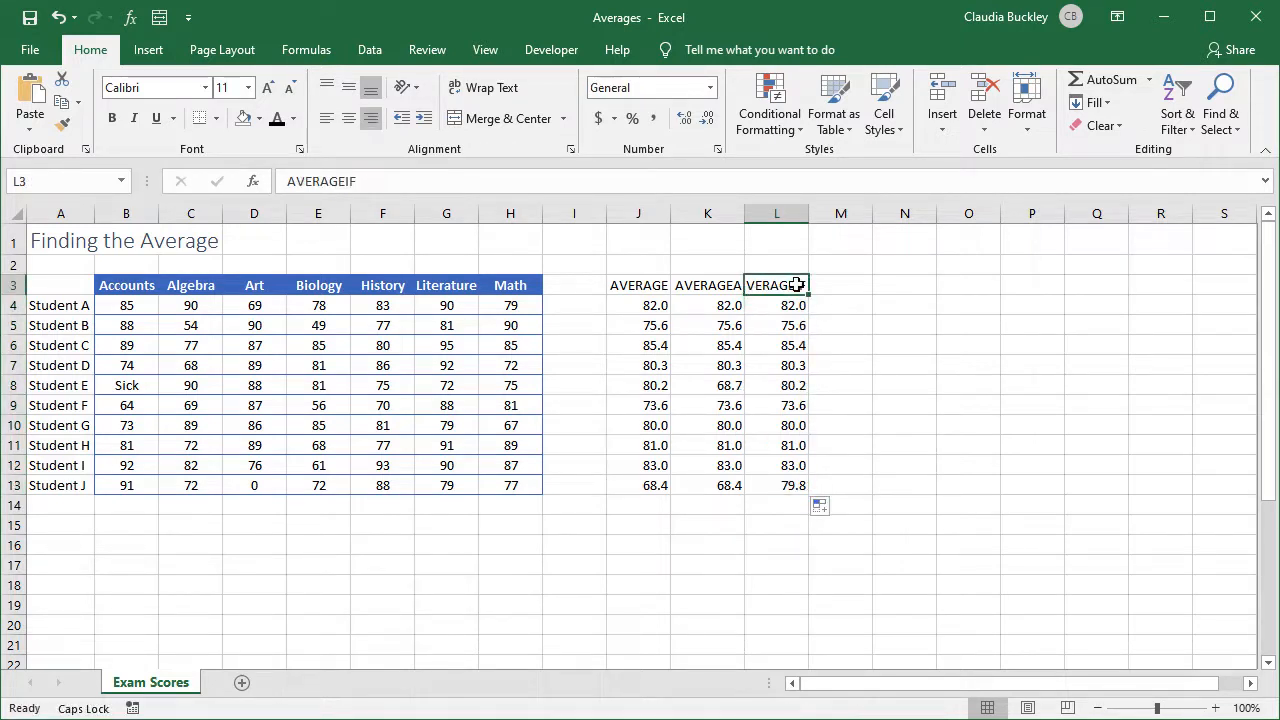
click(782, 384)
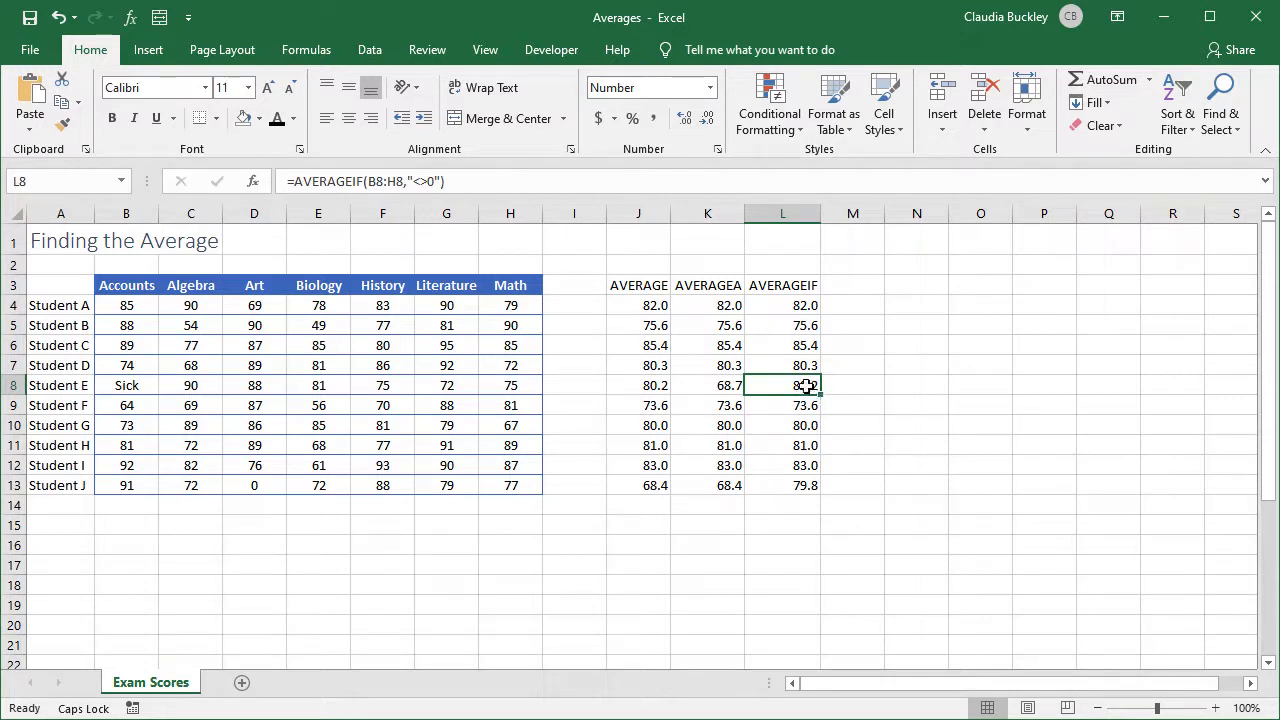
click(708, 384)
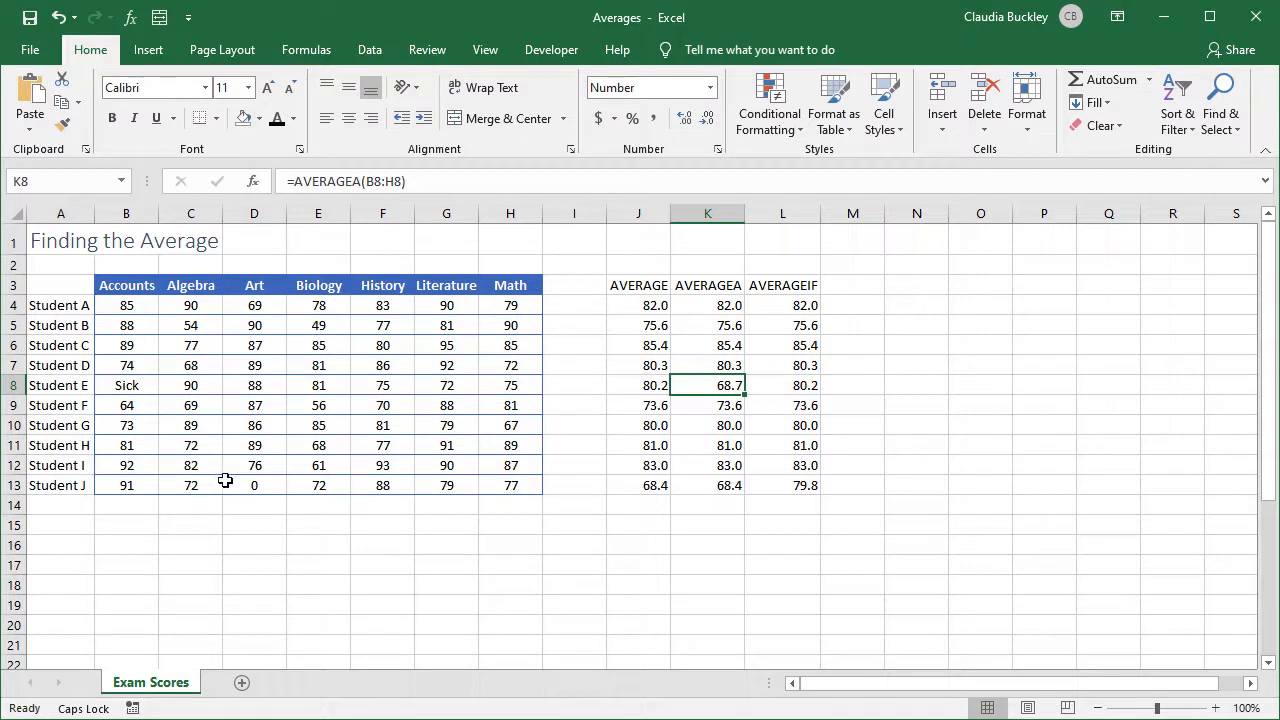
mouse_move(776, 476)
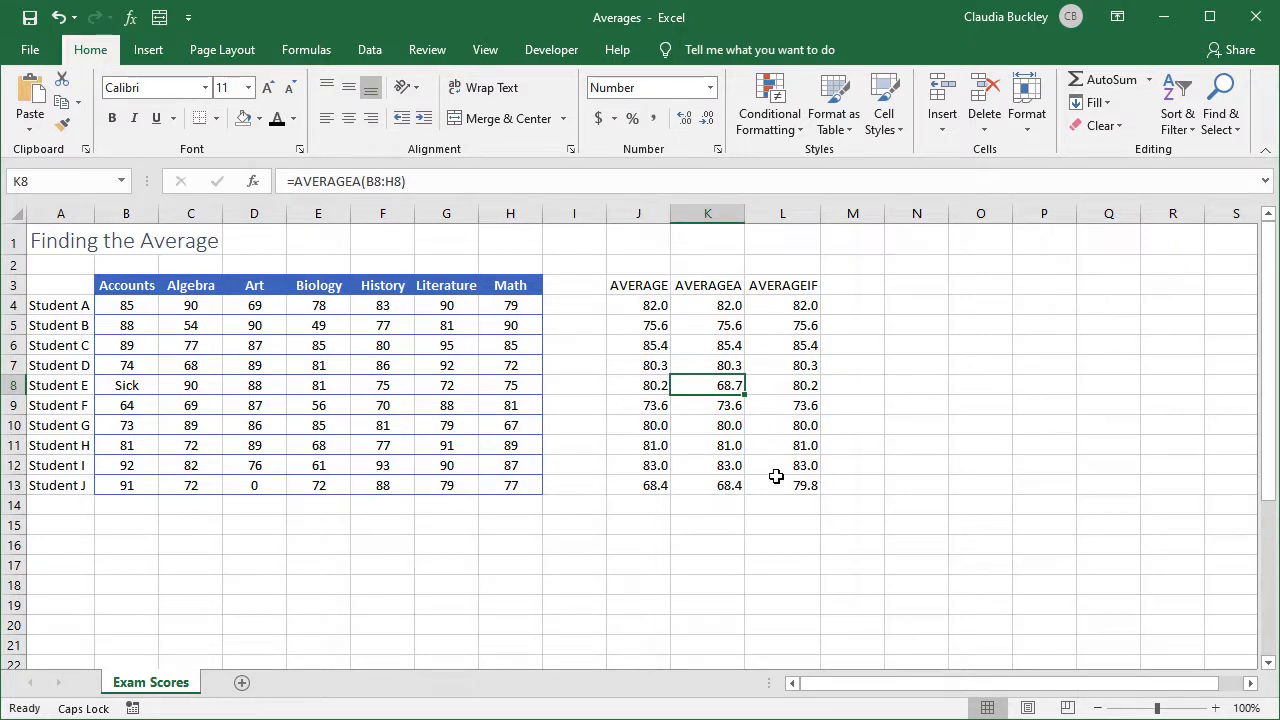
click(852, 304)
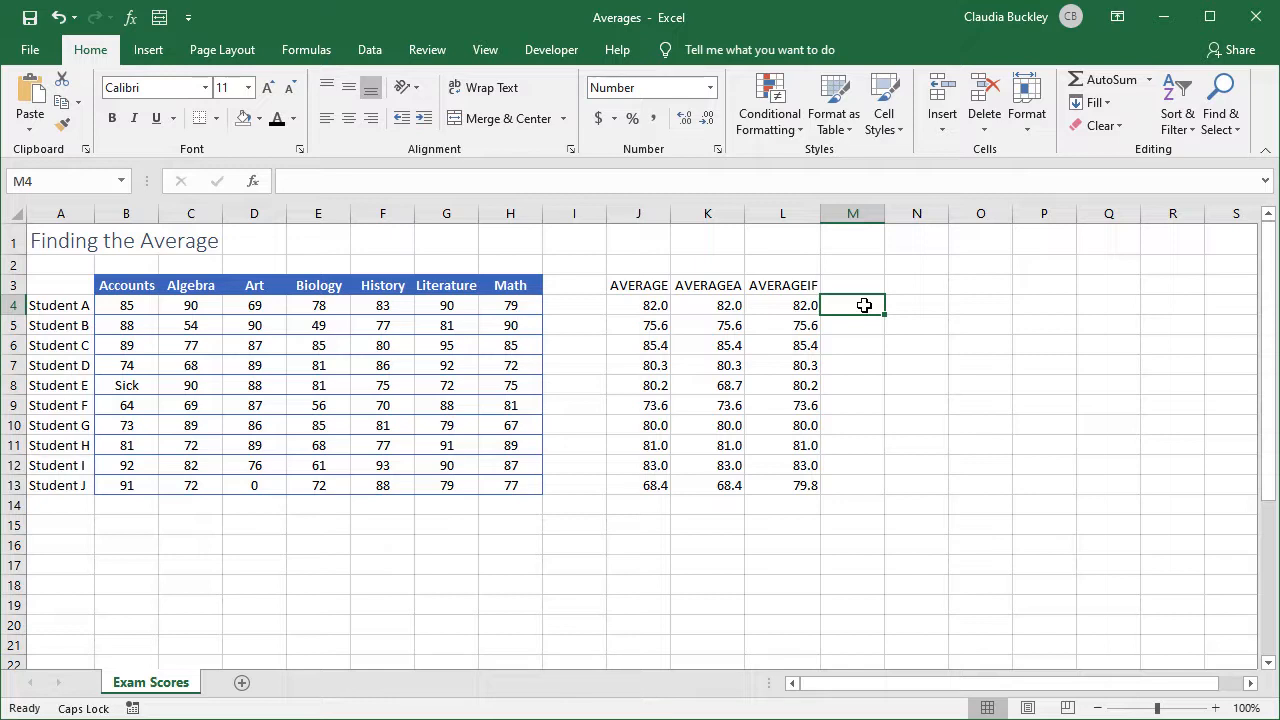
mouse_move(698, 388)
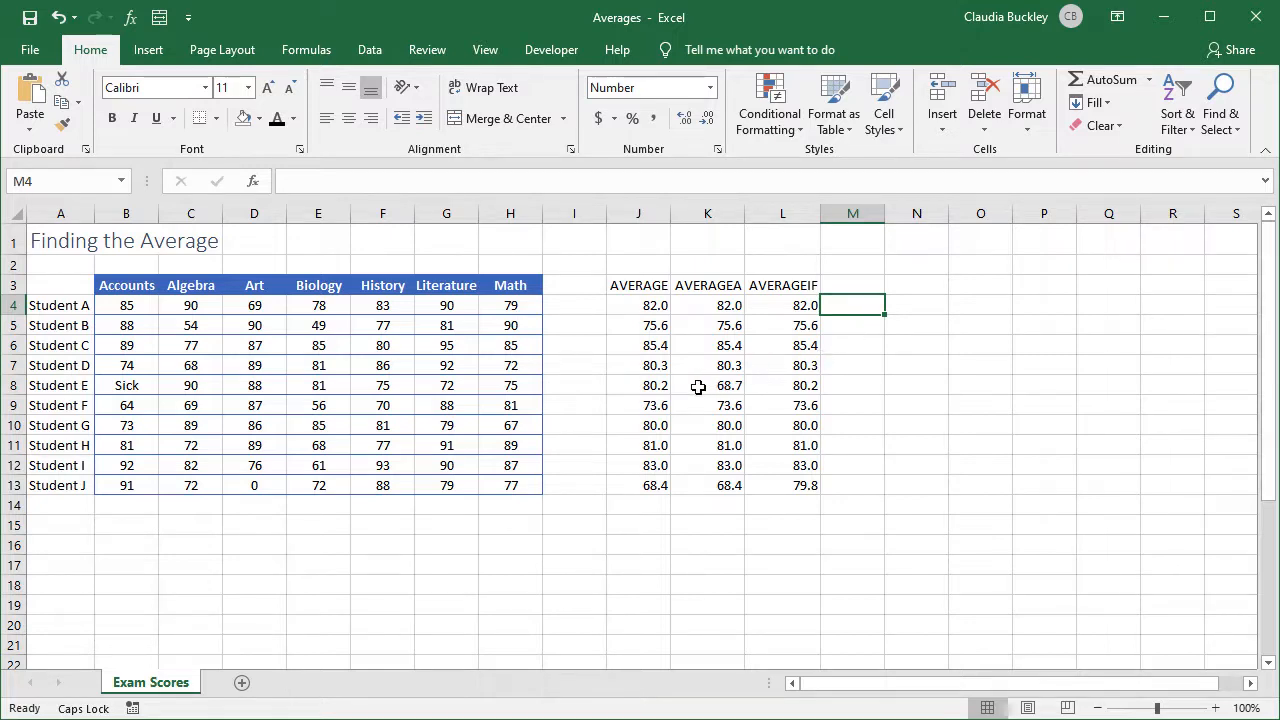
click(852, 284)
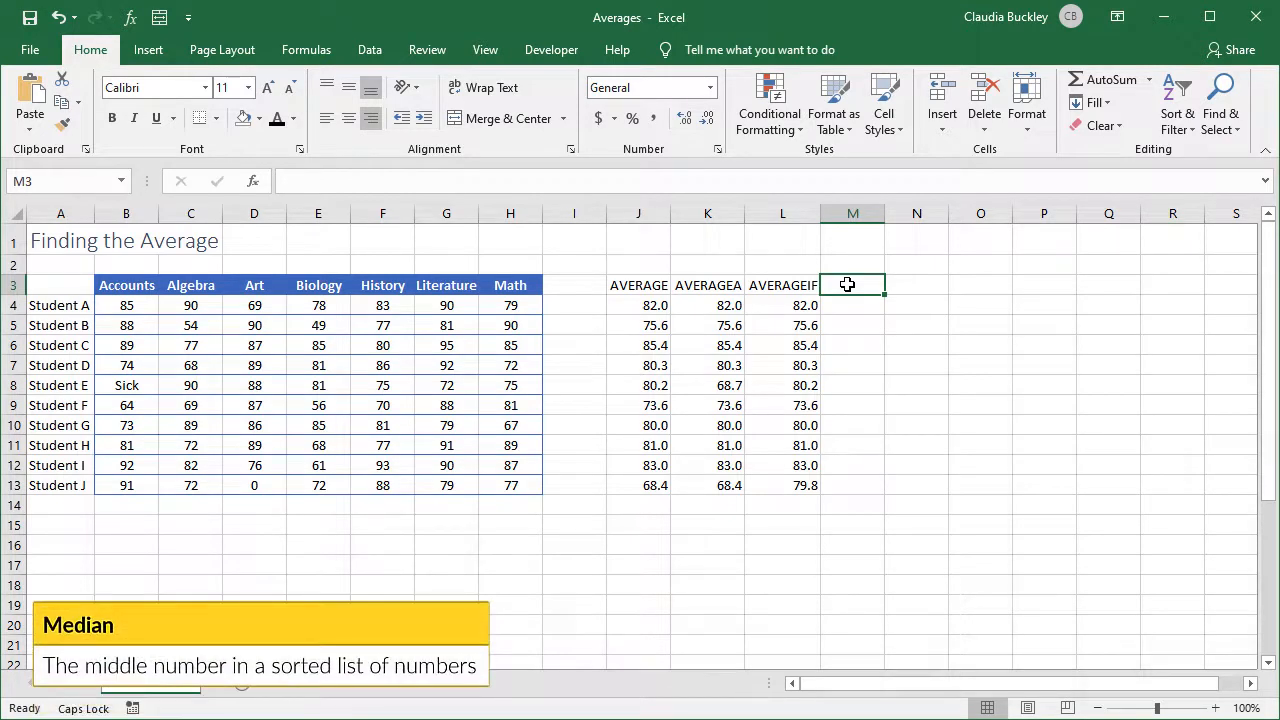
Add a MEDIAN heading in M3 and enter =MEDIAN(B4:H4) in M4, giving 83.0.
text(MEDIAN)
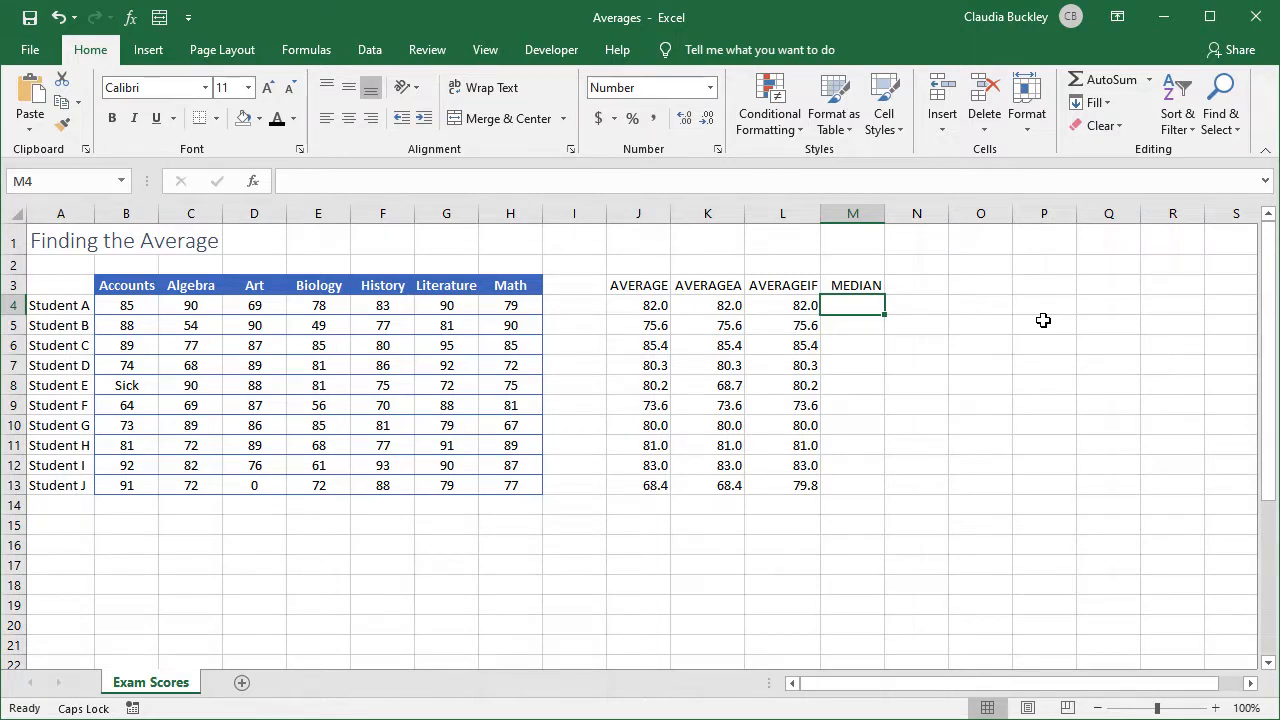
text(=)
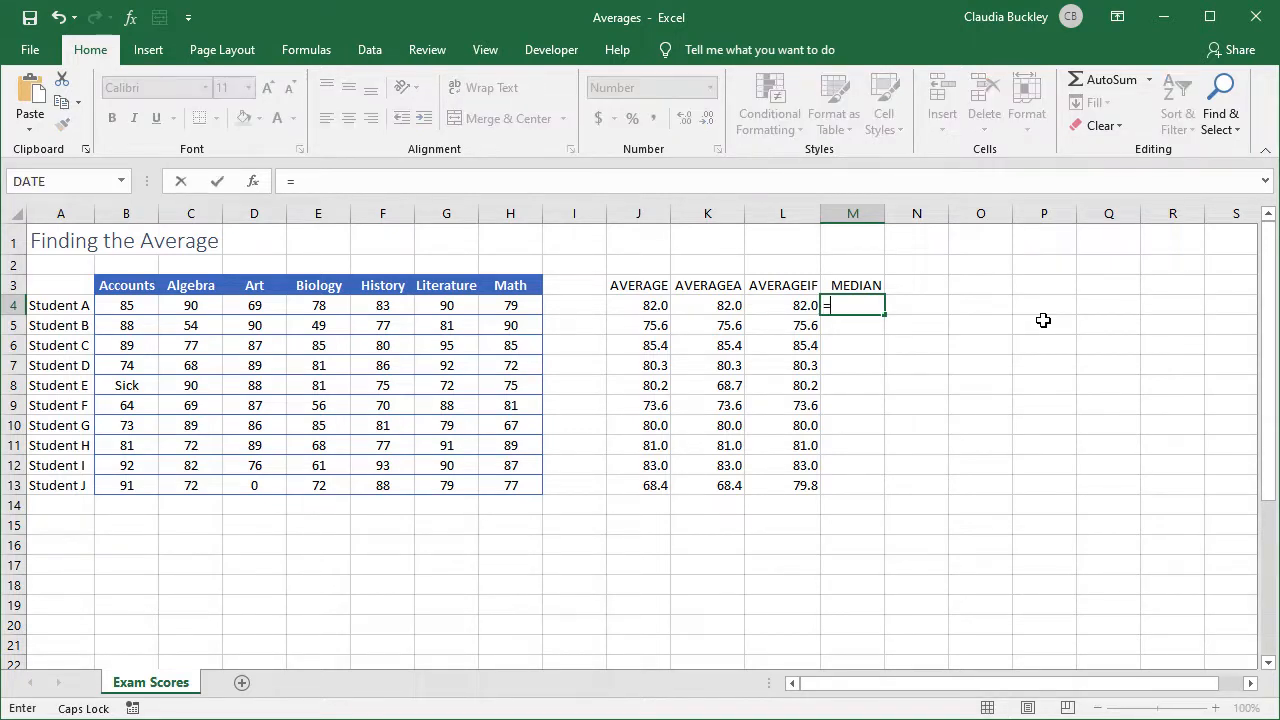
text(MEDIAN()
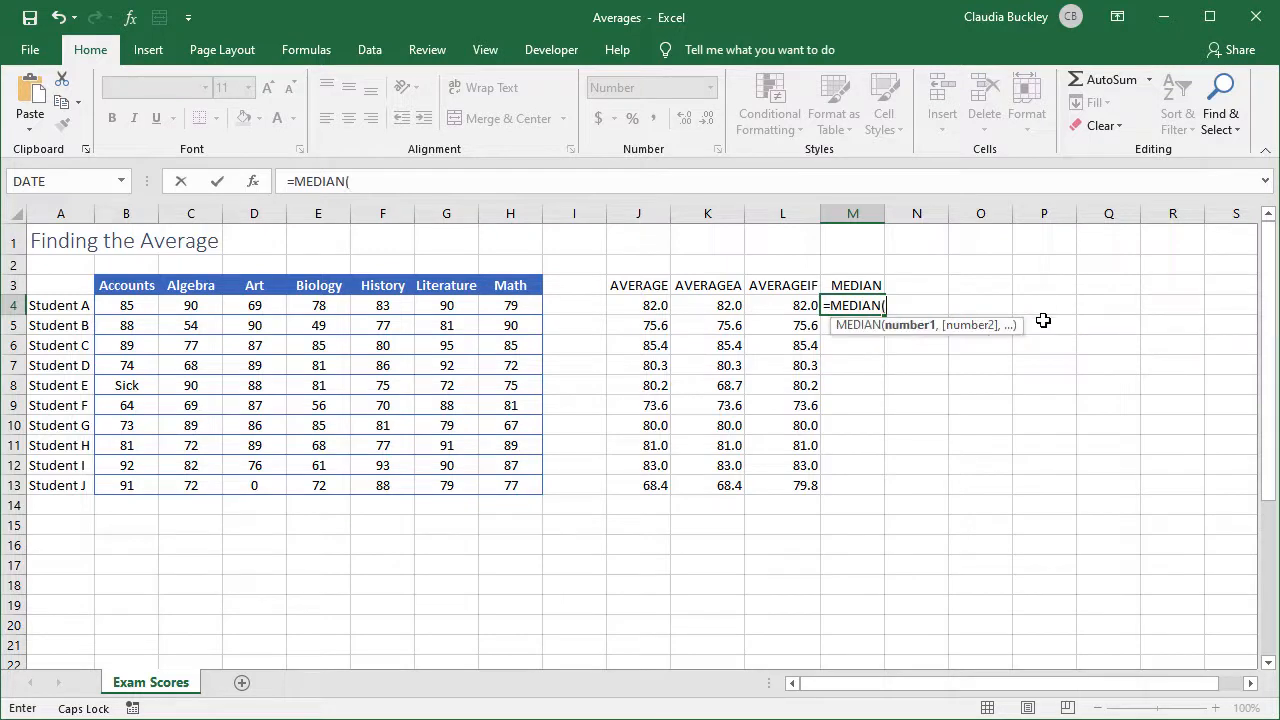
drag(126, 304, 446, 304)
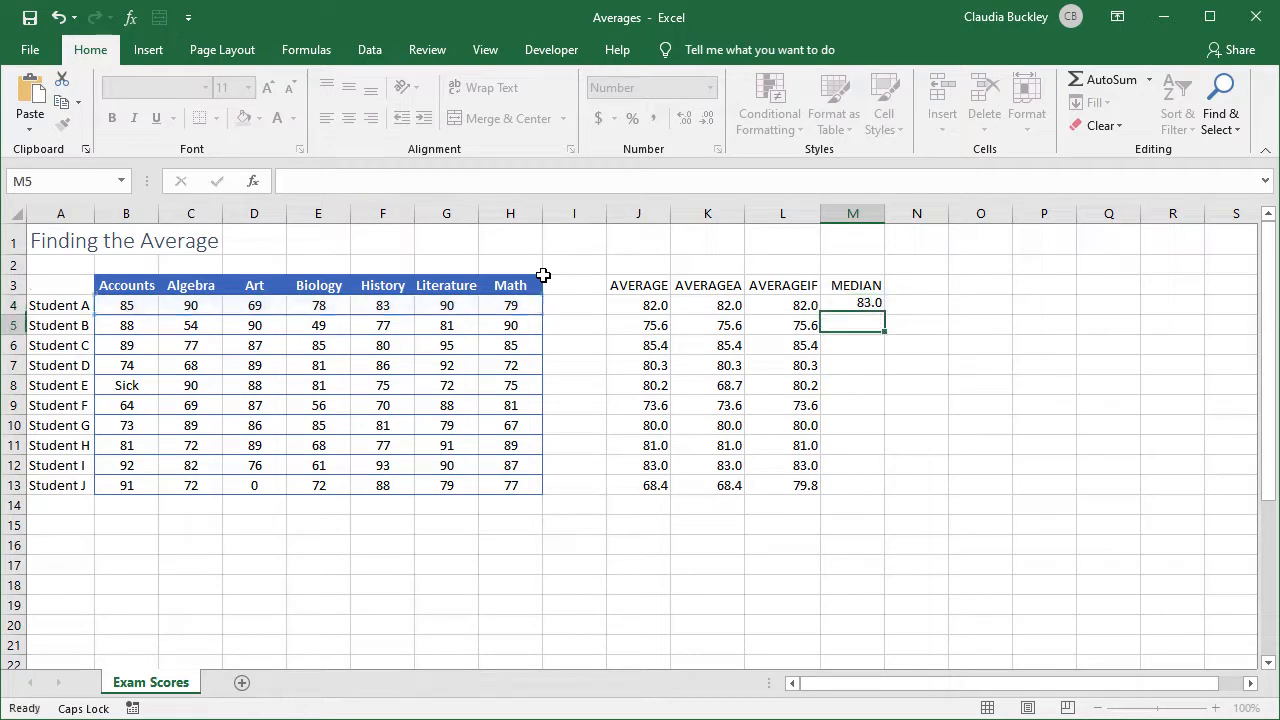
click(852, 304)
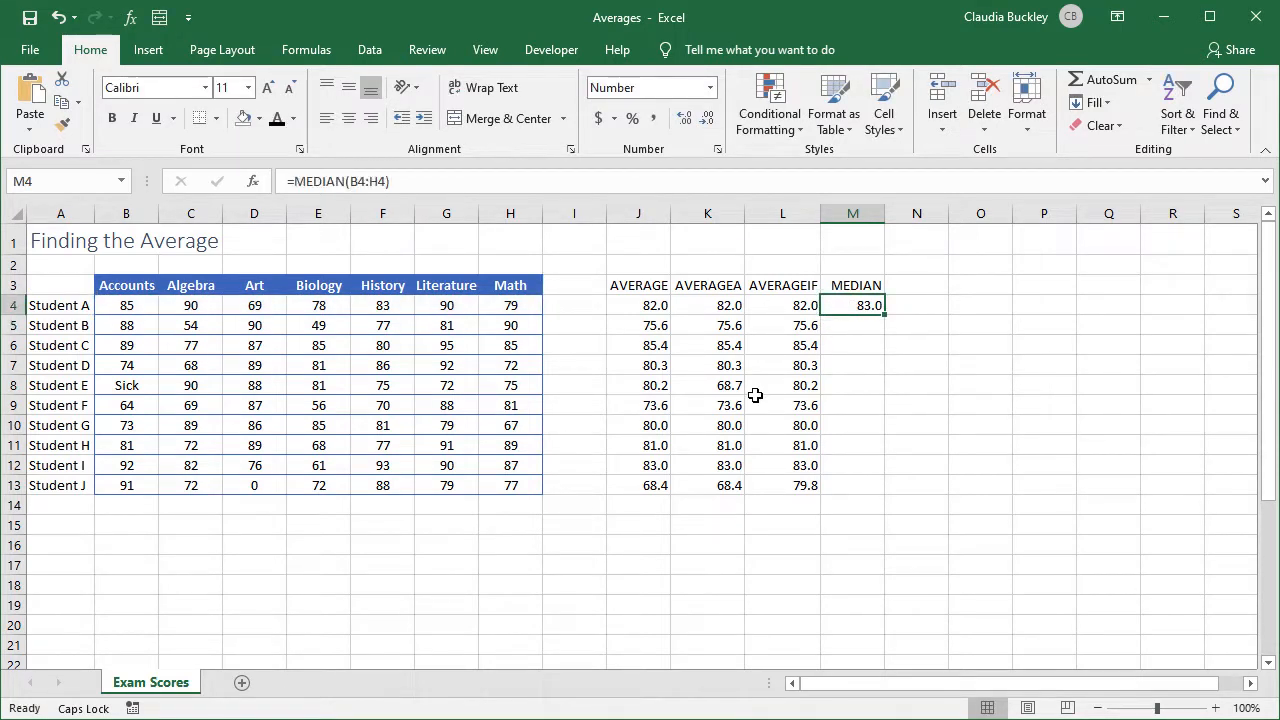
mouse_move(724, 384)
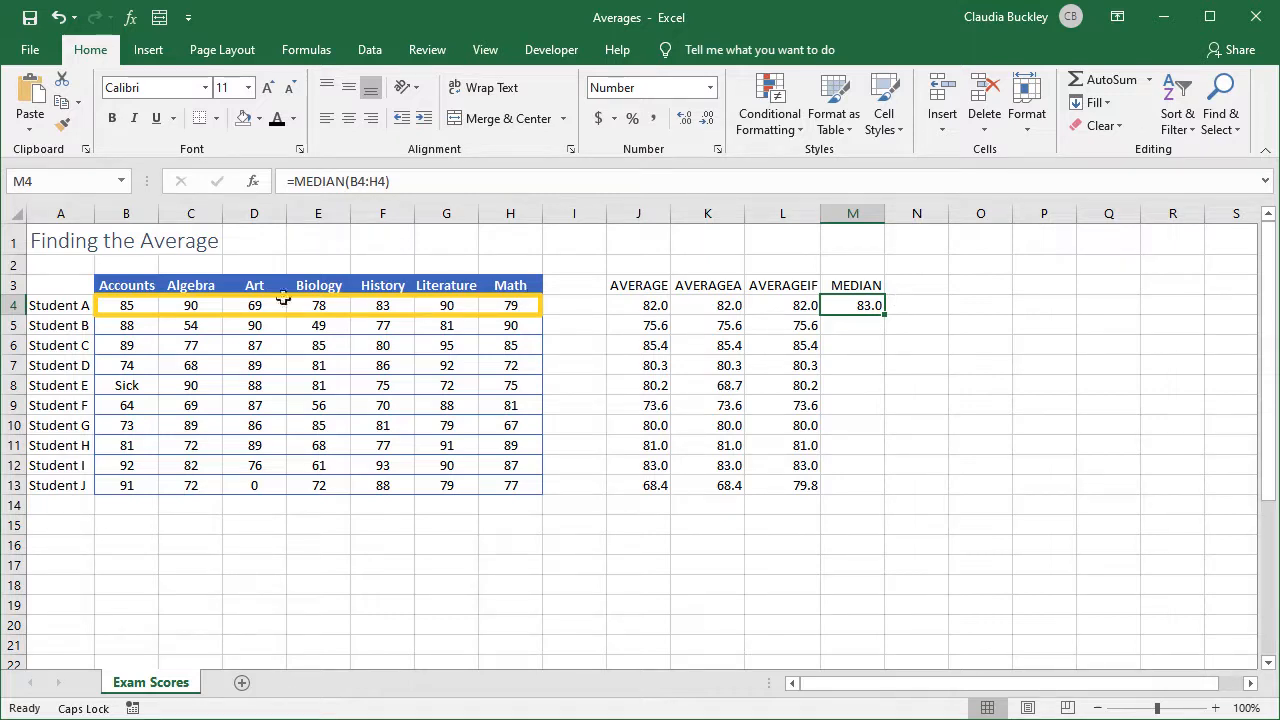
click(254, 304)
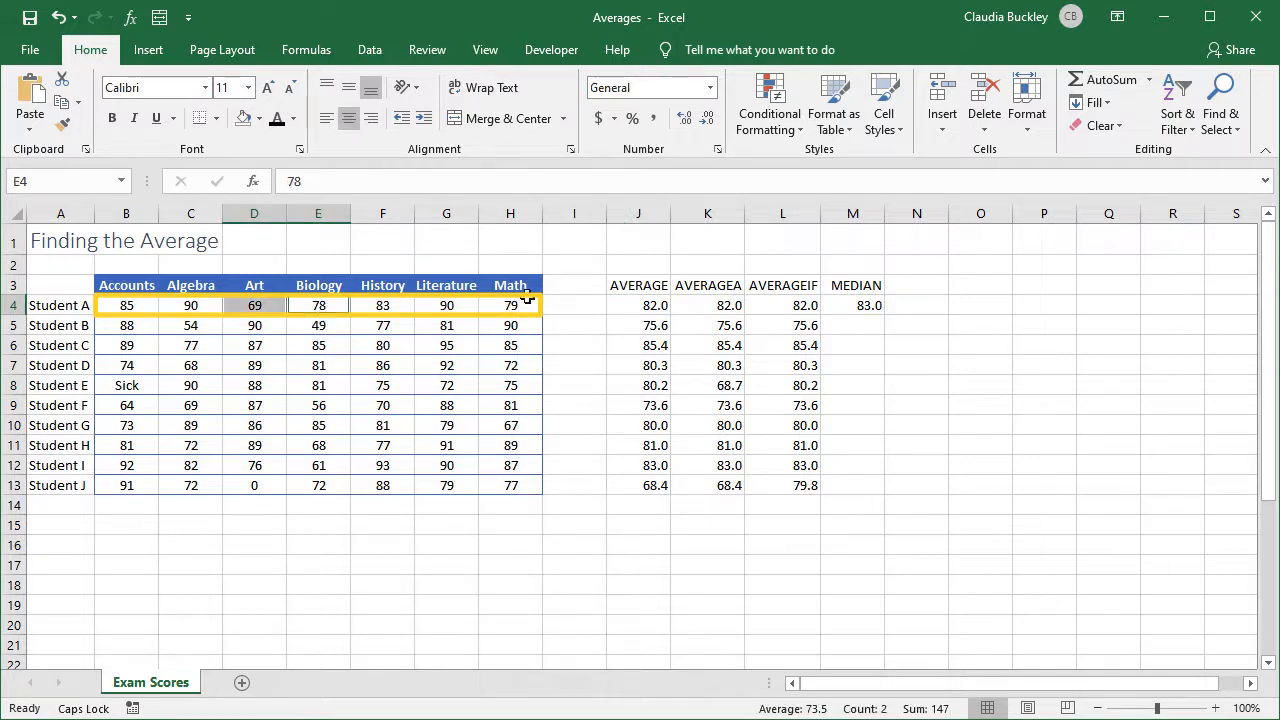
click(384, 304)
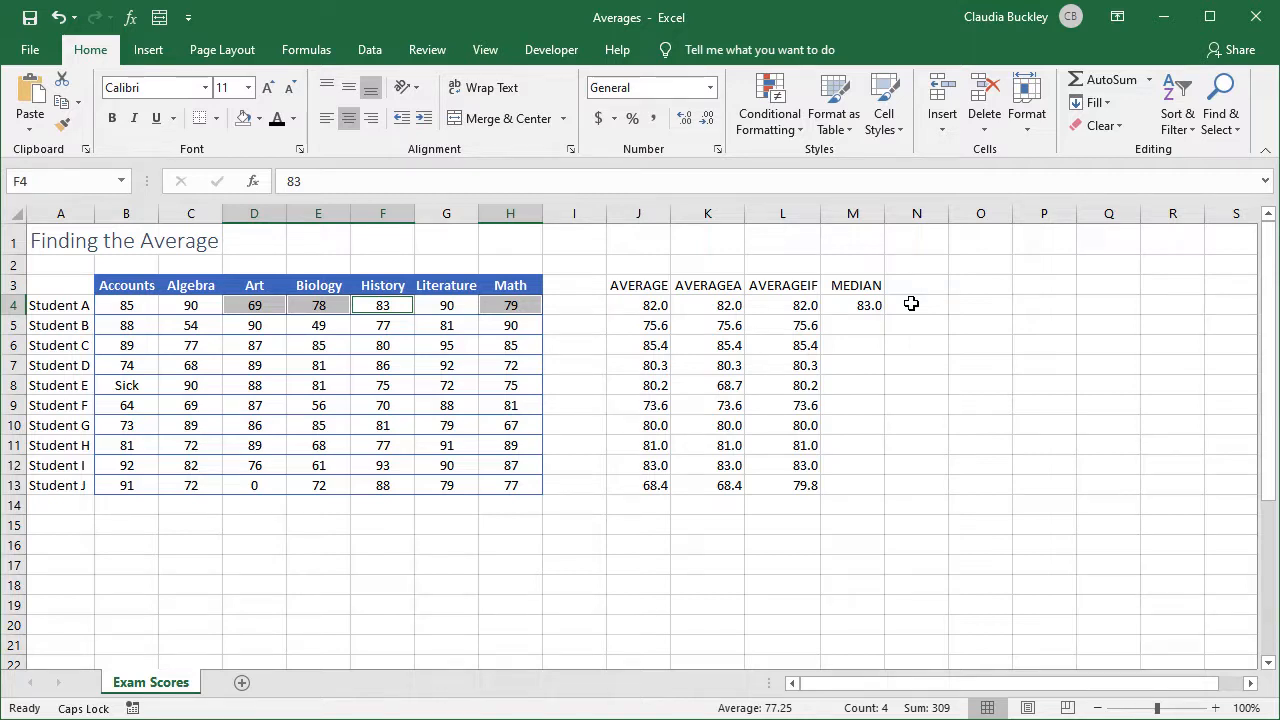
click(510, 304)
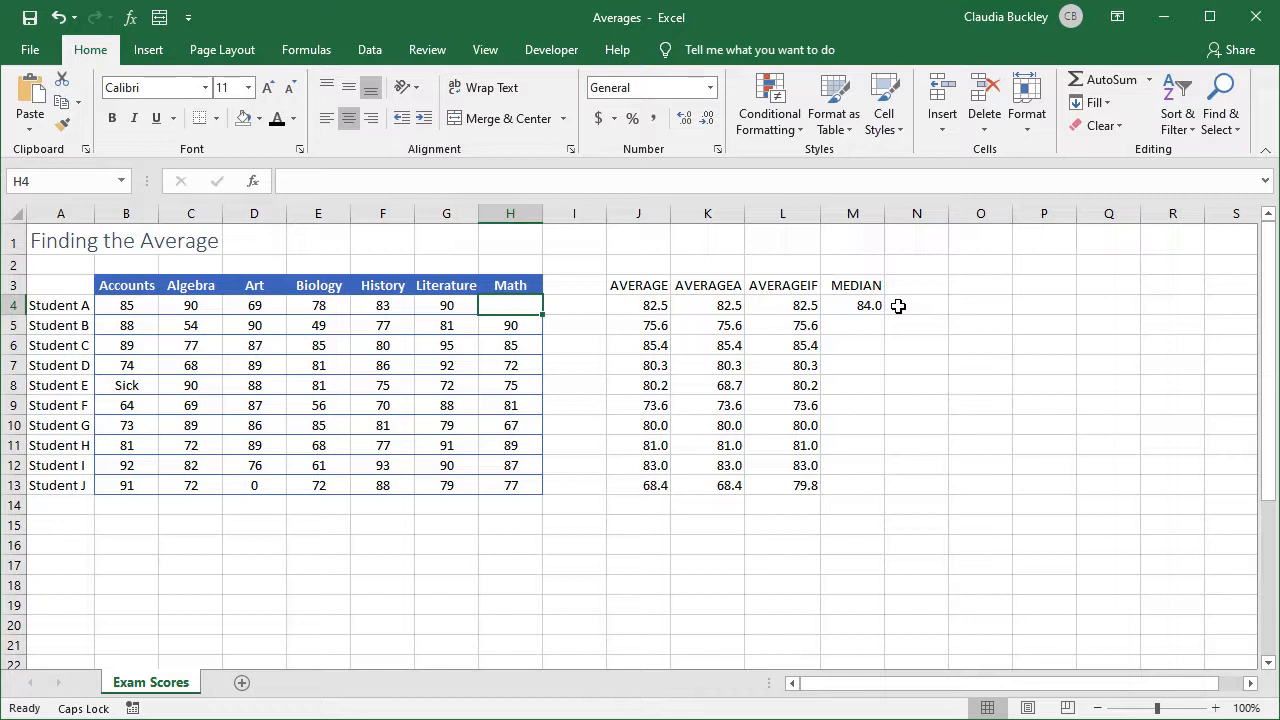
mouse_move(878, 292)
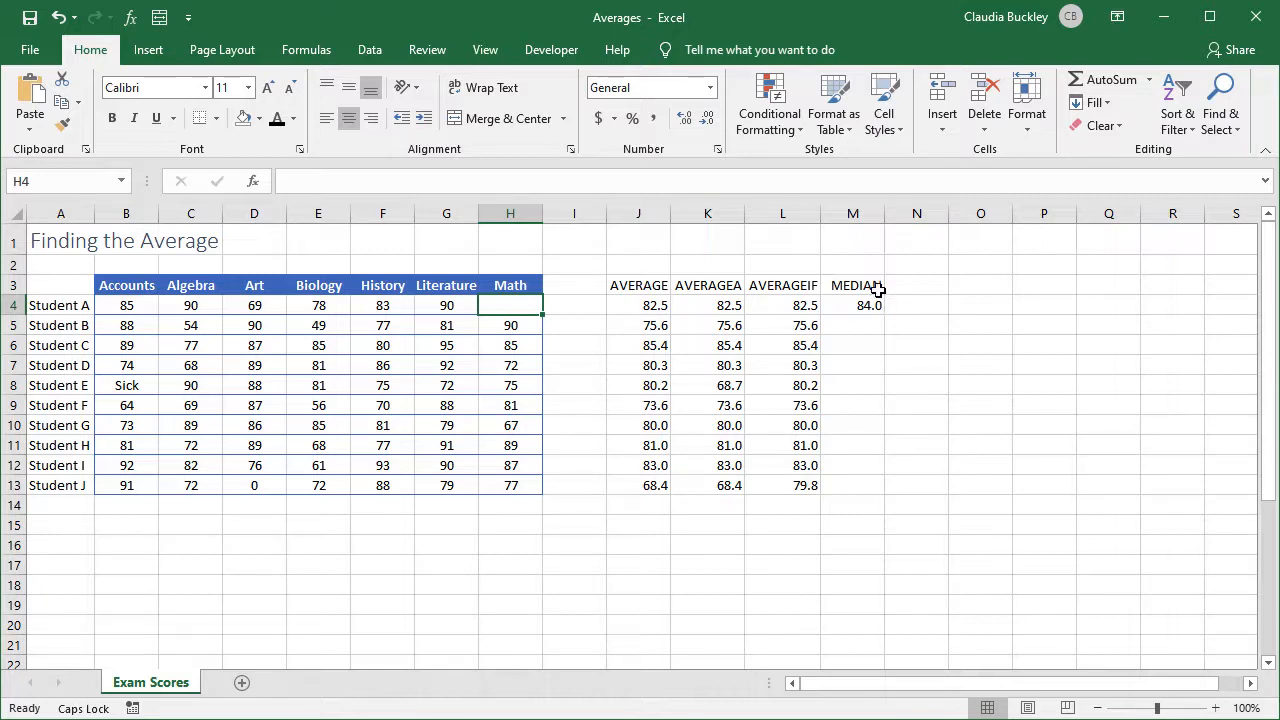
mouse_move(834, 266)
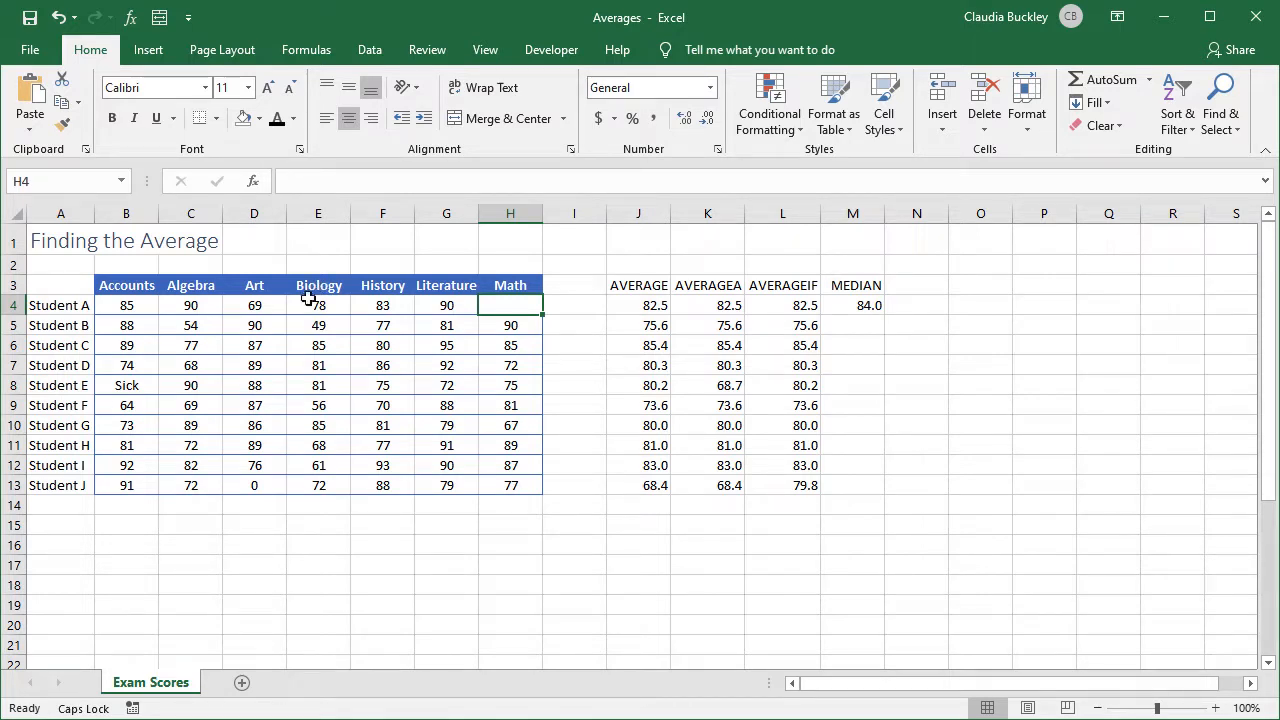
click(318, 304)
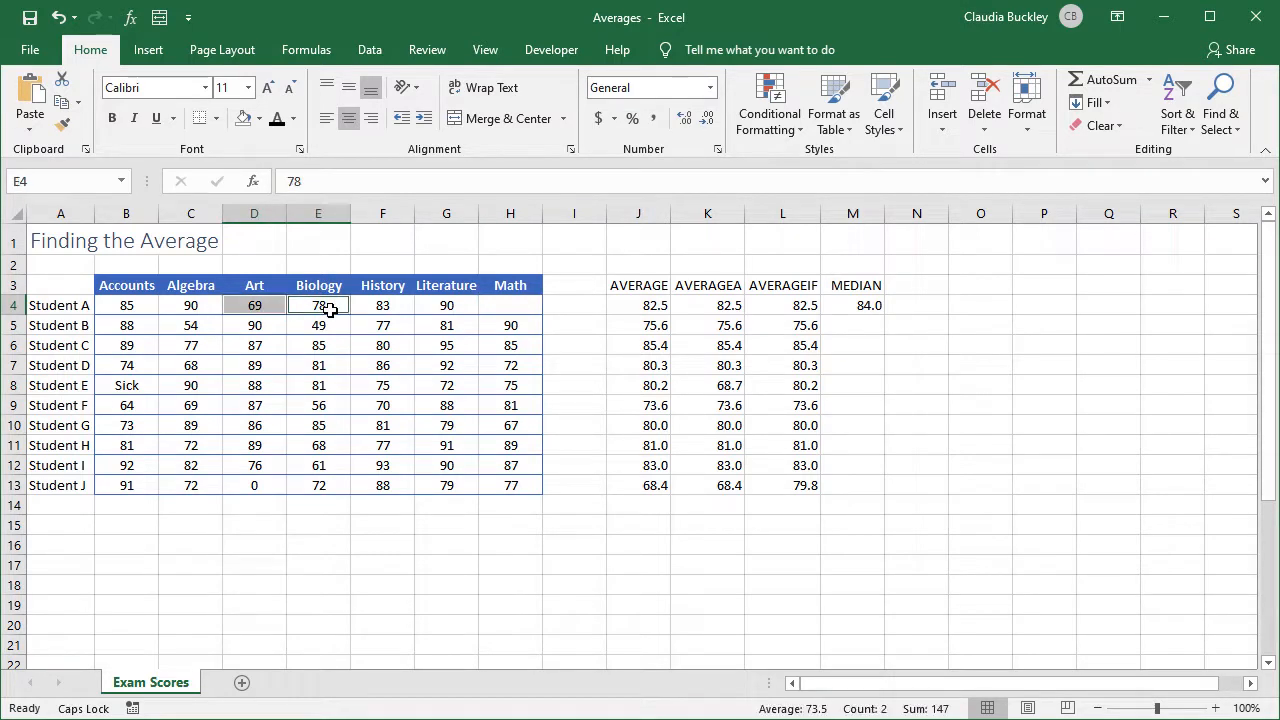
click(382, 304)
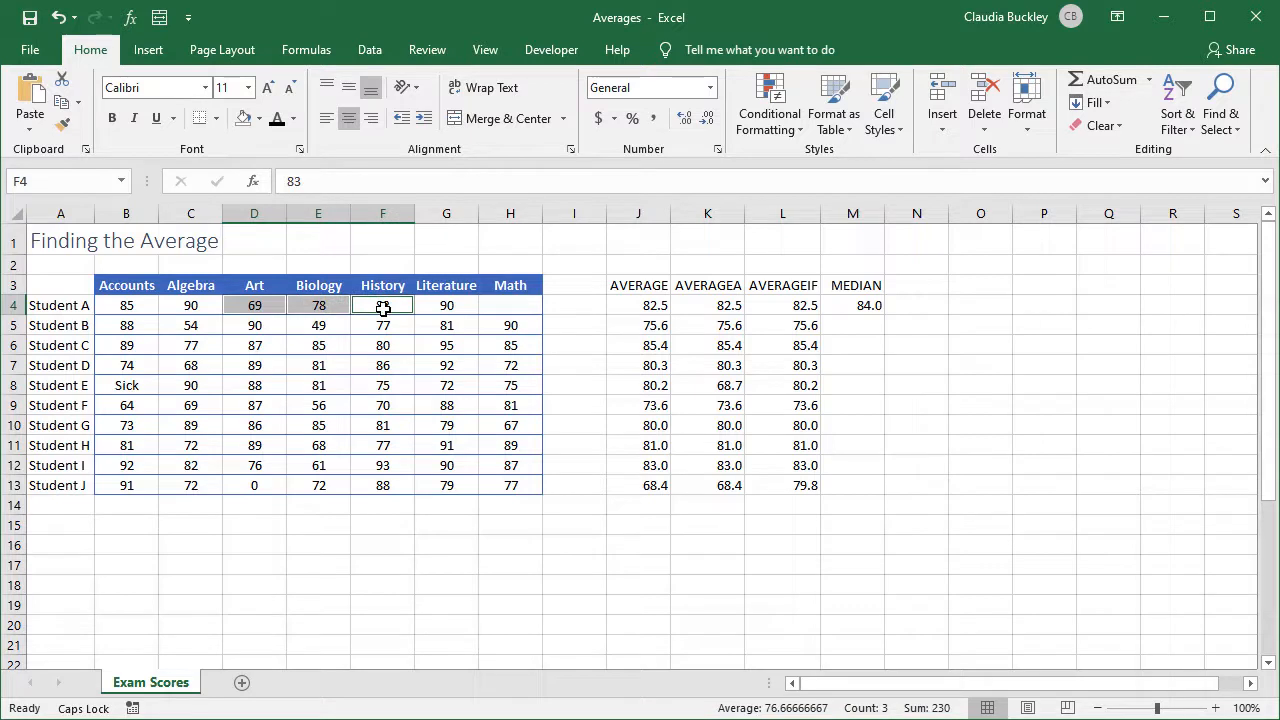
click(126, 304)
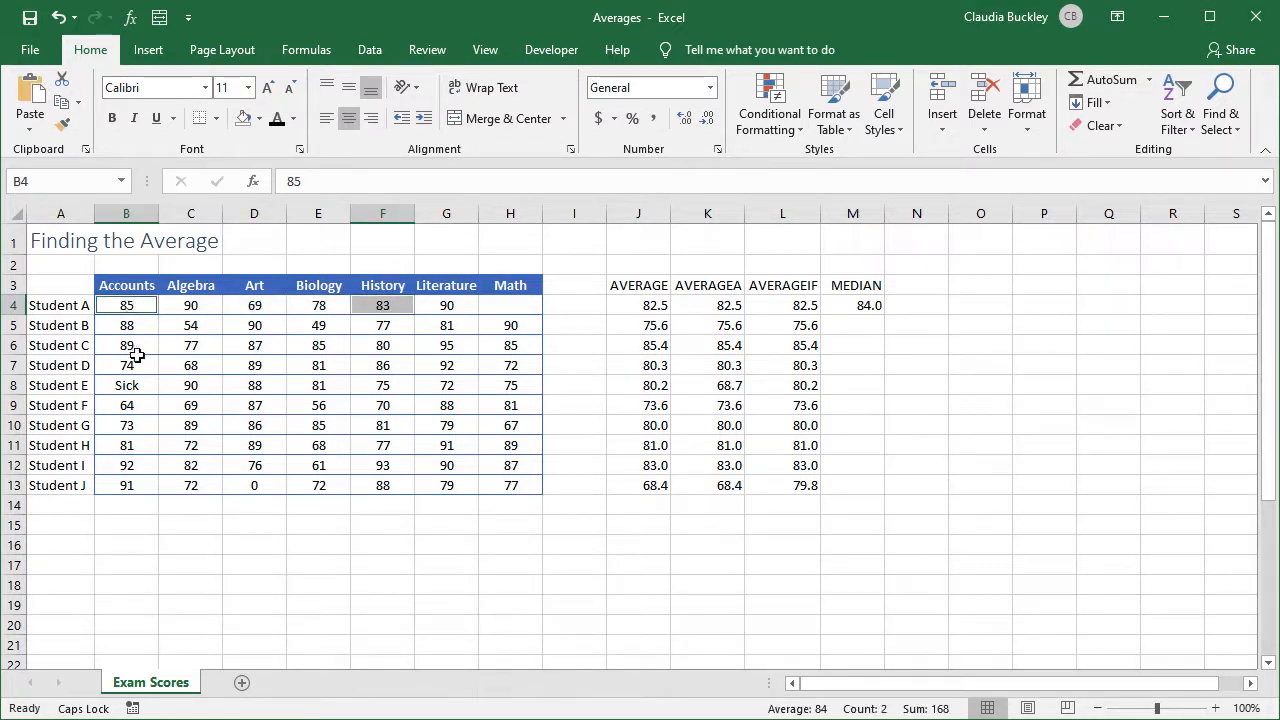
mouse_move(324, 296)
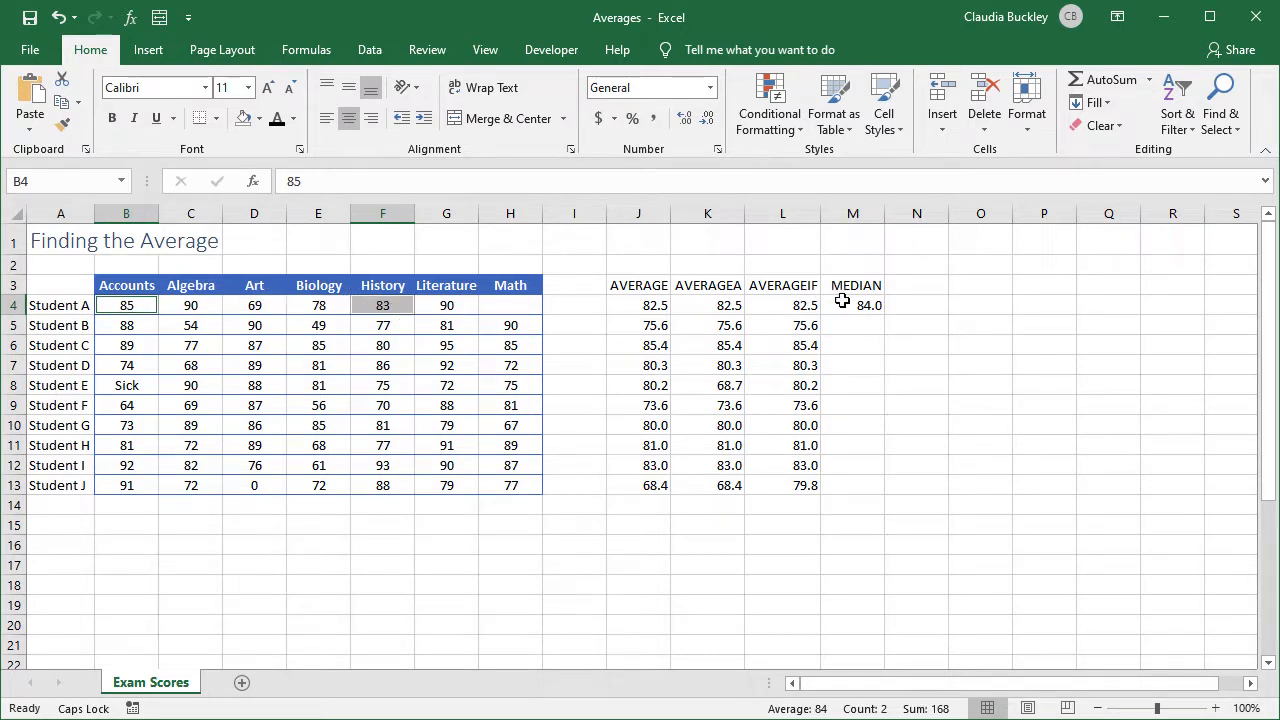
click(852, 304)
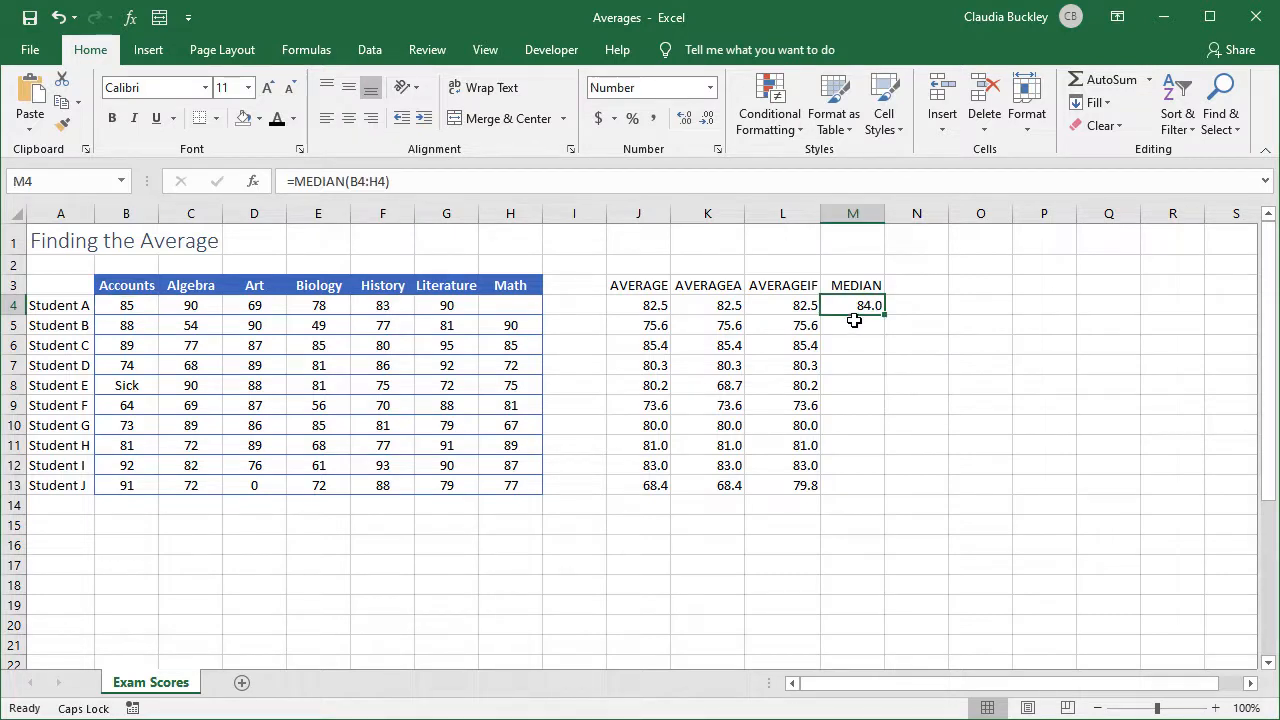
click(510, 304)
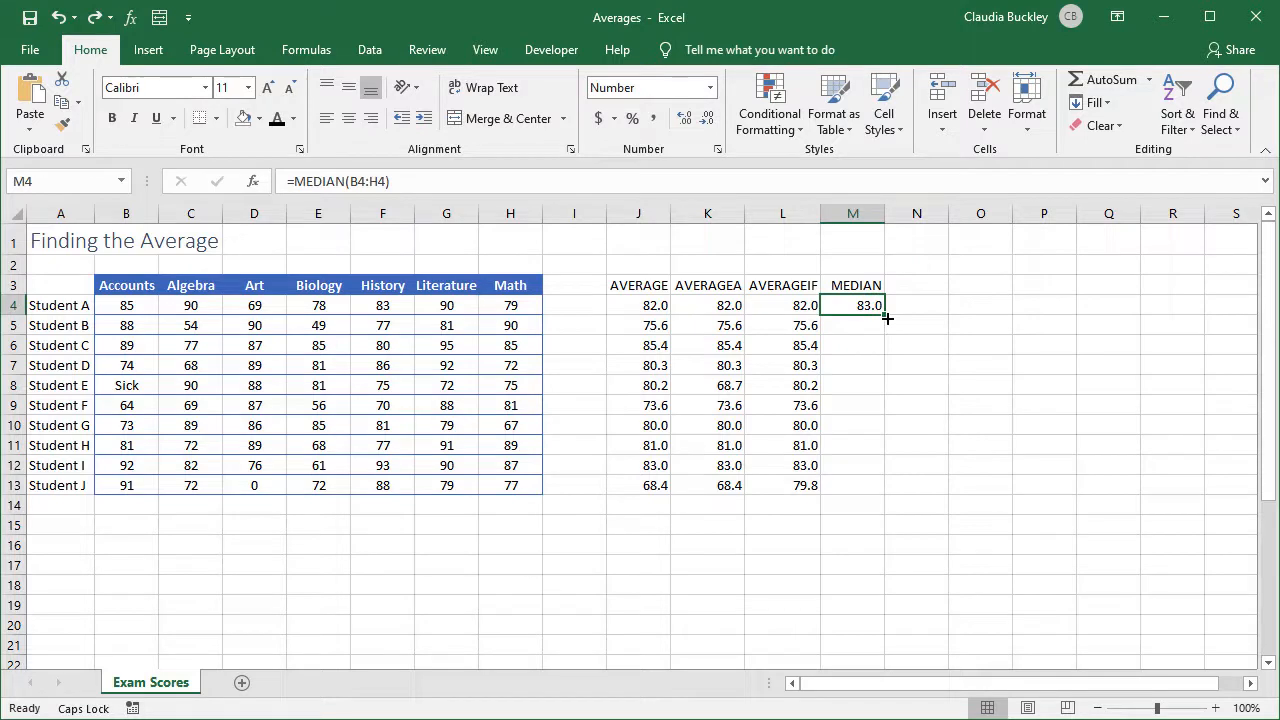
Fill the MEDIAN formula from M4 down to M13 for all ten students.
drag(884, 316, 884, 492)
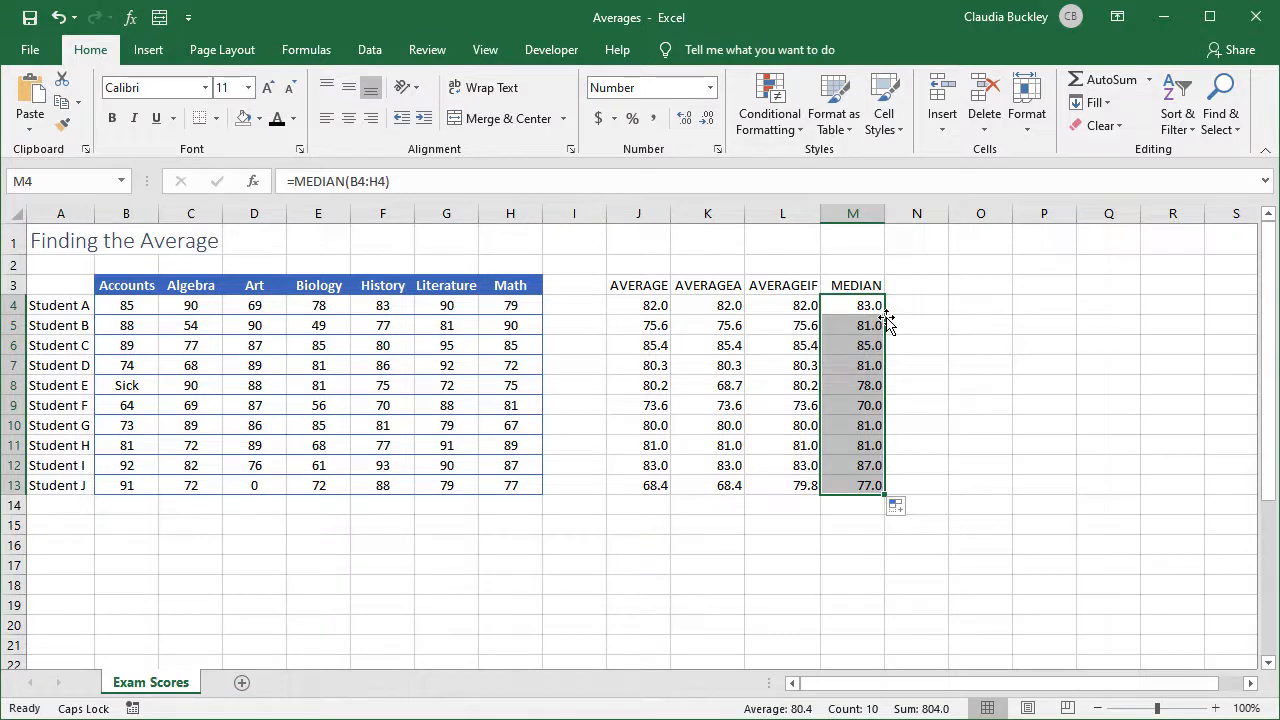
Add a MODE heading in N3 and enter =MODE(B4:H4) in N4 for Student A.
click(916, 284)
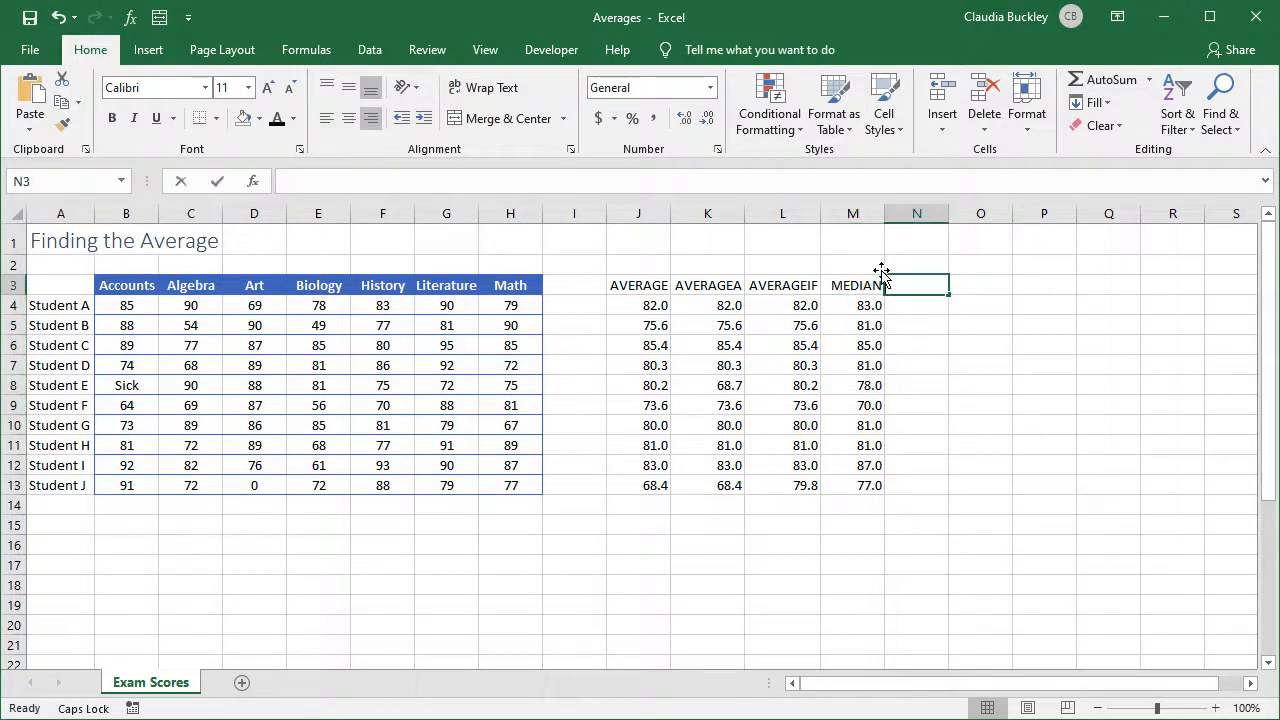
text(MODE)
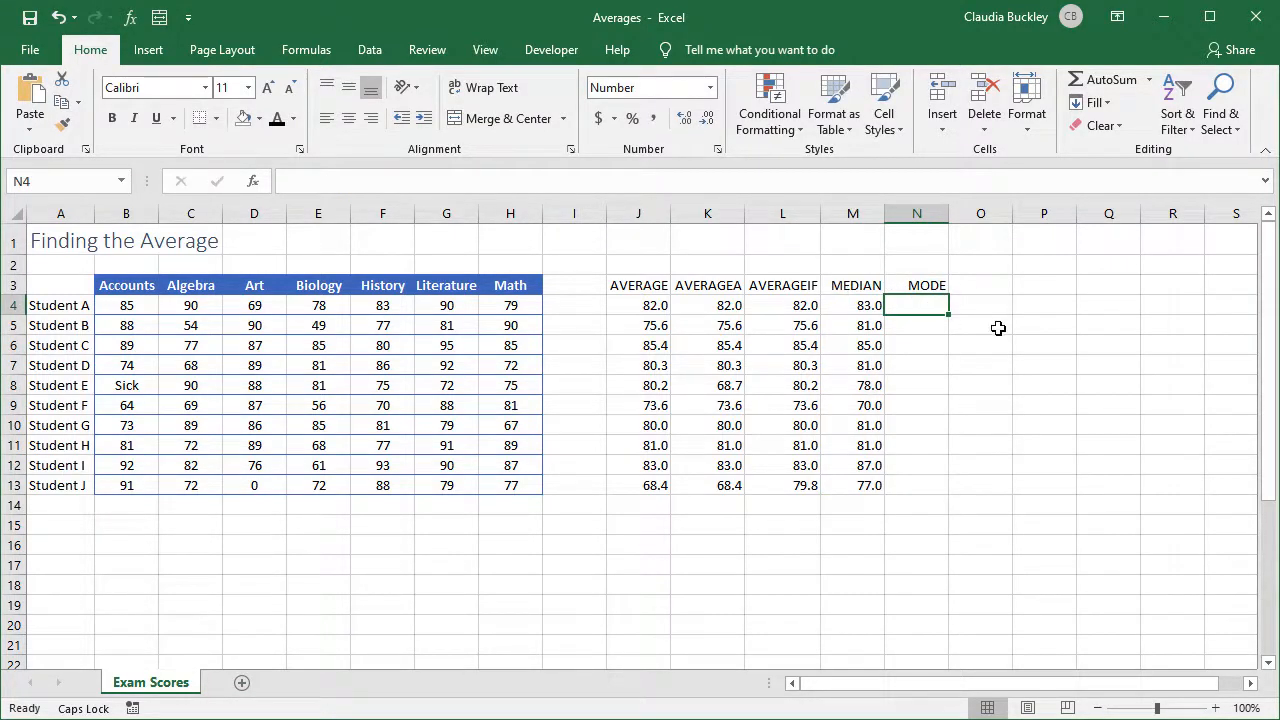
text(=MODE(B4)
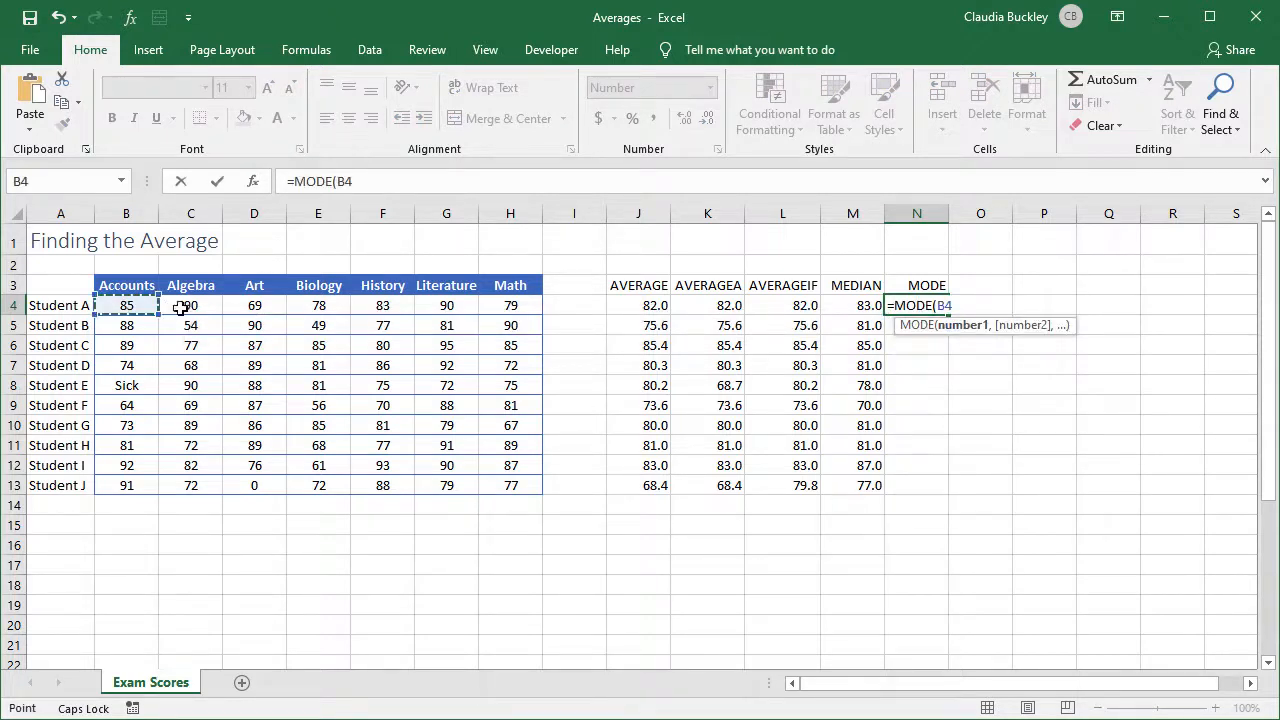
drag(126, 304, 510, 304)
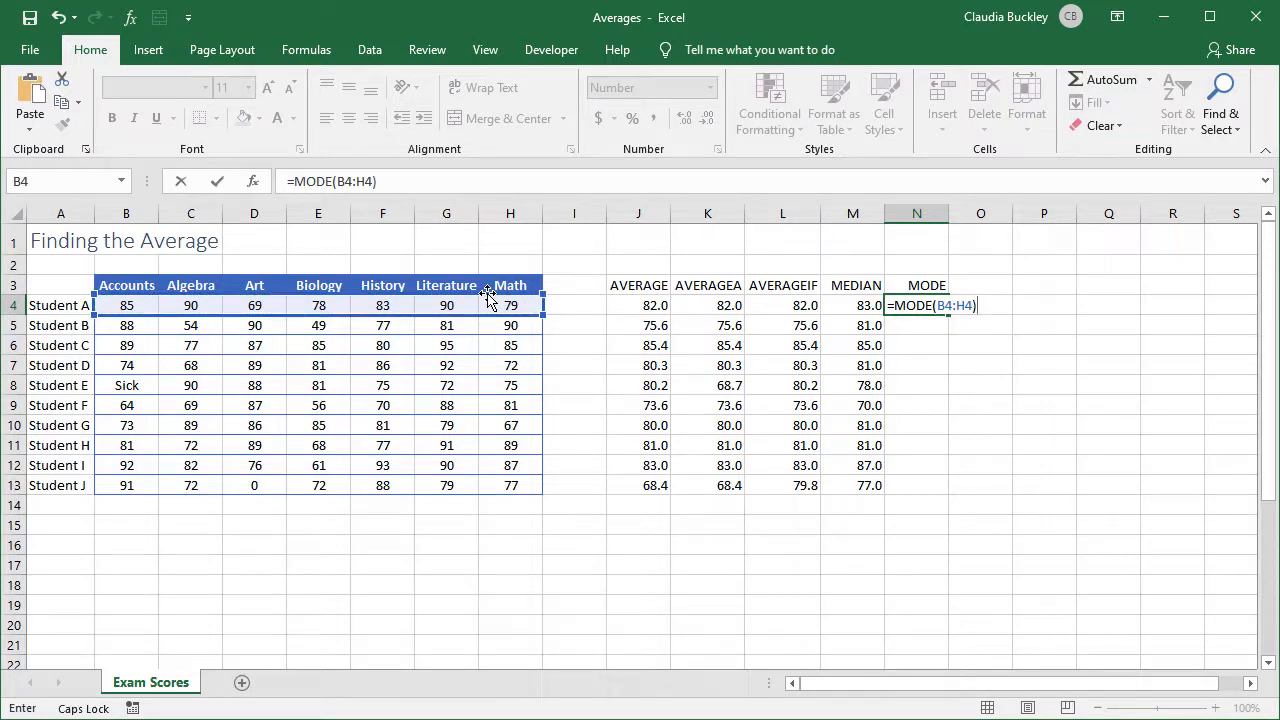
key(Return)
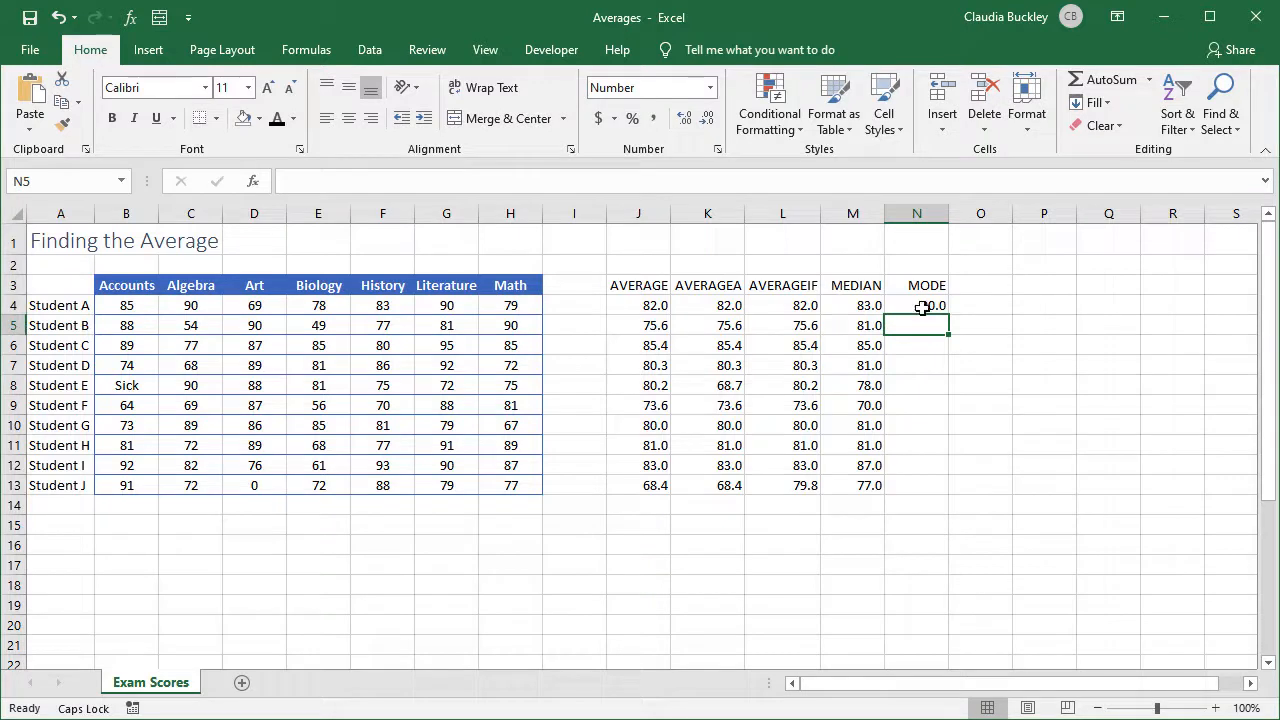
Fill MODE down to N13 and inspect the #N/A results for Students G and I.
drag(916, 304, 916, 486)
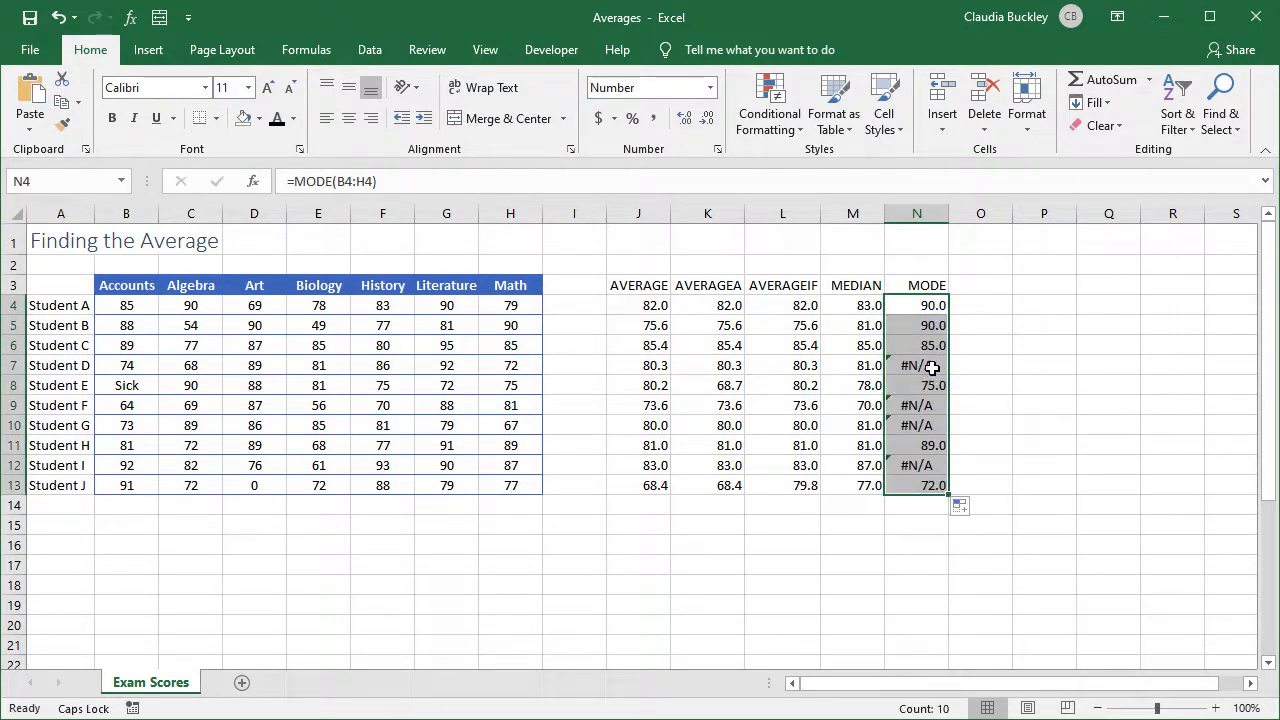
click(916, 424)
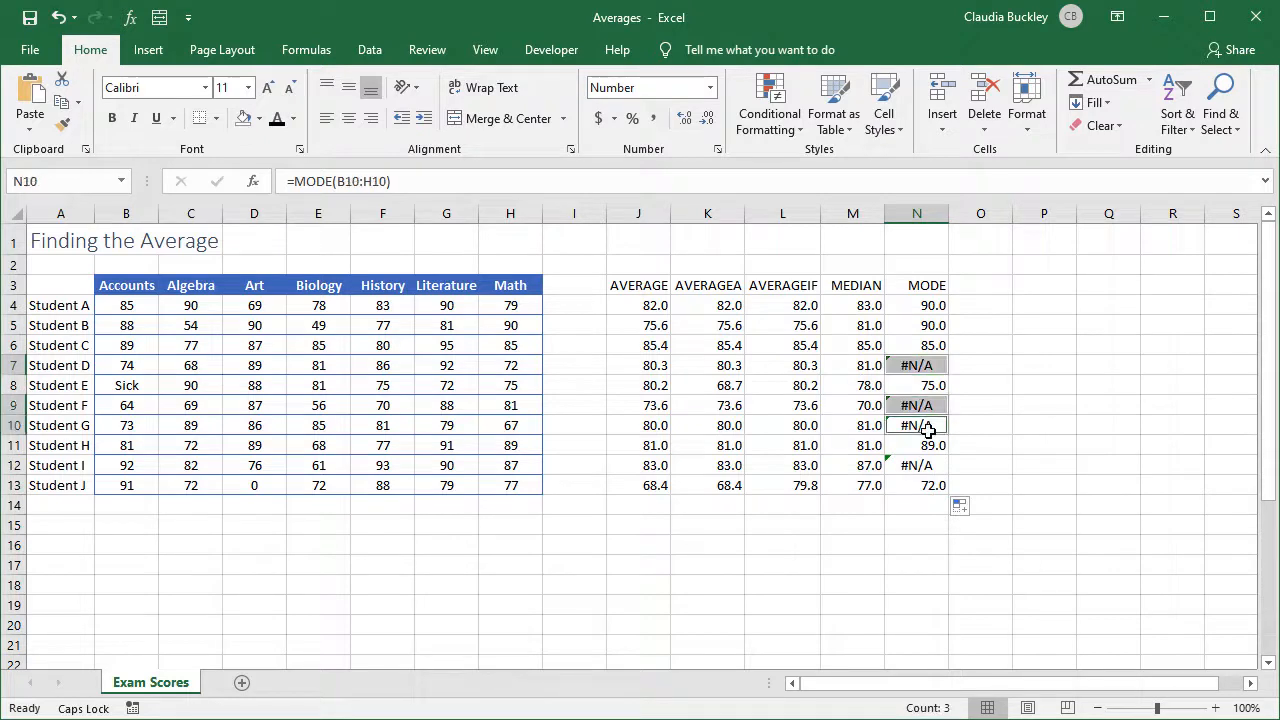
click(916, 464)
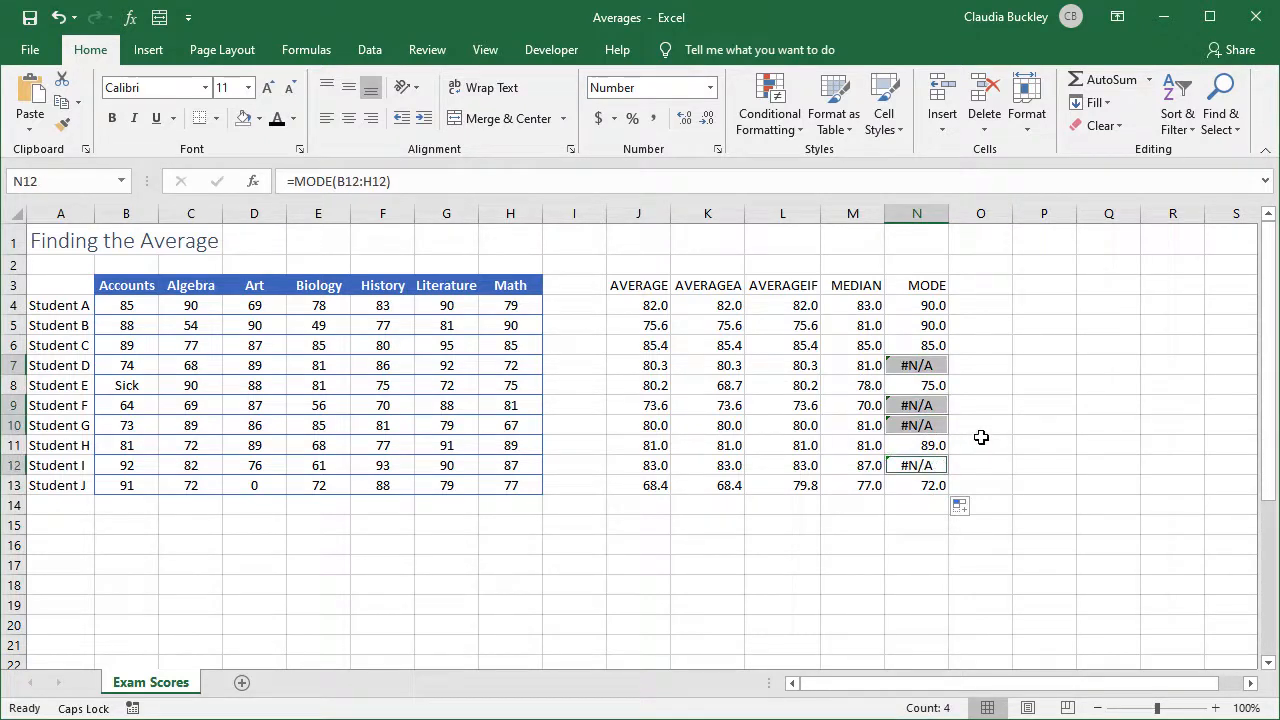
mouse_move(952, 364)
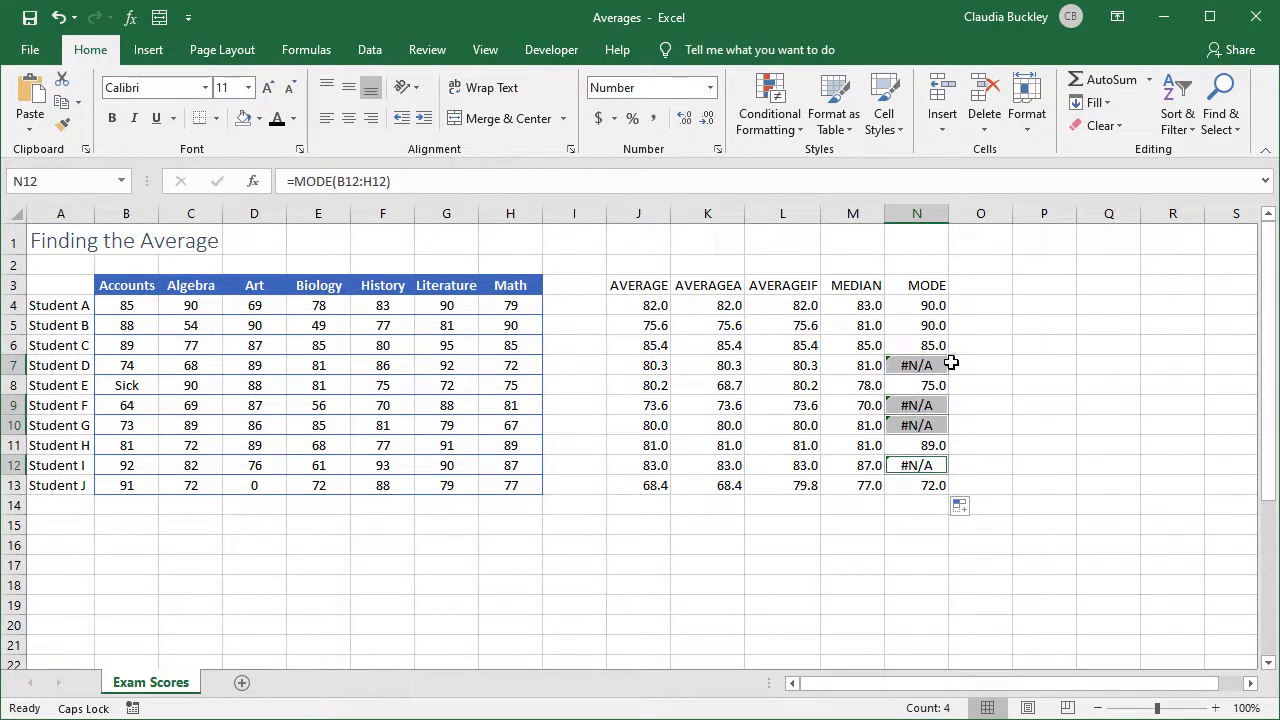